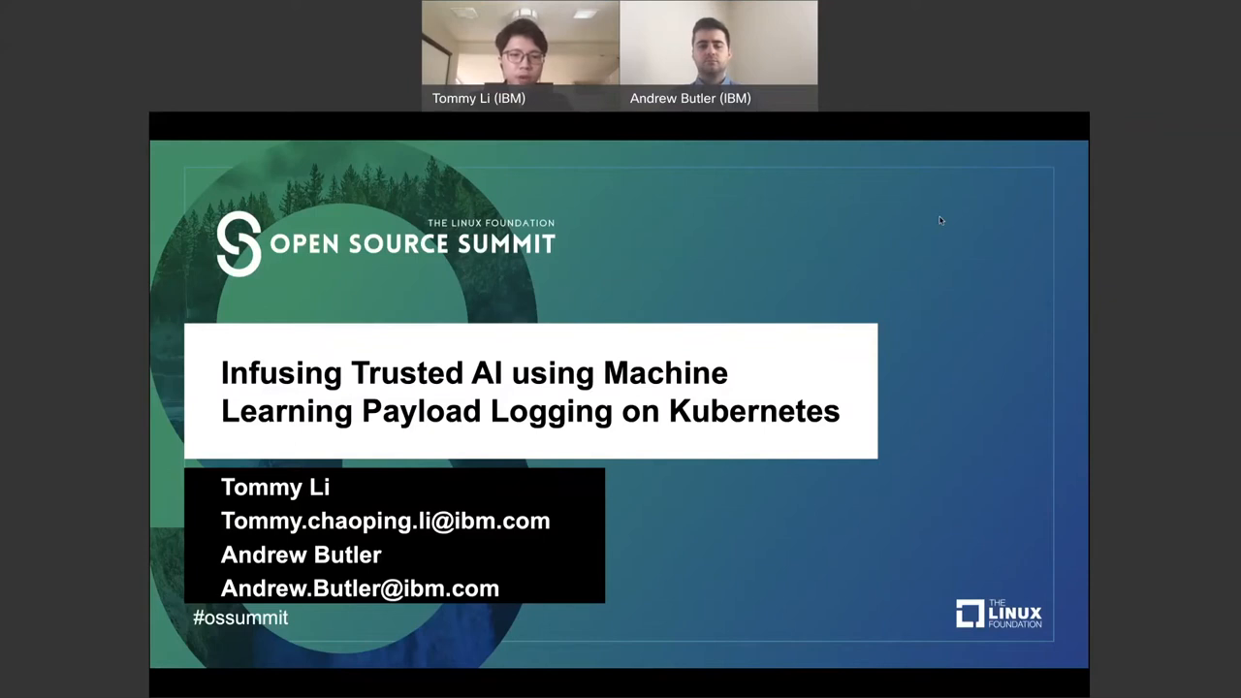
mouse_move(942, 222)
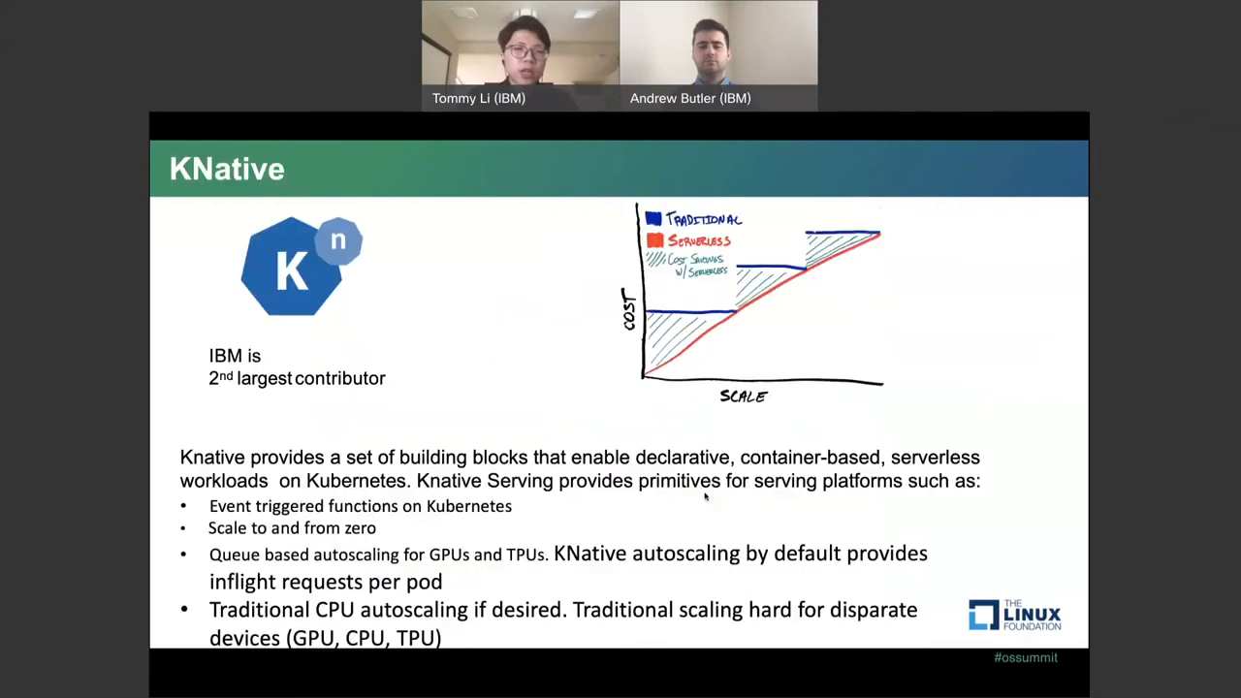
mouse_move(708, 493)
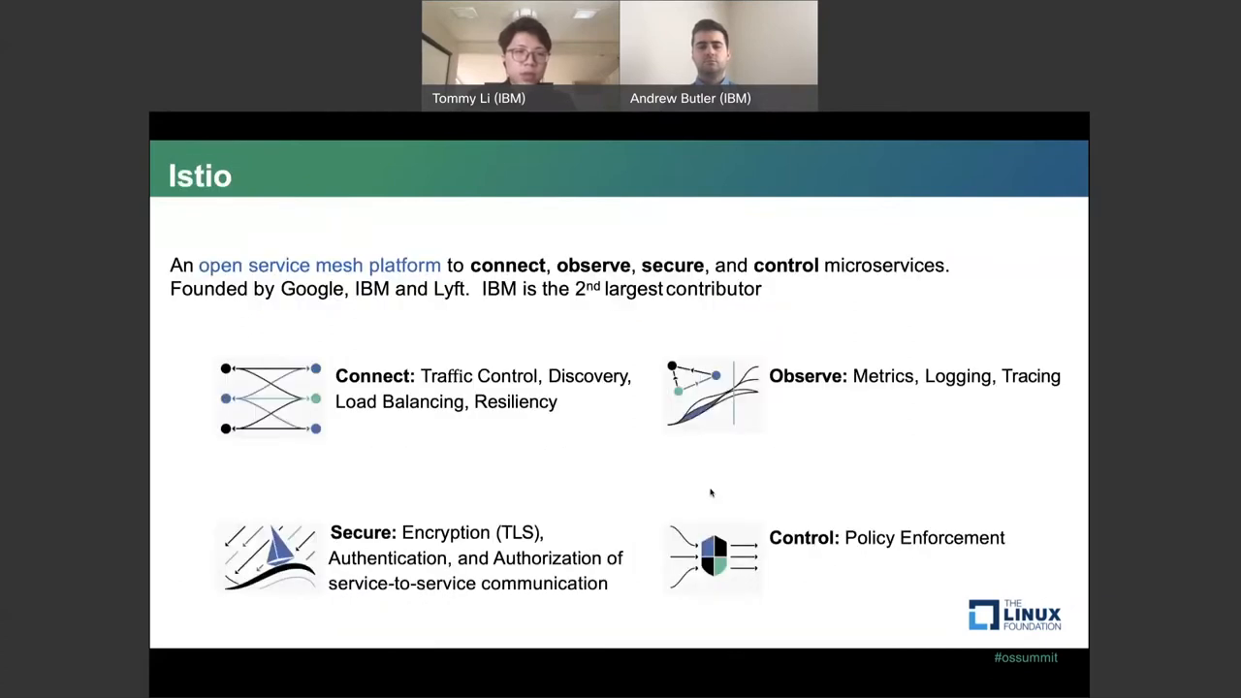
mouse_move(712, 448)
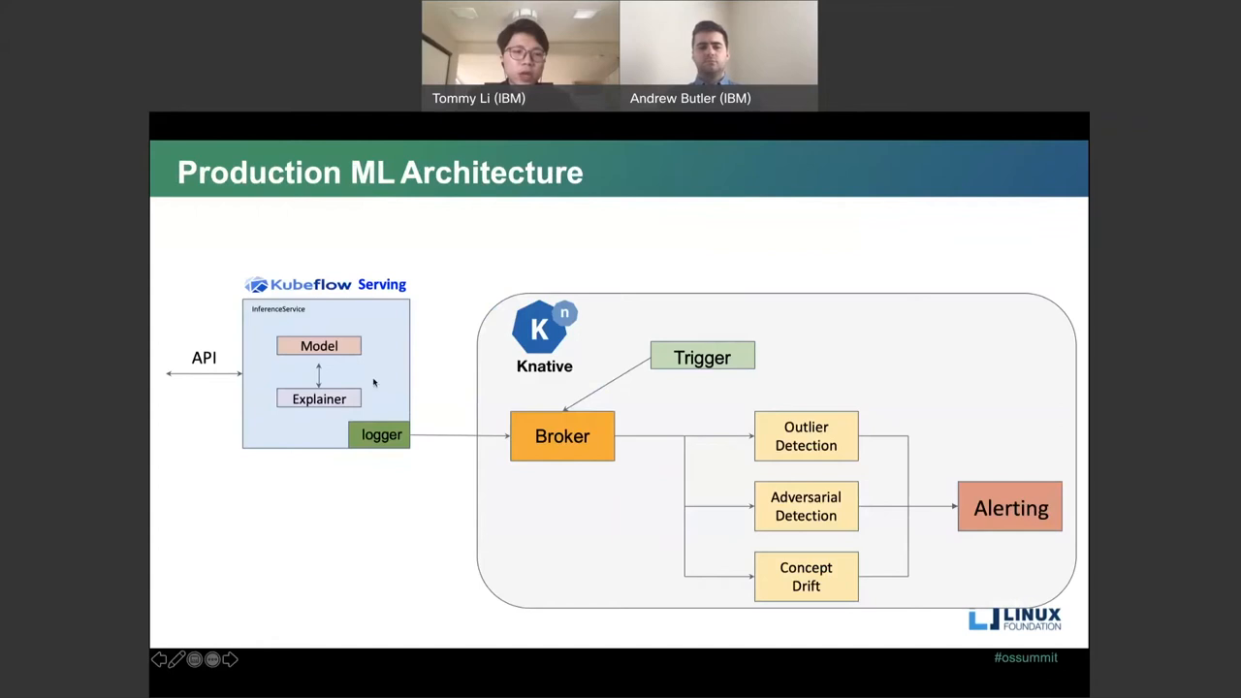
mouse_move(354, 381)
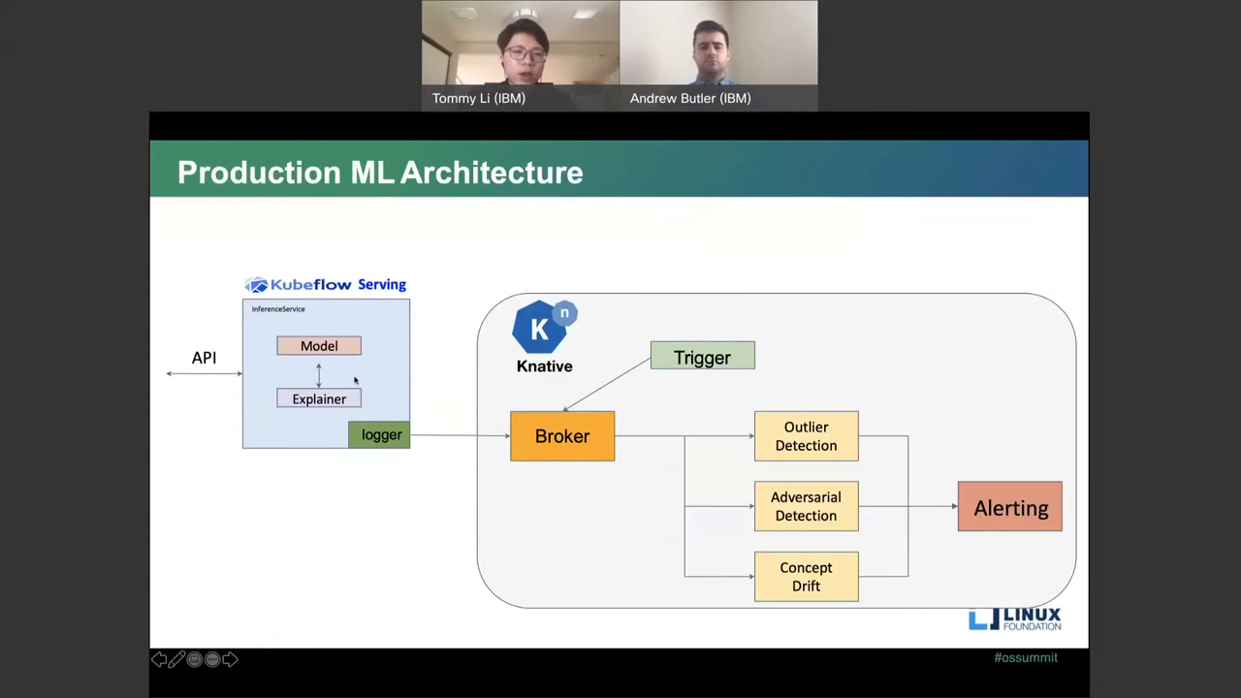
mouse_move(227, 367)
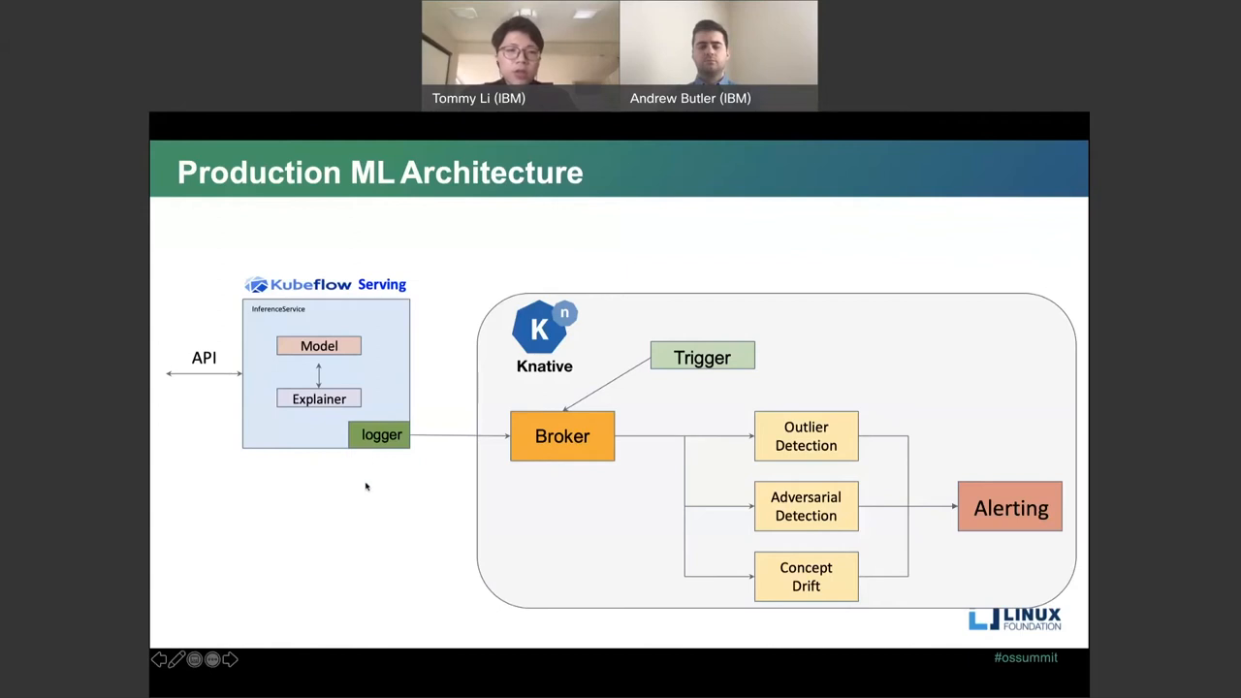
mouse_move(410, 455)
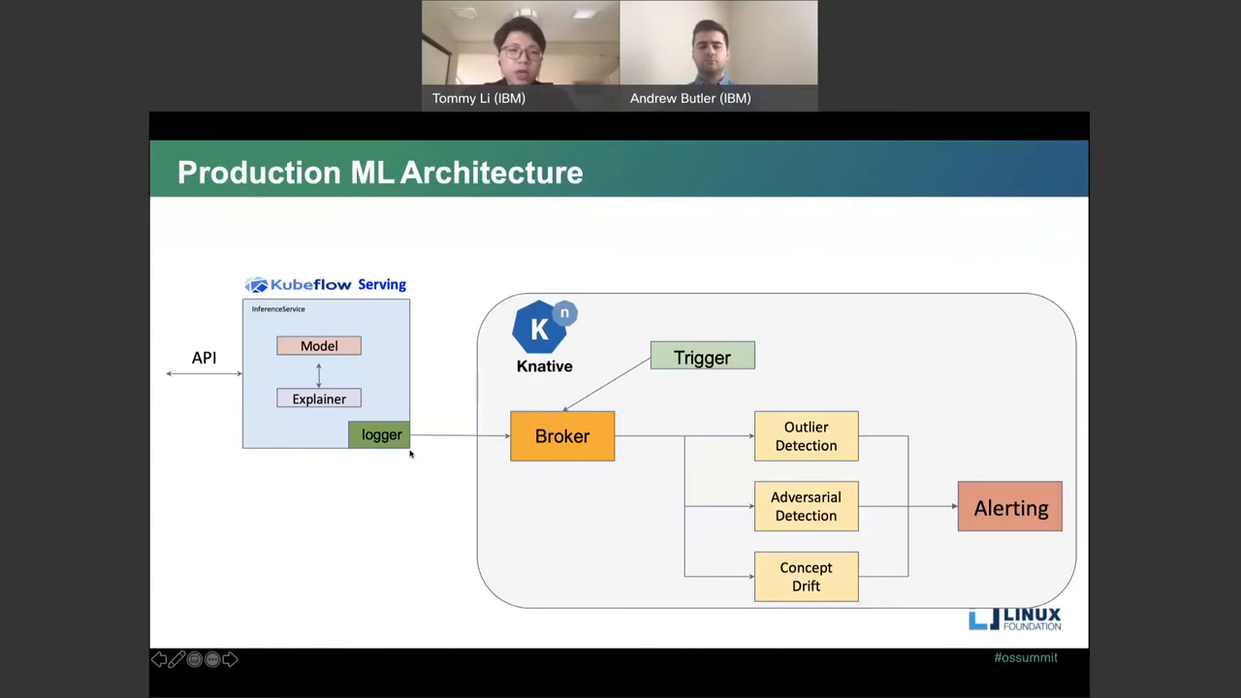
mouse_move(346, 499)
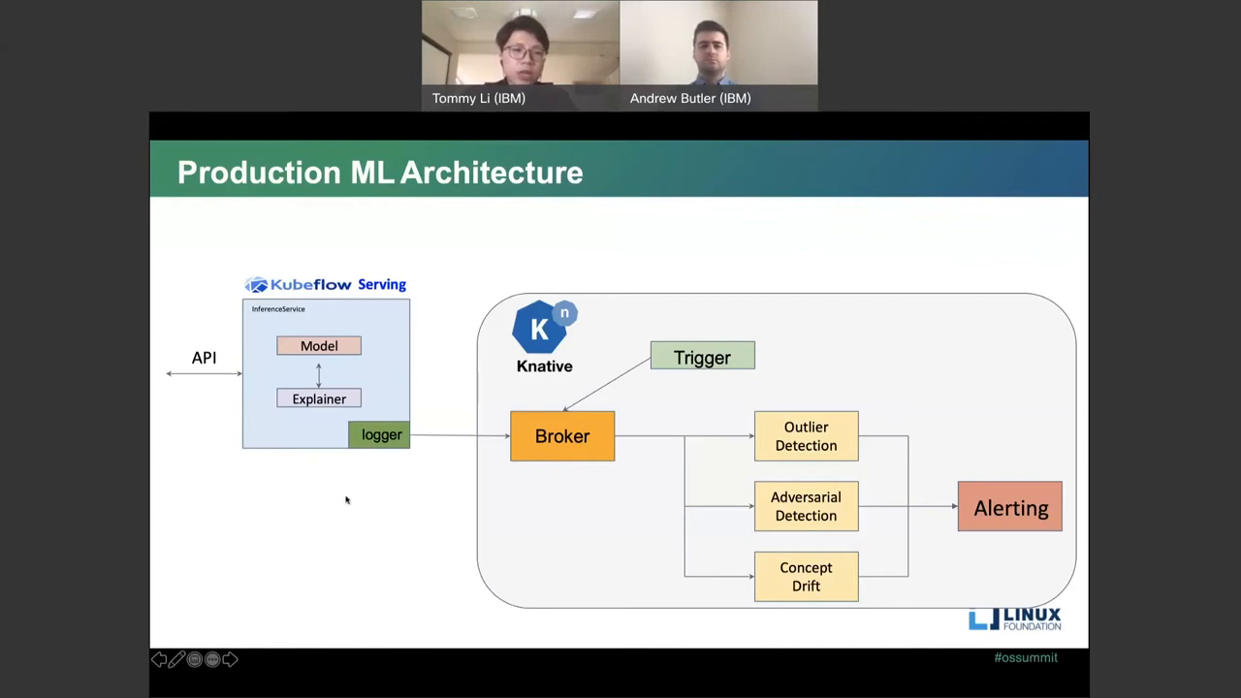
mouse_move(387, 461)
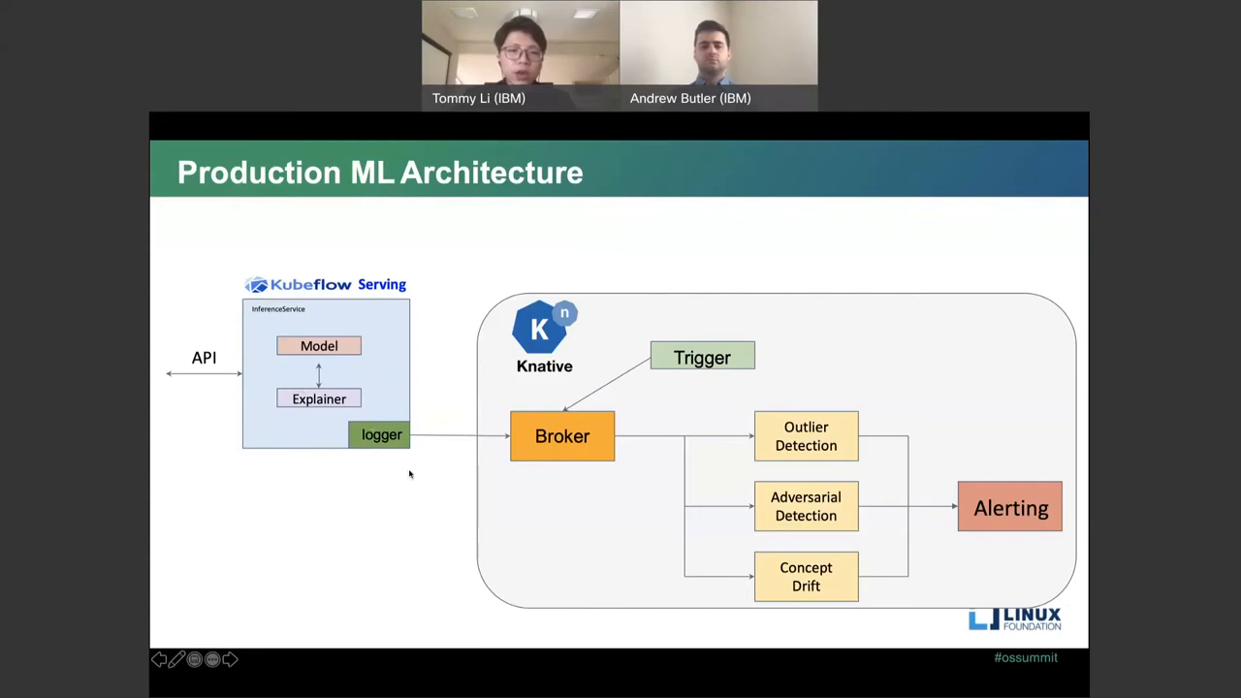
mouse_move(397, 409)
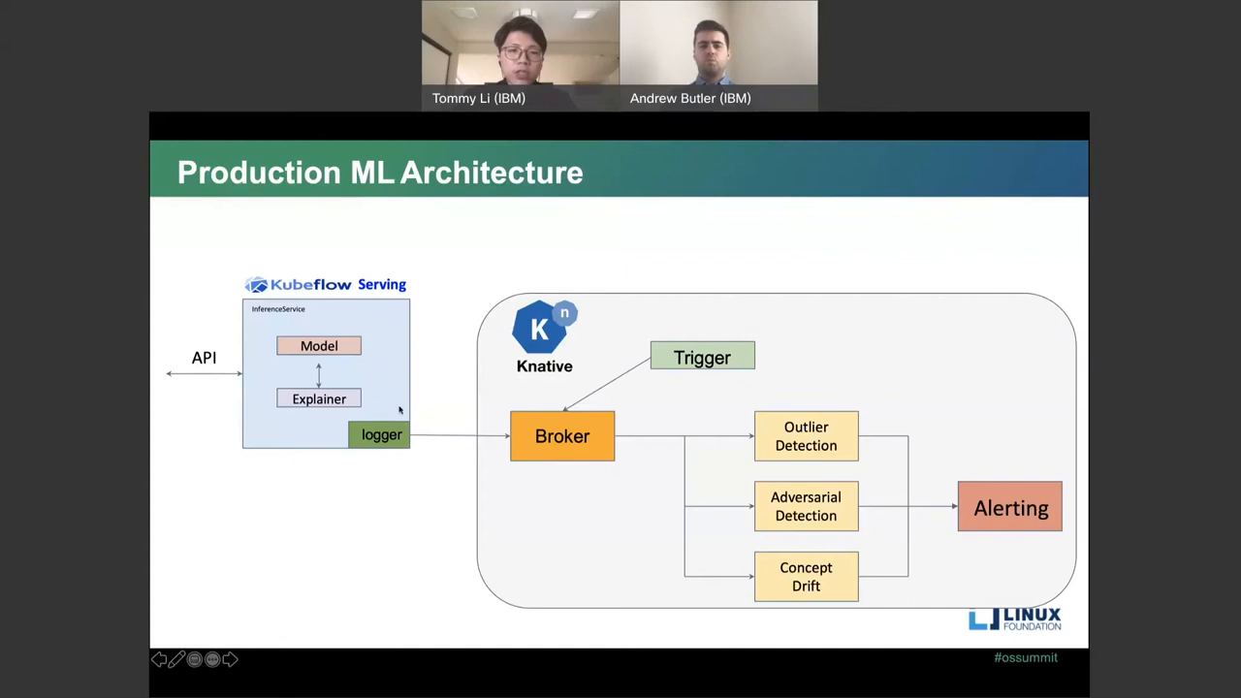
mouse_move(568, 345)
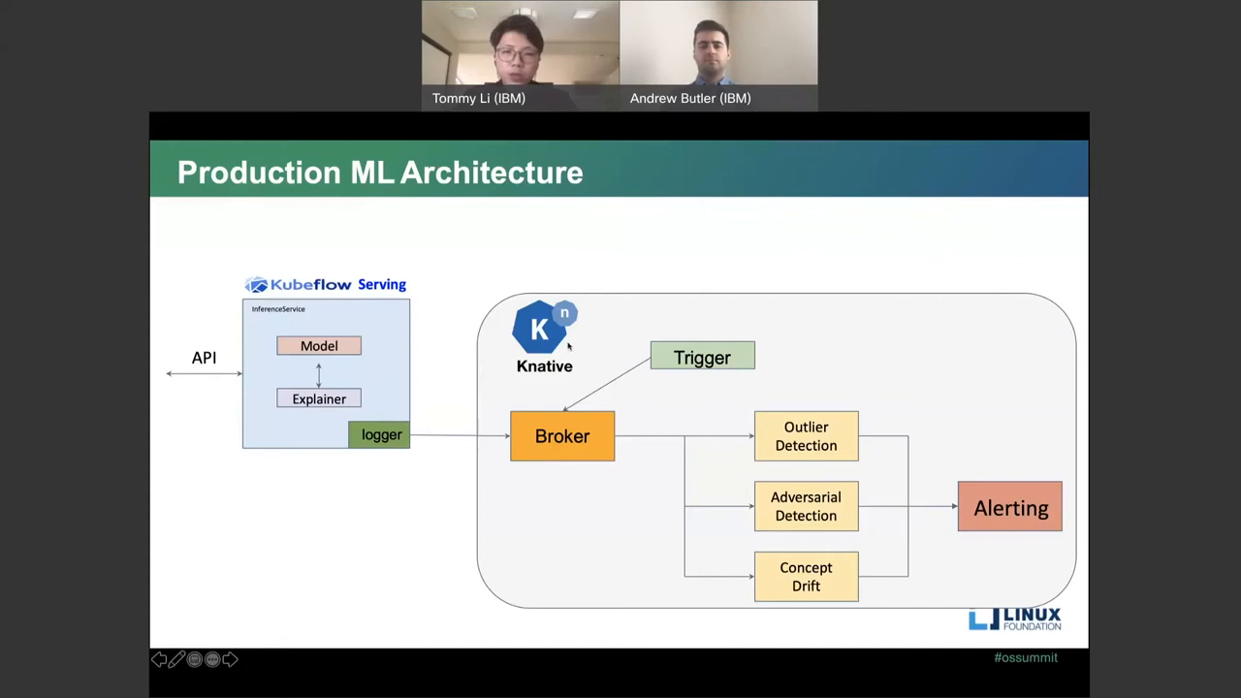
mouse_move(614, 471)
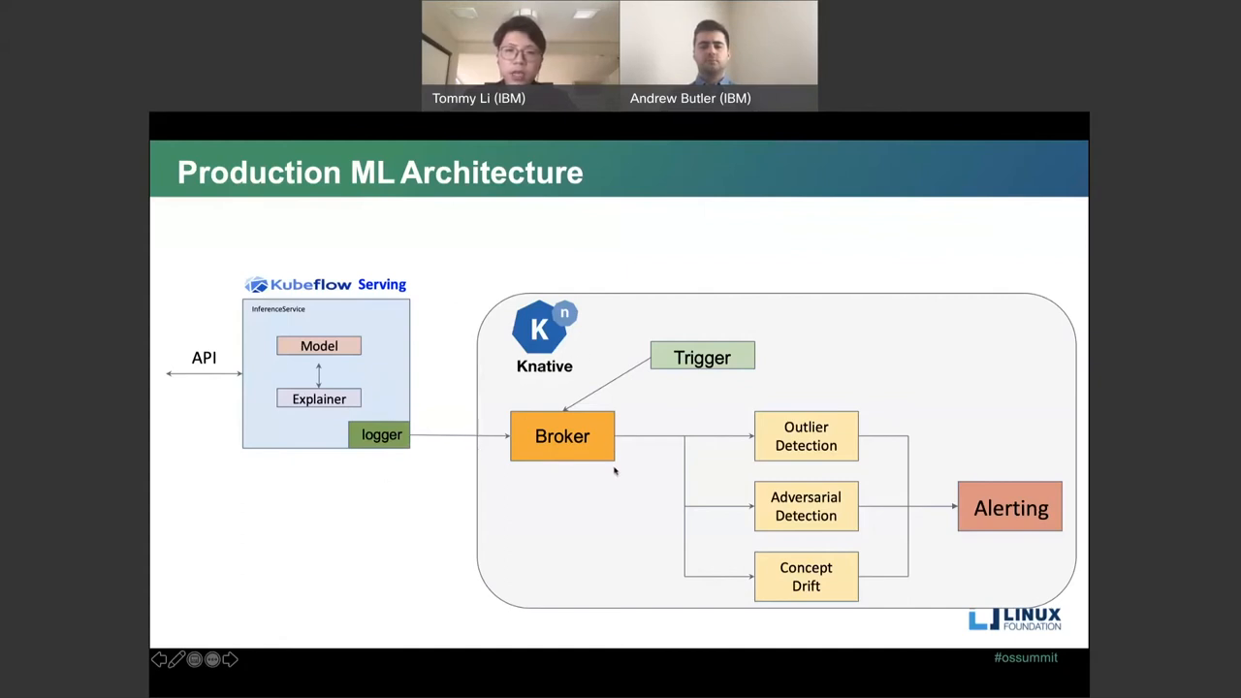
mouse_move(667, 400)
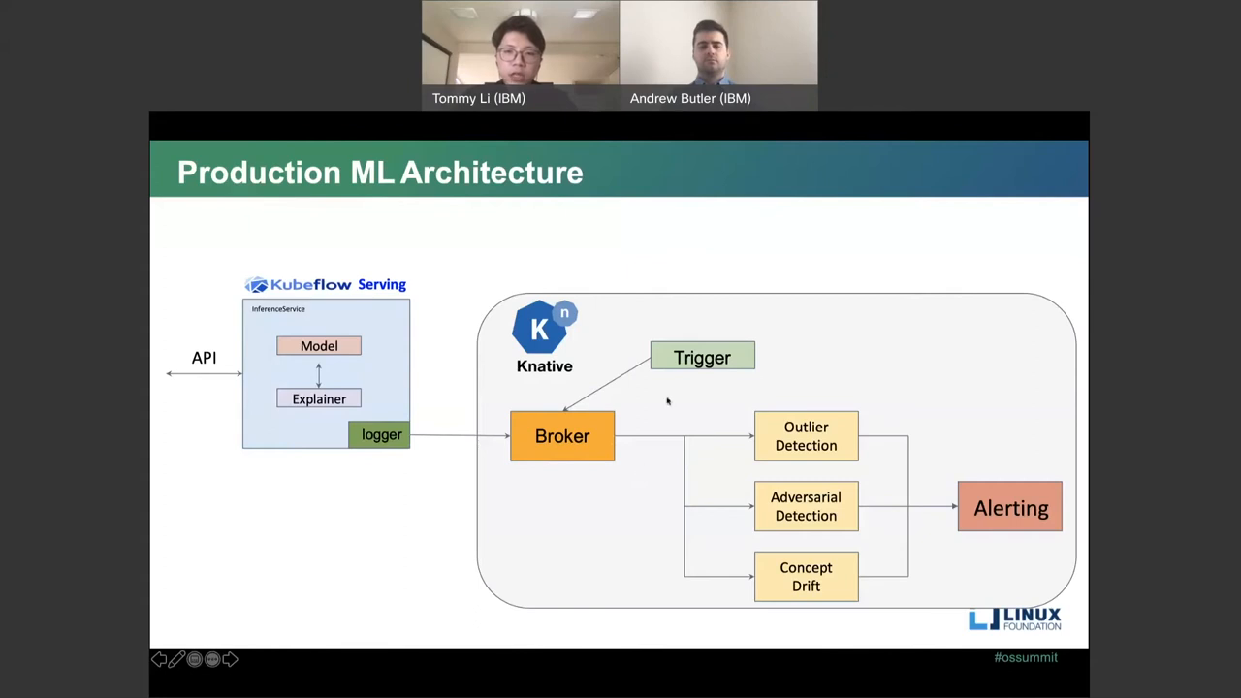
mouse_move(701, 369)
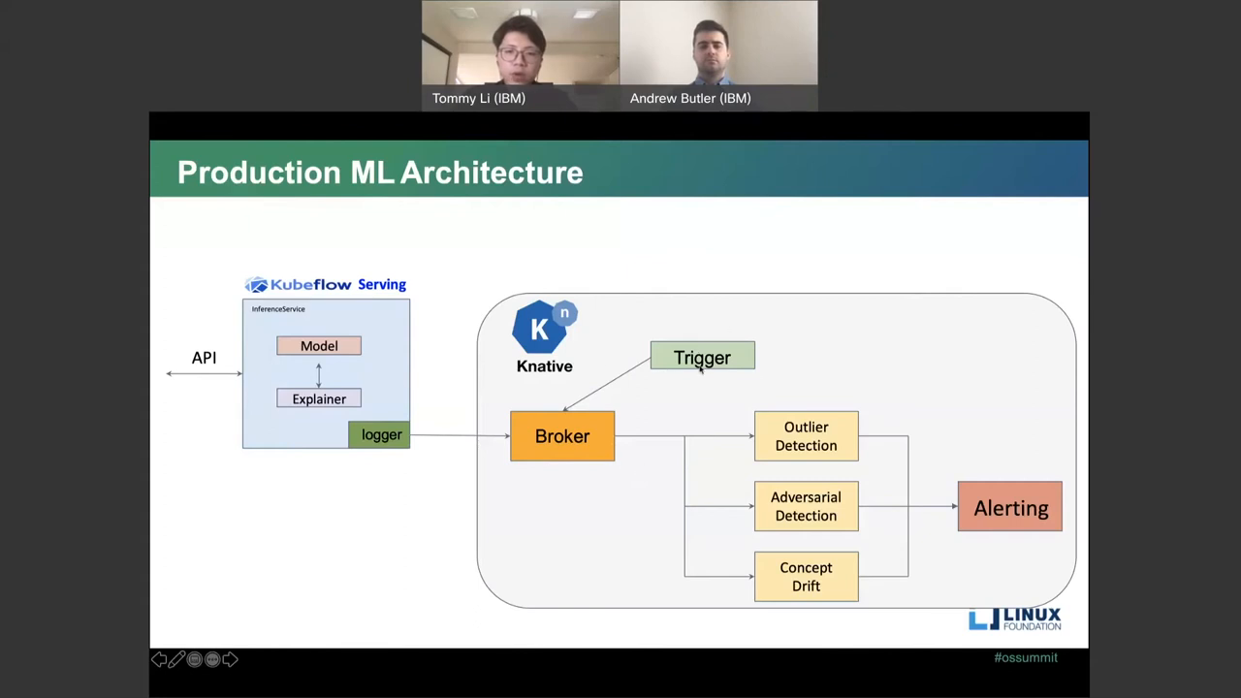
mouse_move(829, 450)
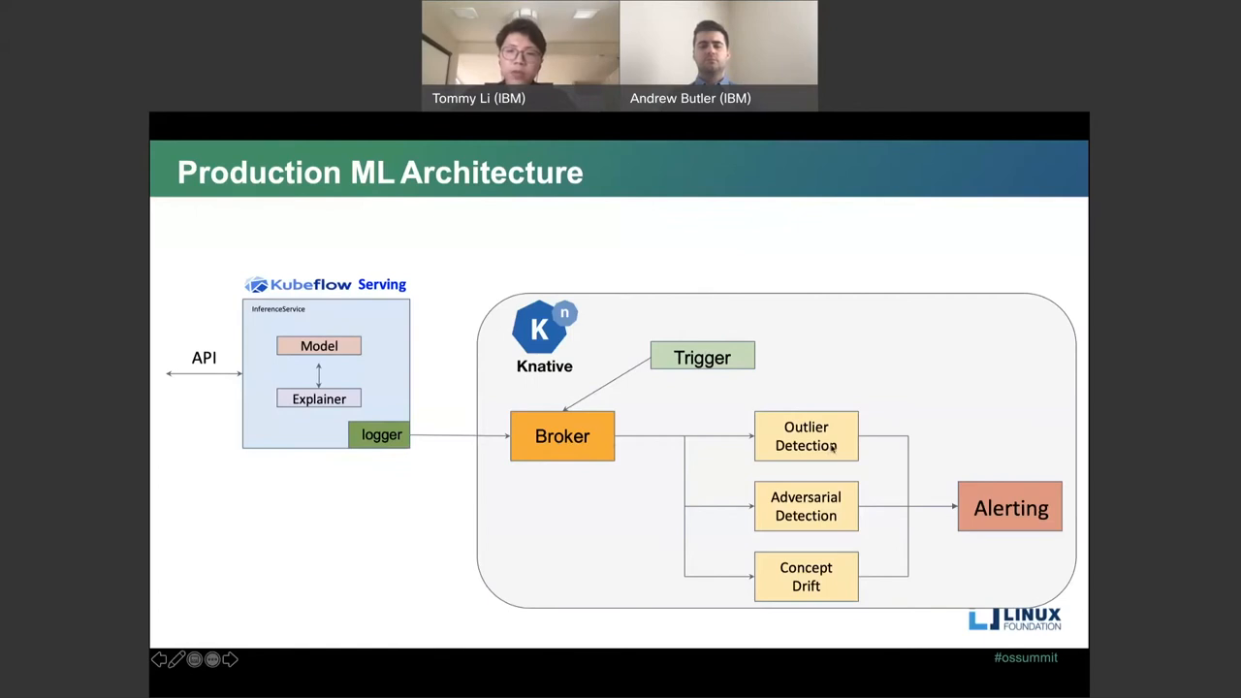
mouse_move(852, 447)
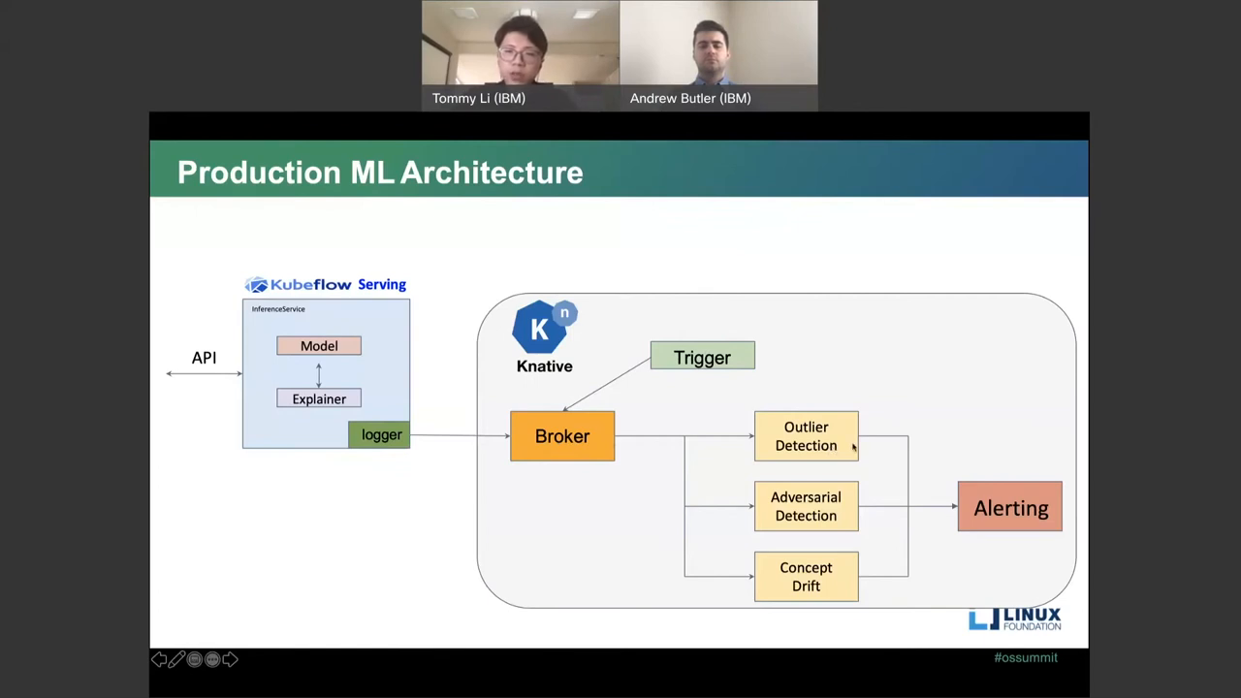
mouse_move(845, 432)
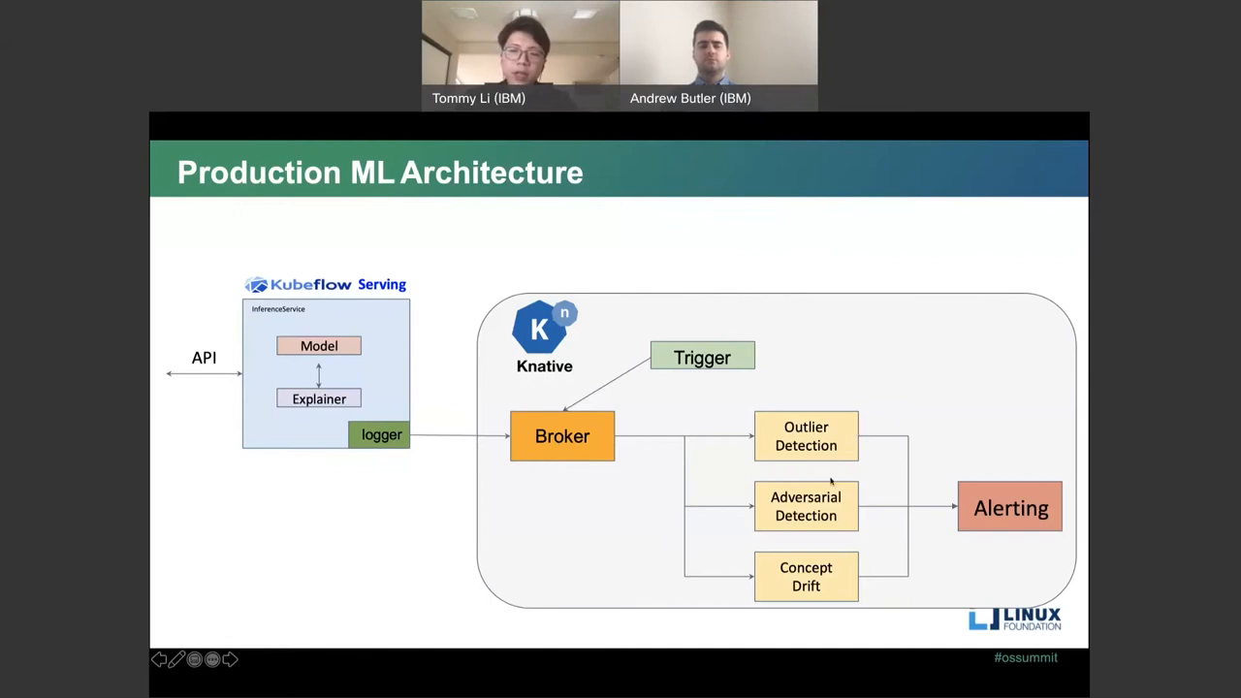
mouse_move(867, 427)
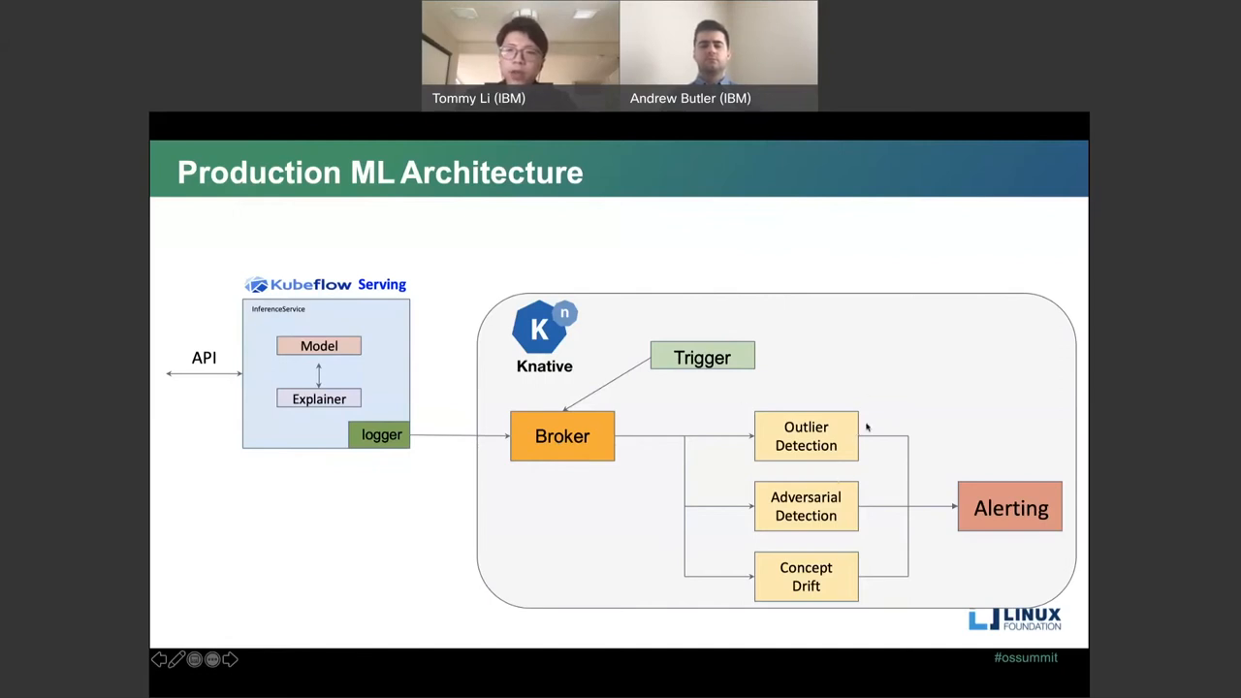
mouse_move(1002, 522)
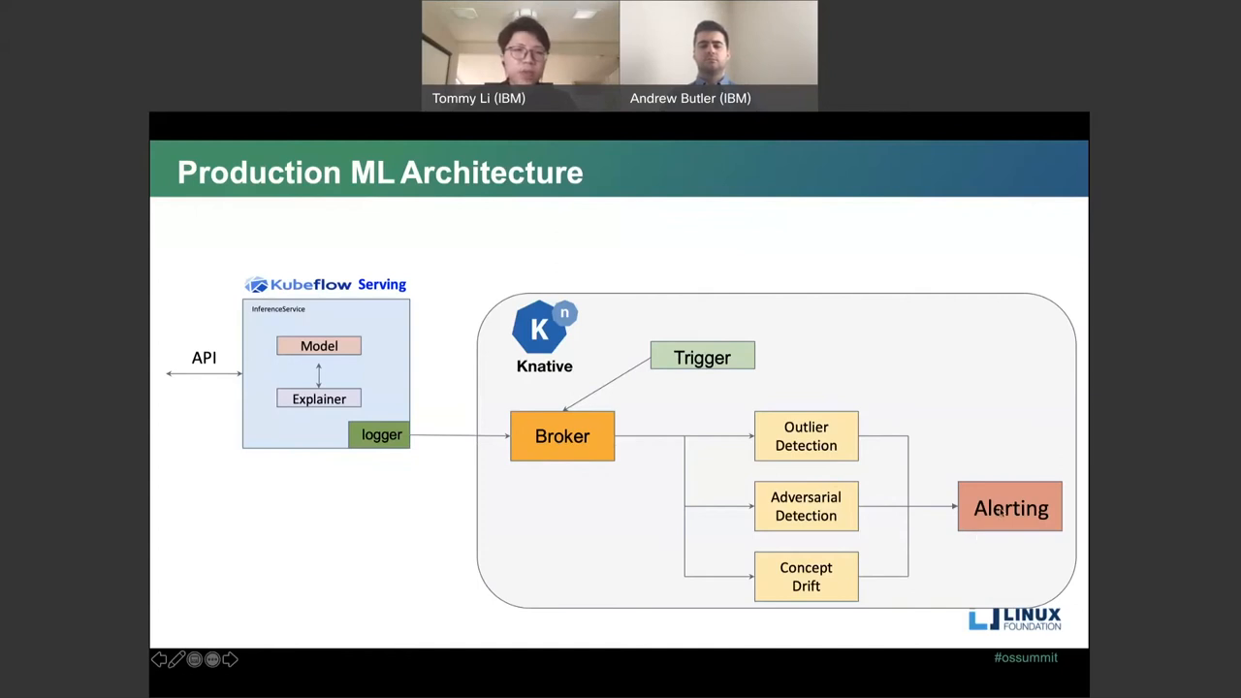
Advance the shared slide to 'Payload Logging to enable more advanced use cases'.
left_click(230, 660)
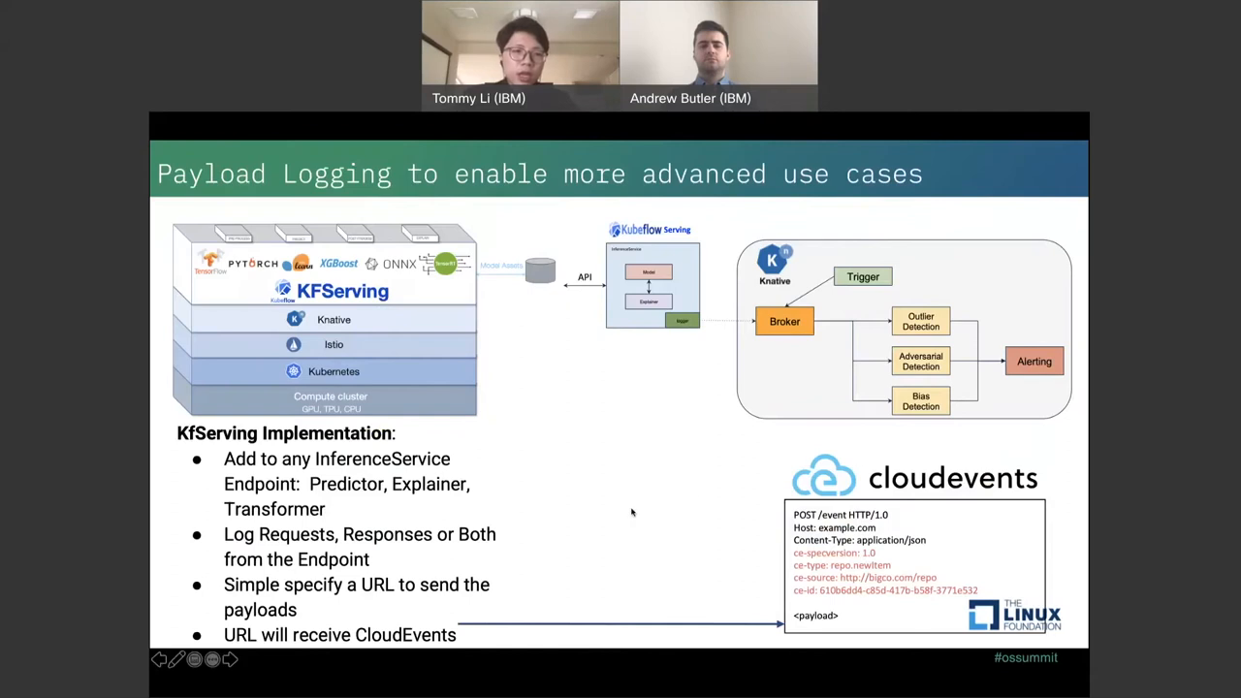
mouse_move(606, 530)
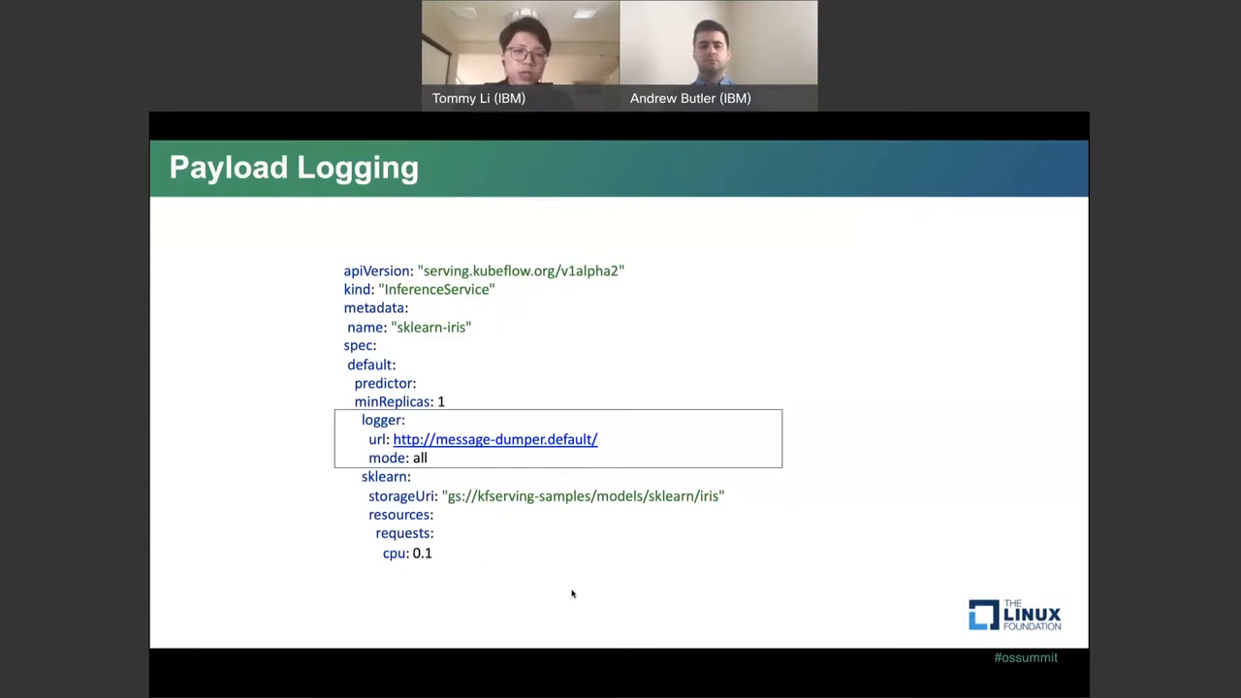
mouse_move(578, 630)
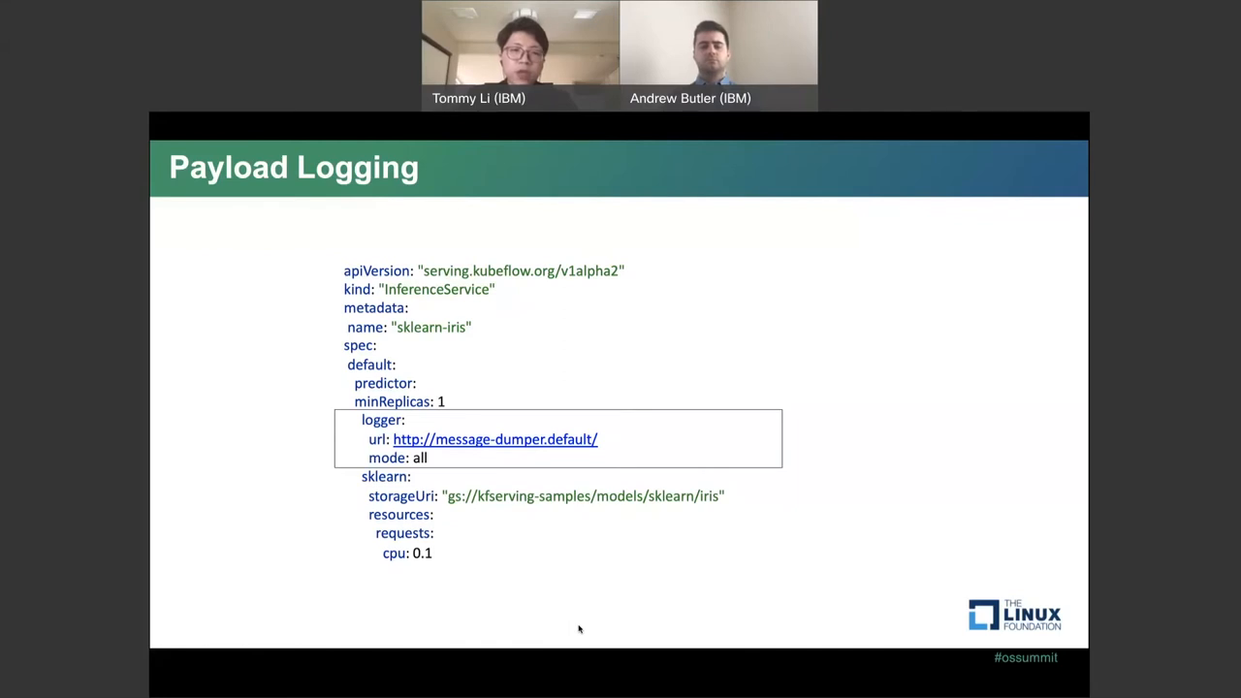
mouse_move(572, 637)
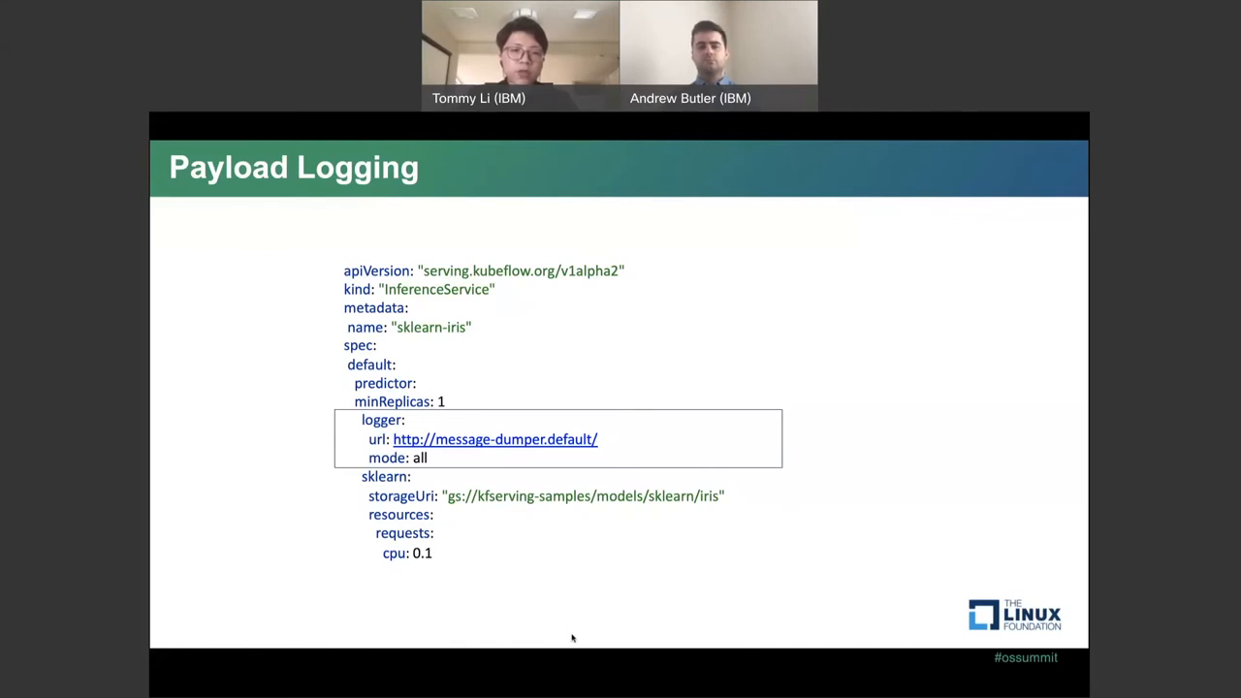
mouse_move(593, 654)
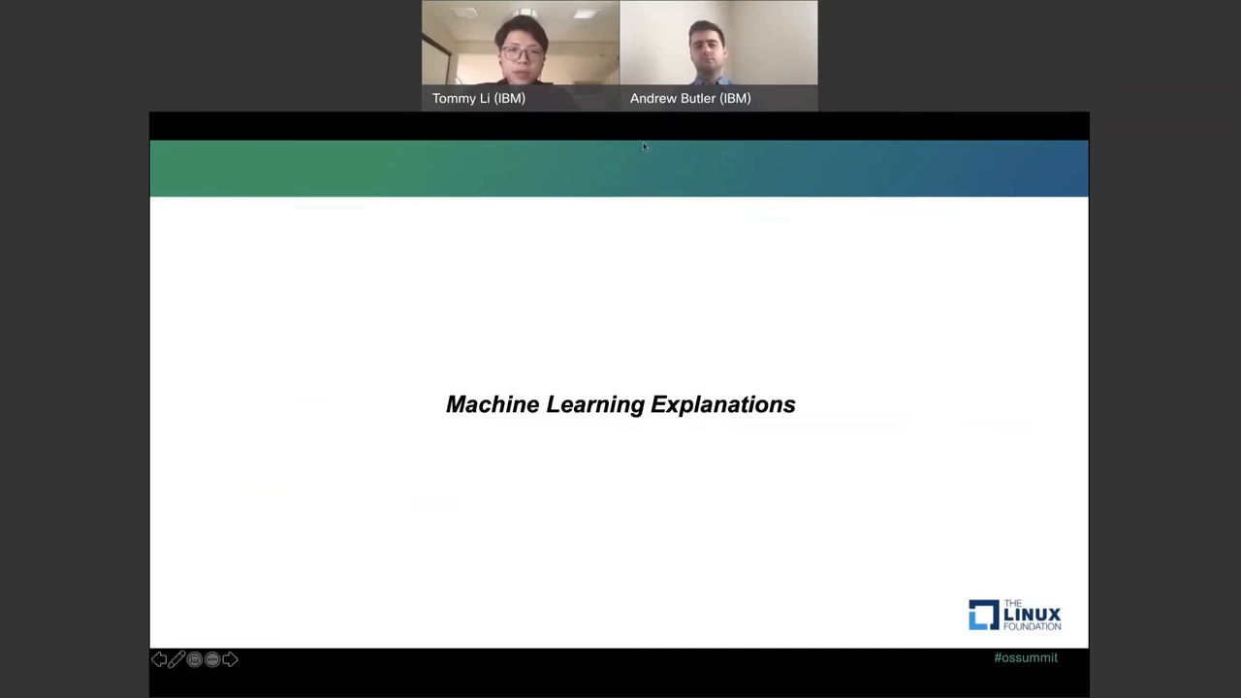
mouse_move(636, 132)
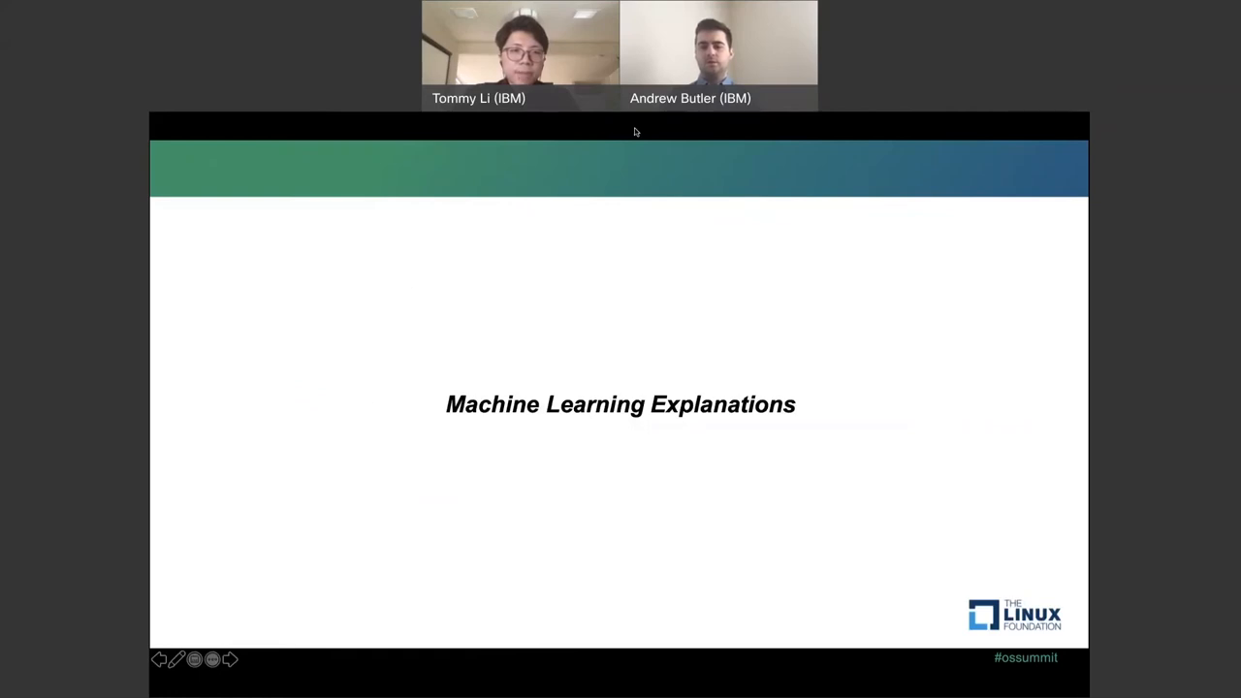
mouse_move(399, 149)
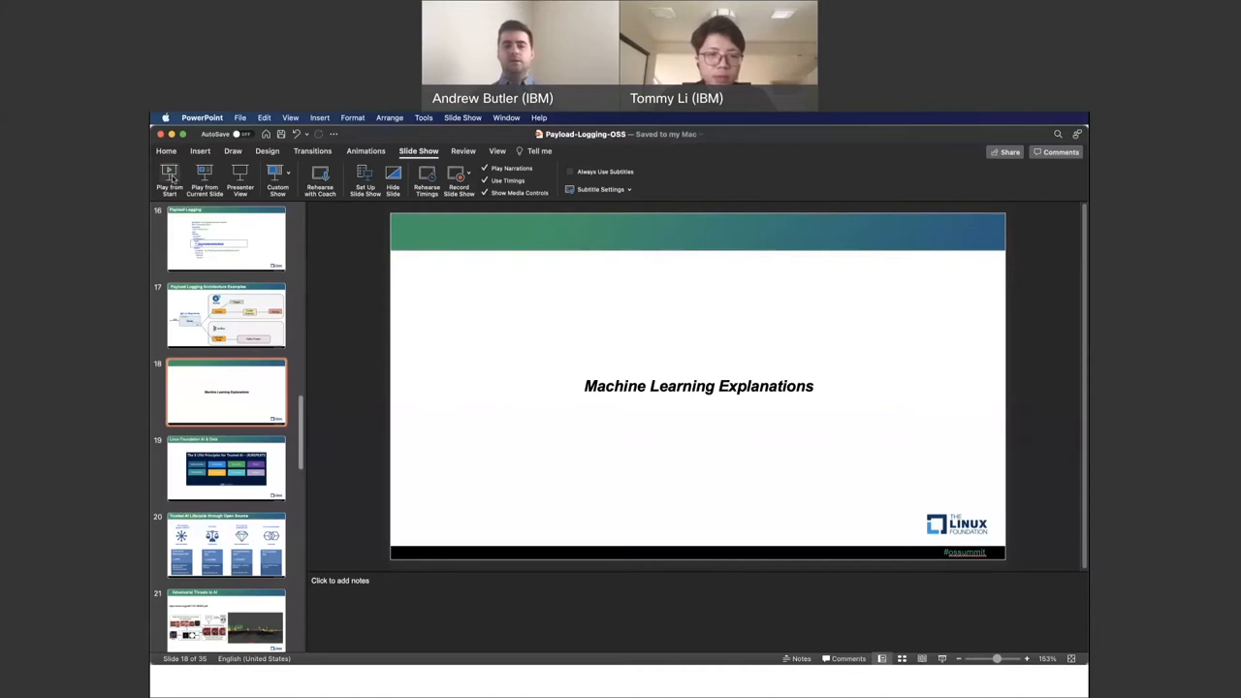
End the full-screen slideshow, returning PowerPoint to normal view on slide 18.
left_click(169, 180)
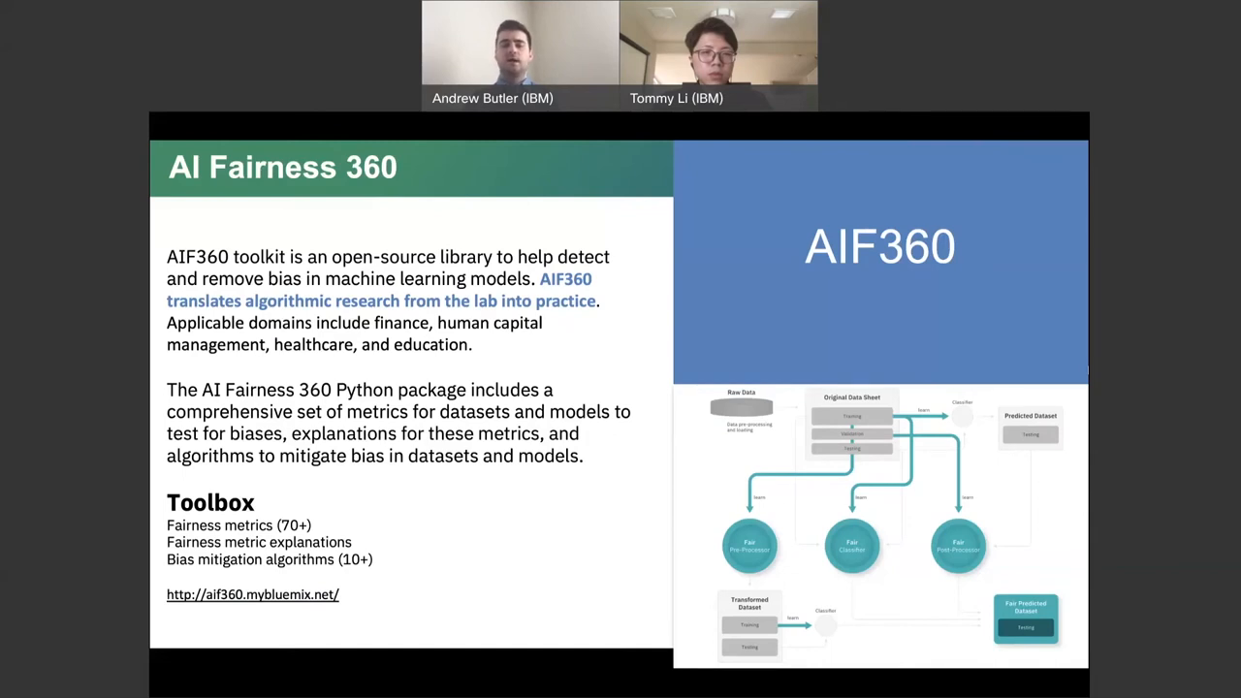
mouse_move(689, 143)
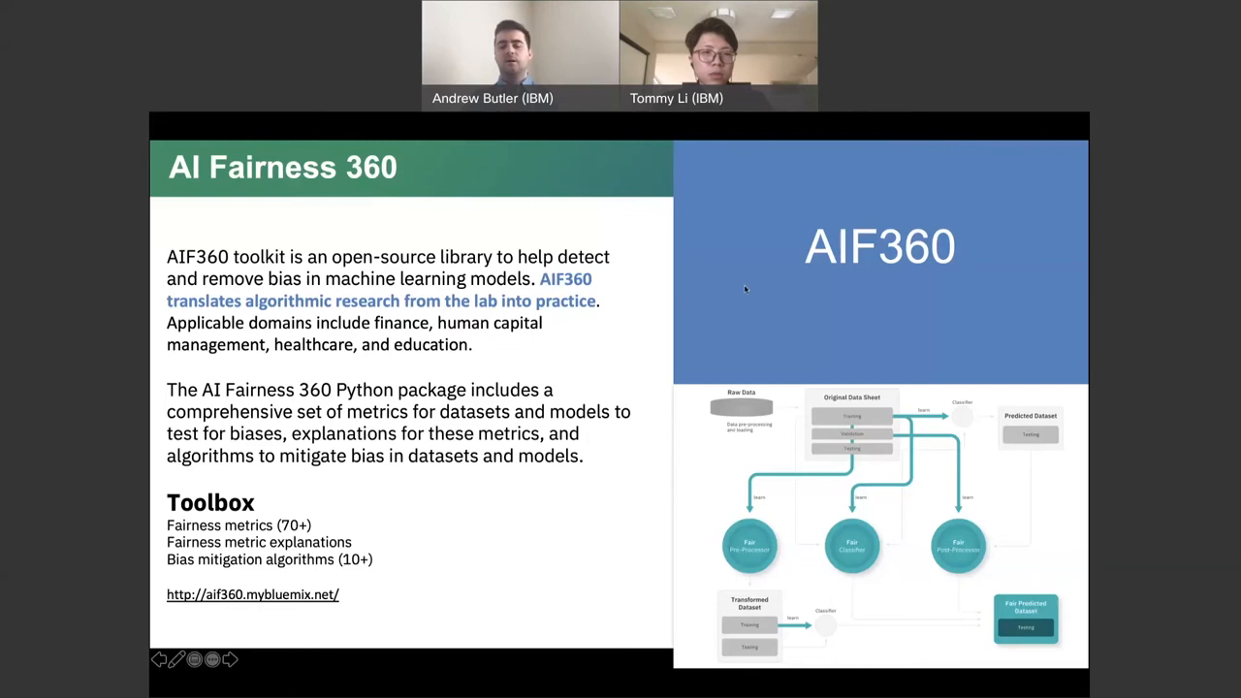
mouse_move(1013, 320)
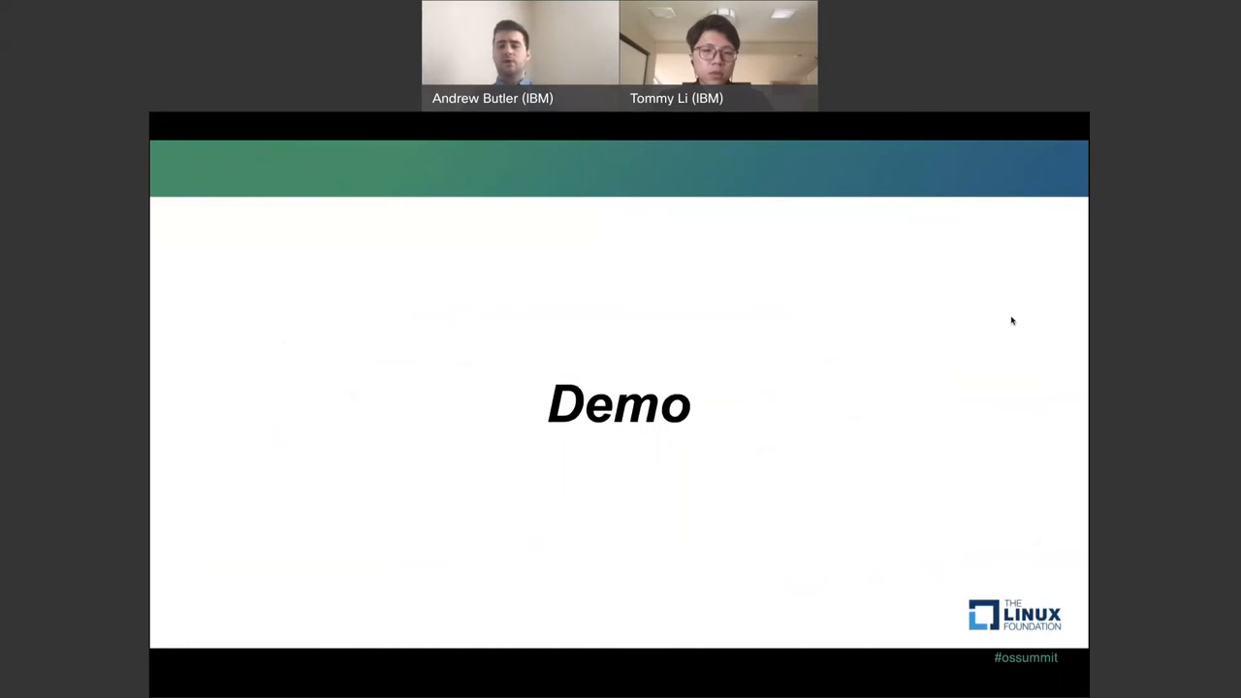
mouse_move(999, 308)
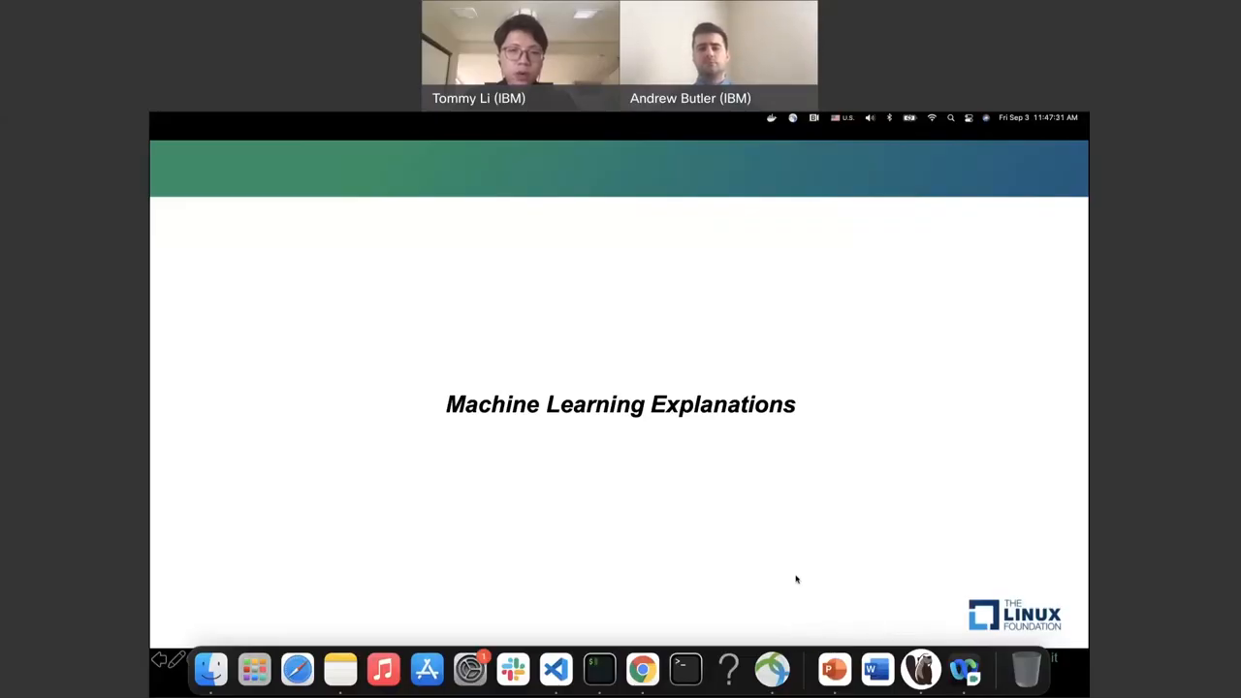
mouse_move(834, 669)
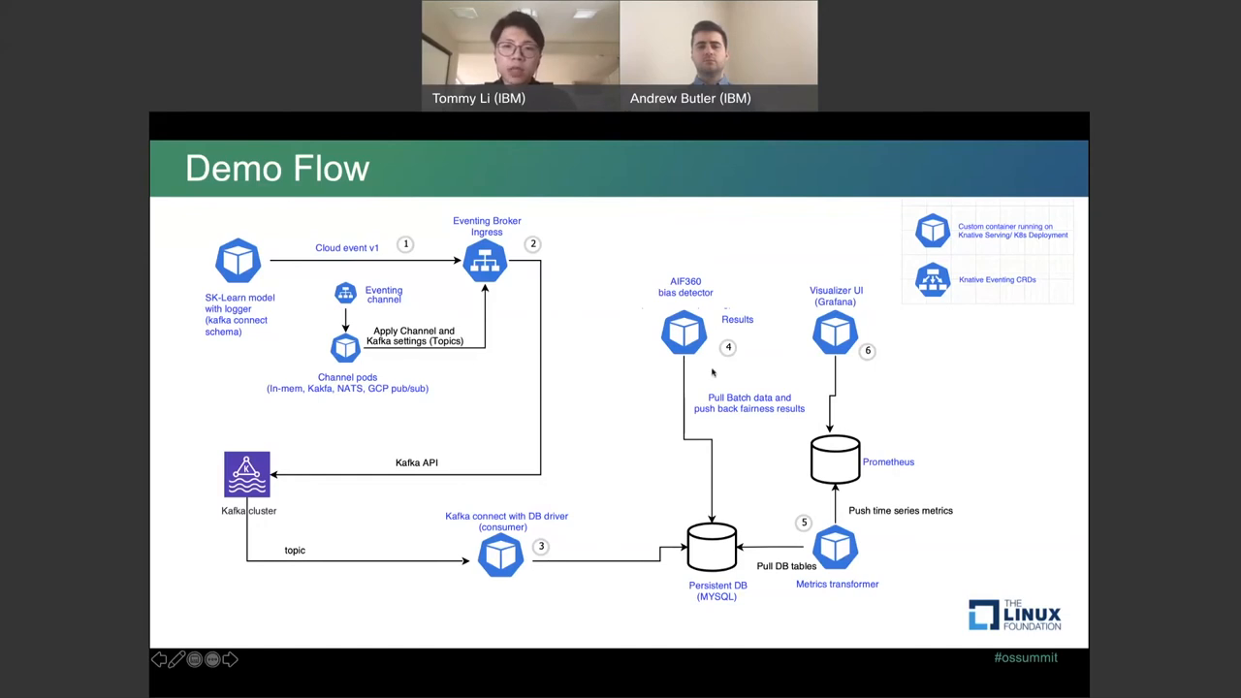
mouse_move(689, 410)
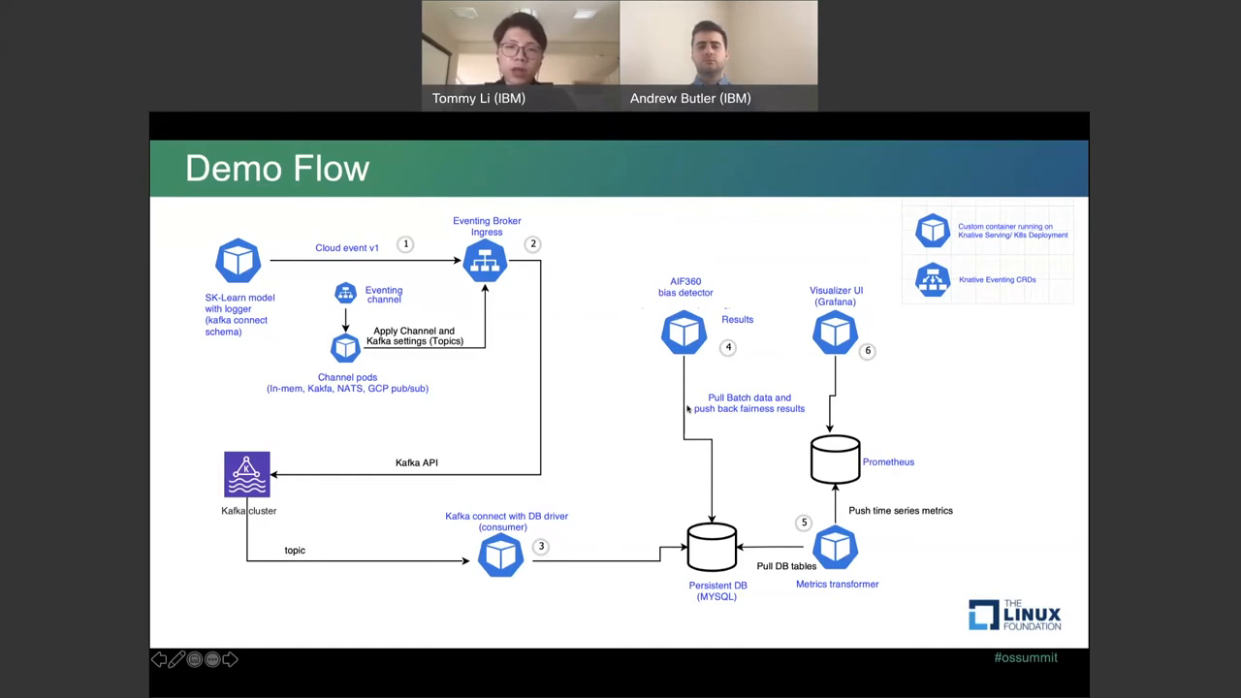
mouse_move(761, 522)
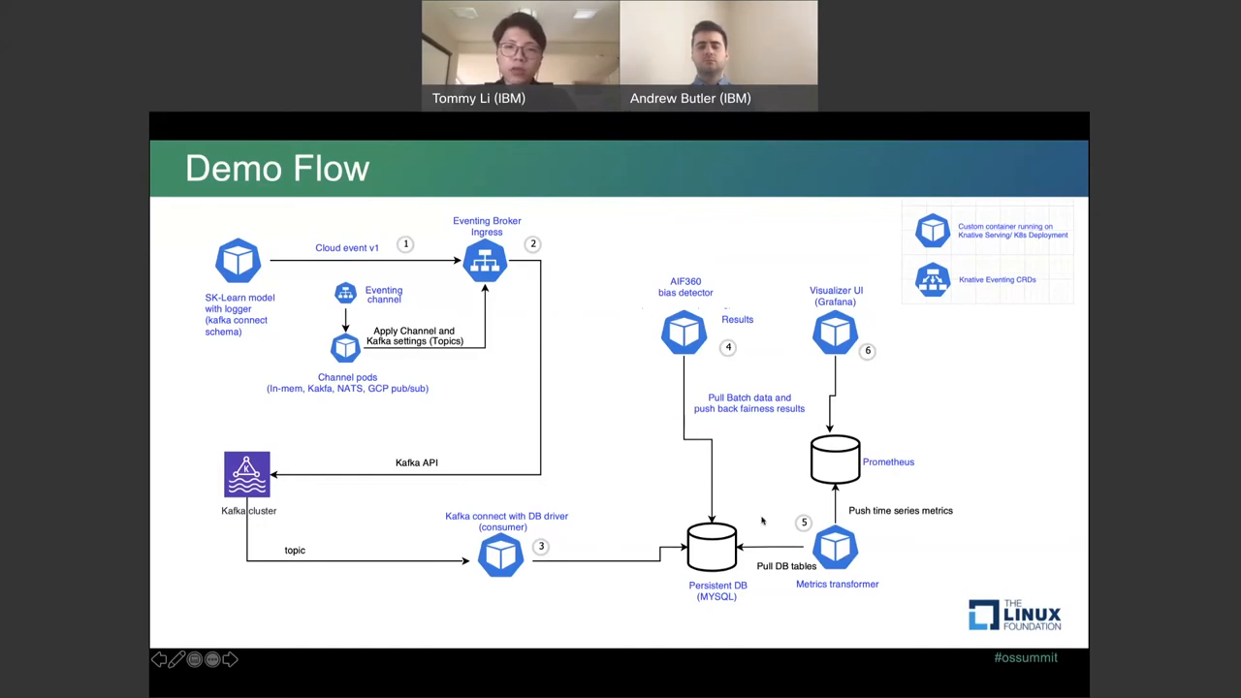
mouse_move(669, 512)
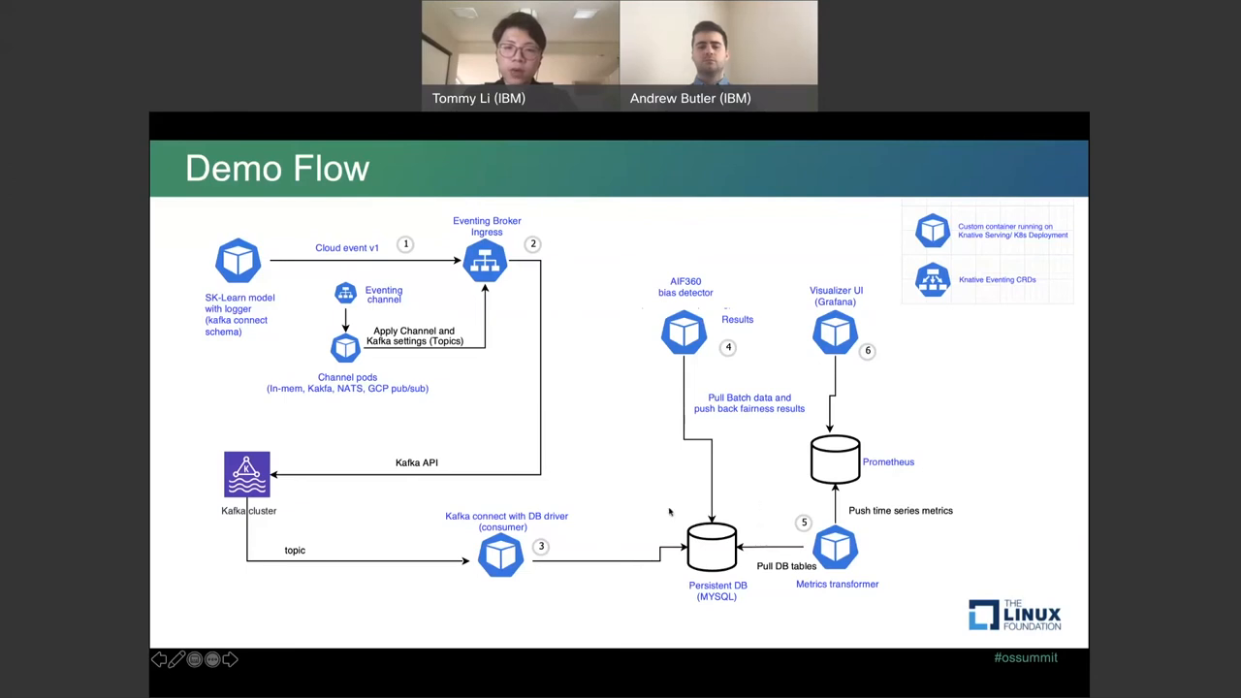
mouse_move(707, 553)
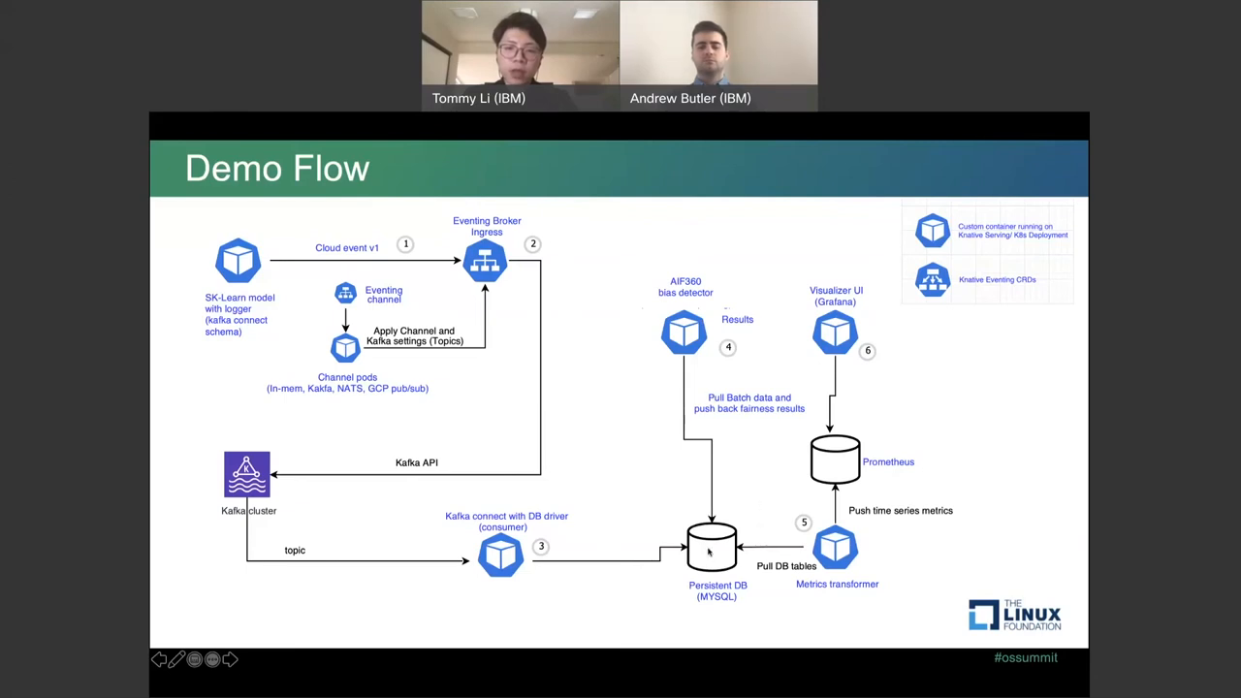
End the slide show, returning to Normal view on the slide-34 Demo Flow text.
left_click(230, 659)
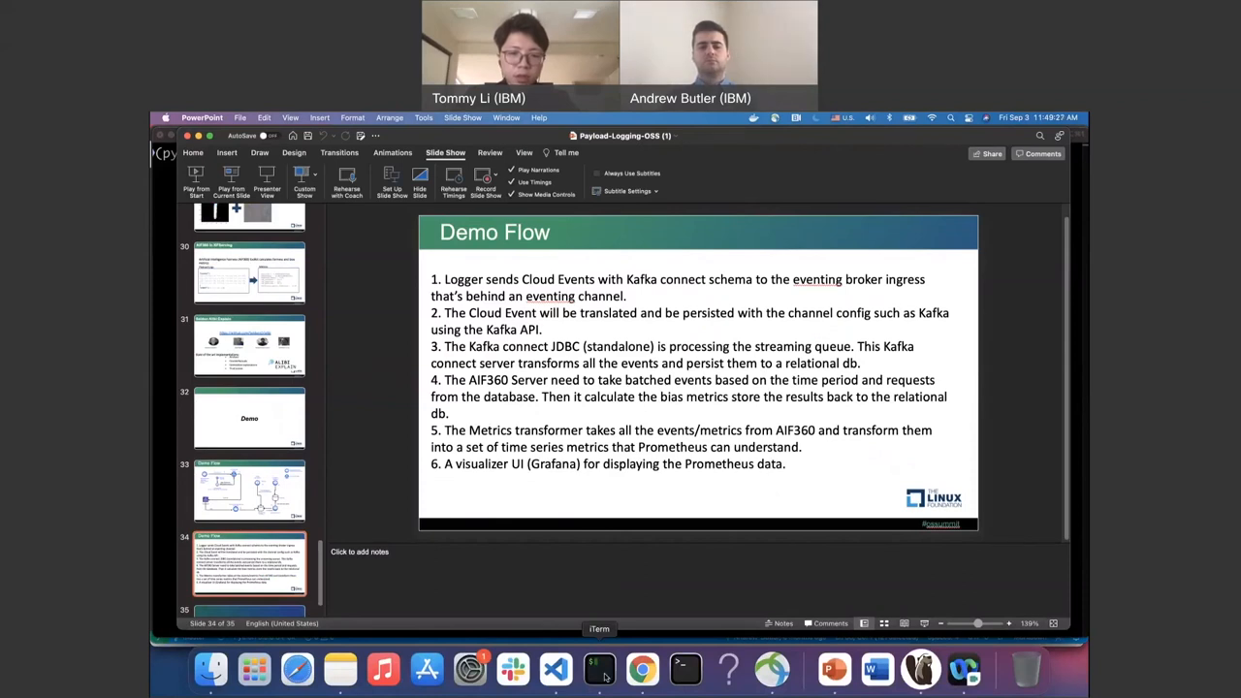
Run 'kubectl get pod -n knative-eventing' in the iTerm2 terminal.
left_click(598, 669)
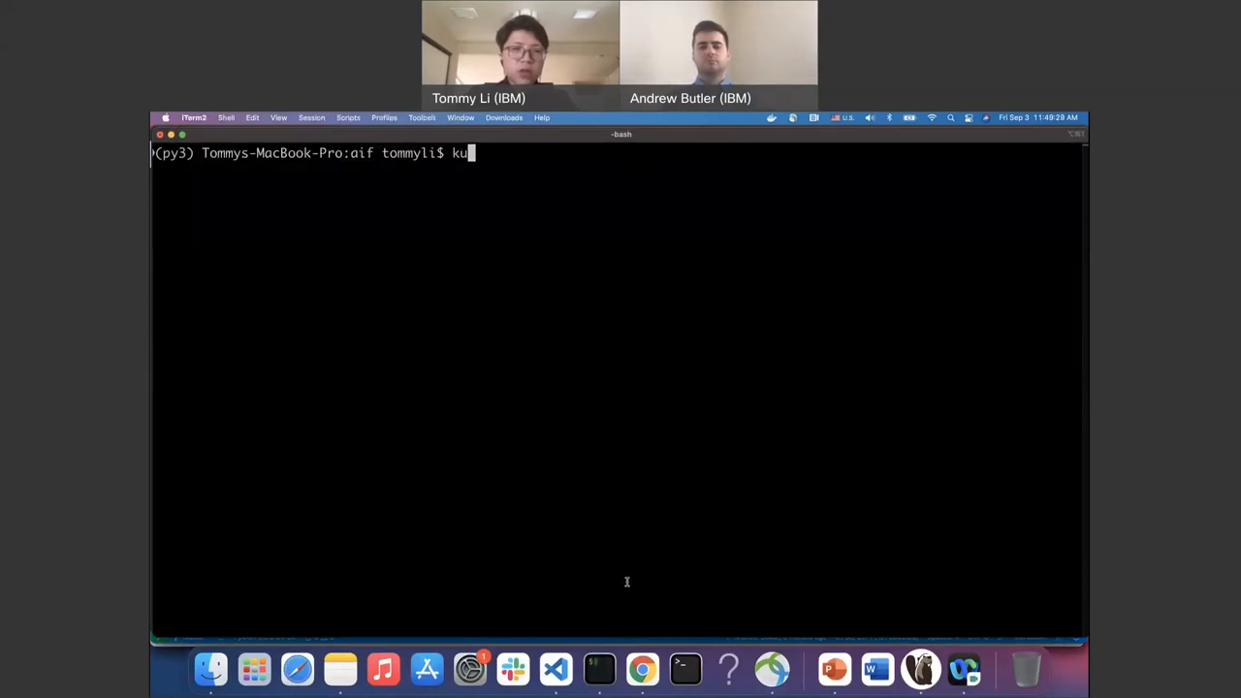
type("bectl get pod -n")
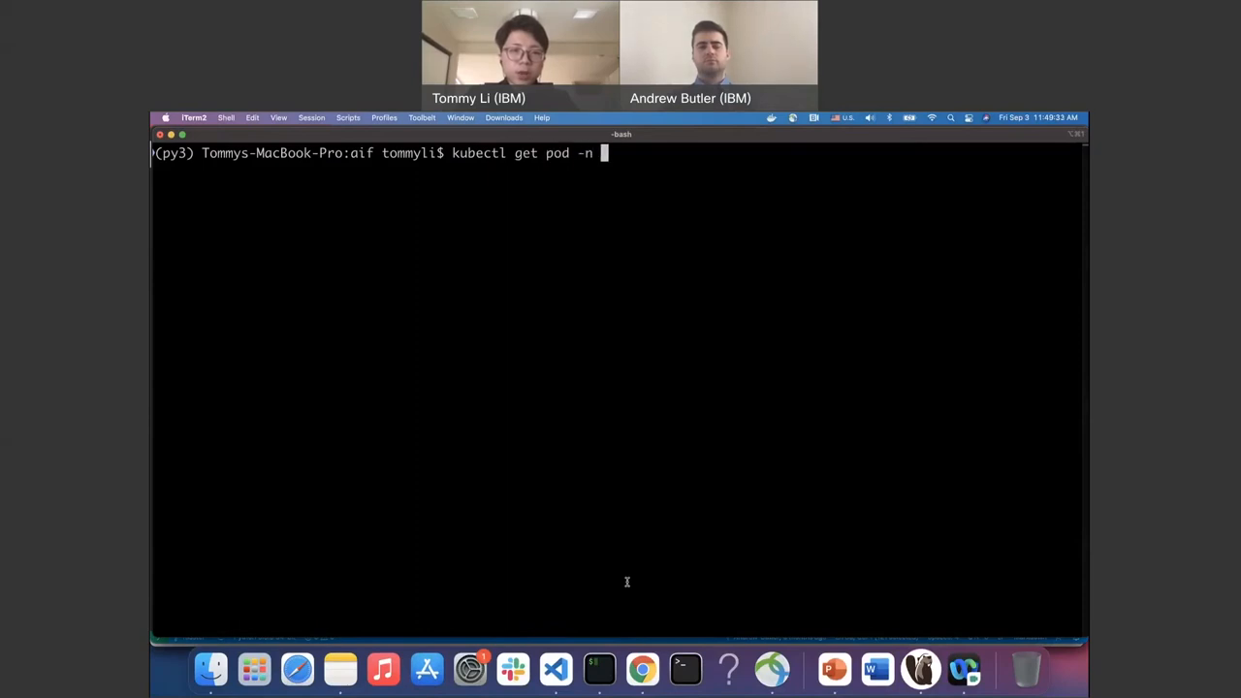
type("kubef")
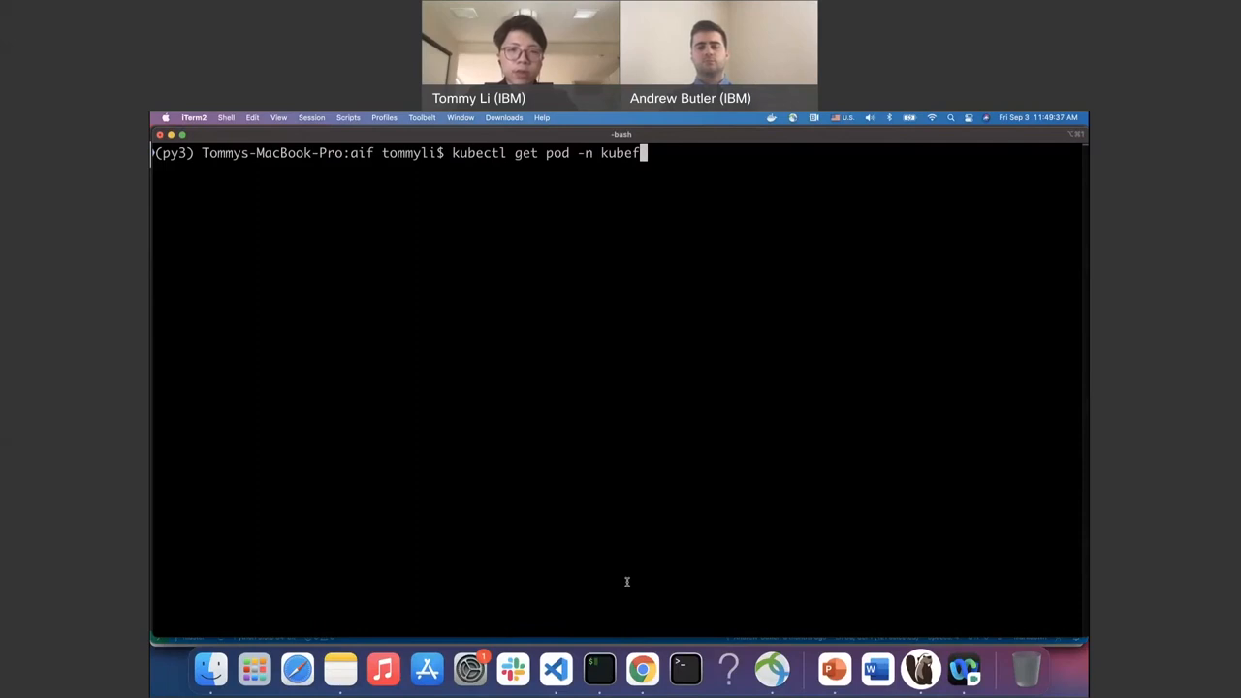
key("backspace")
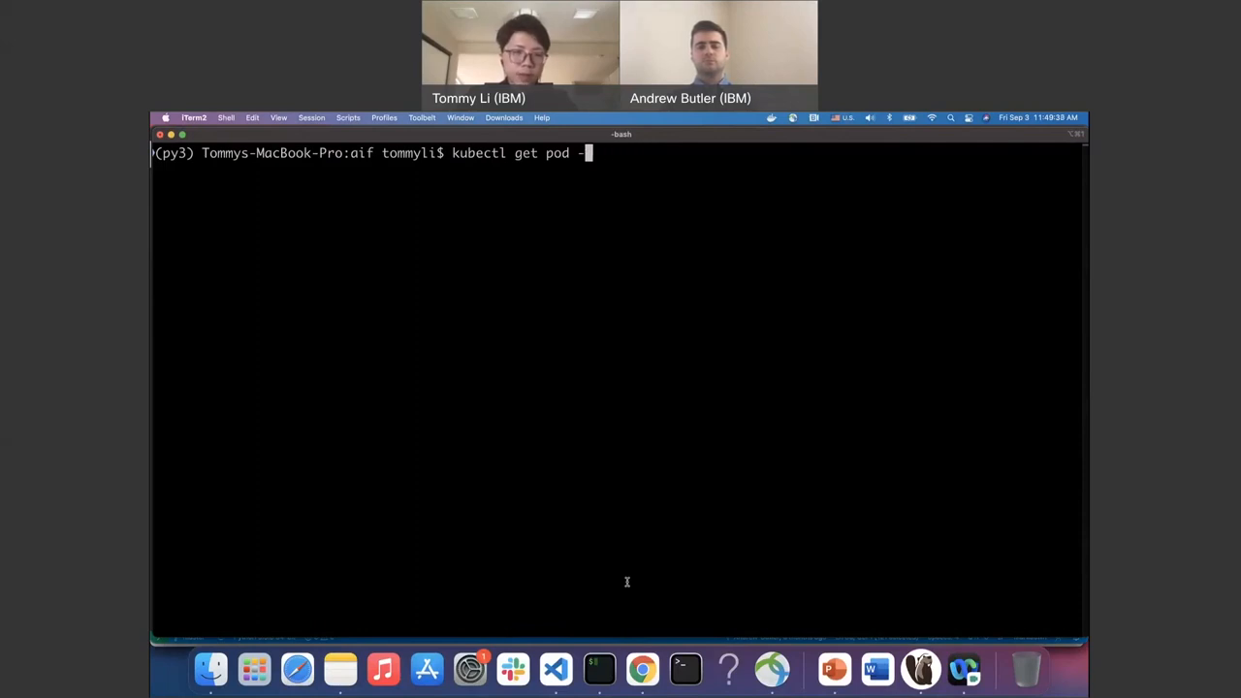
type("n kan")
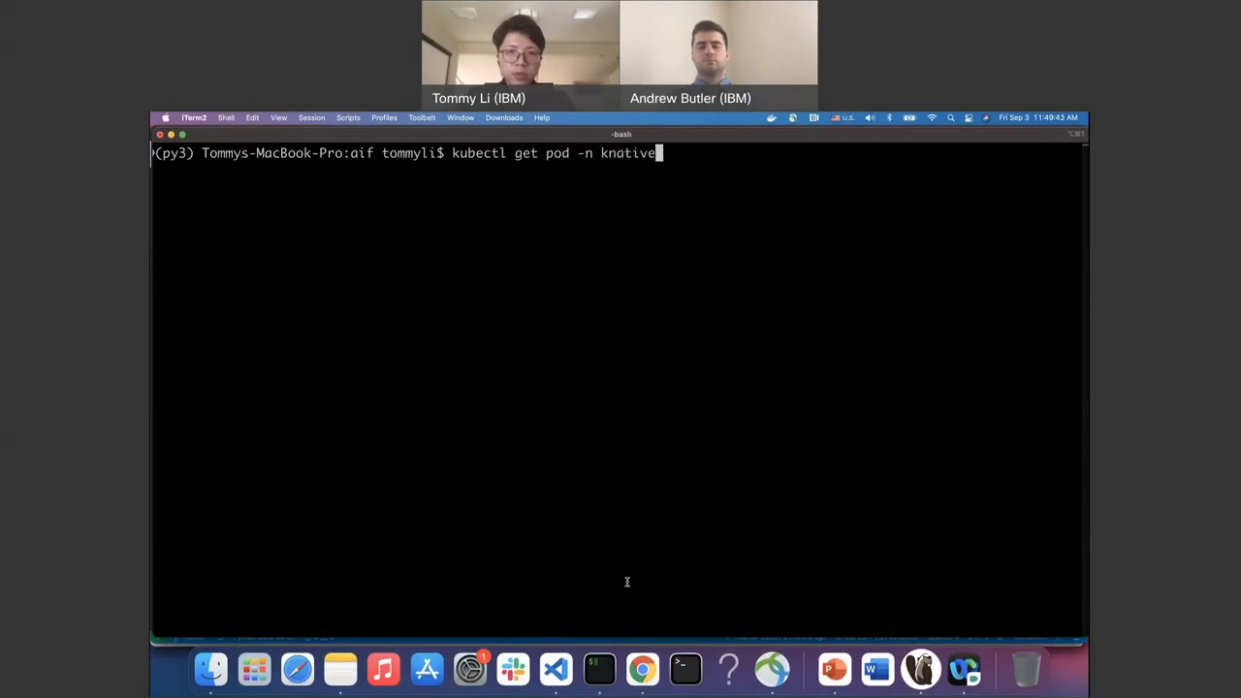
type("-")
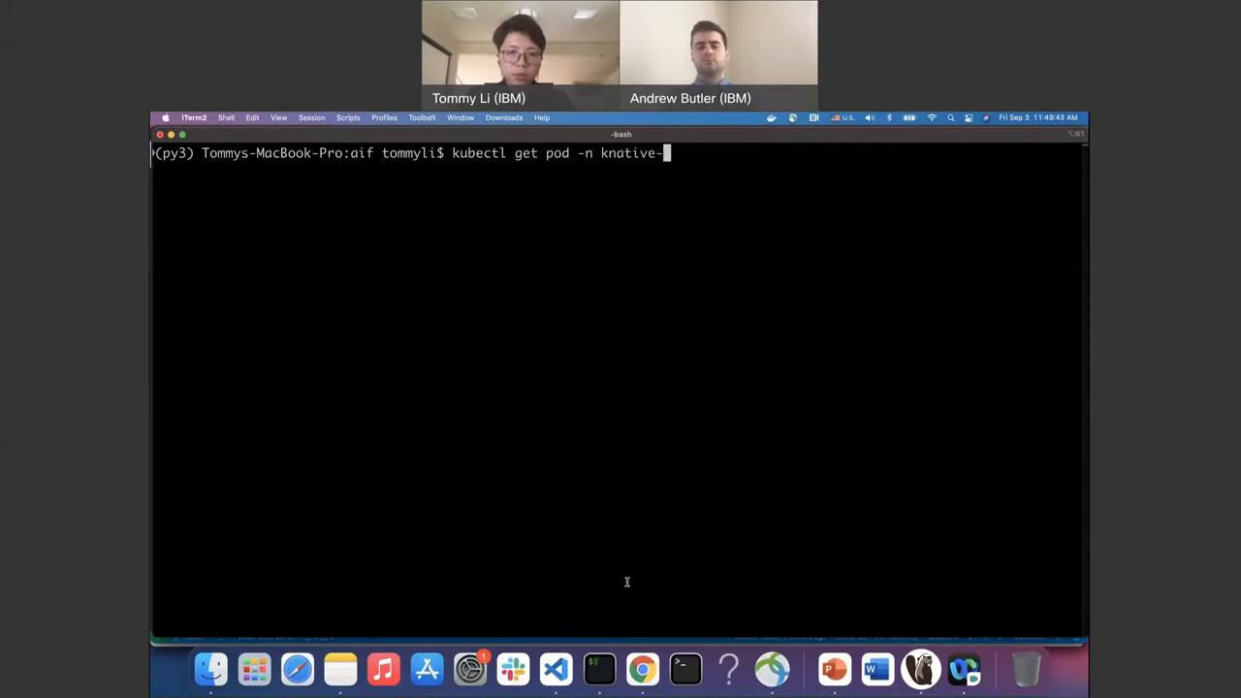
type("eventin")
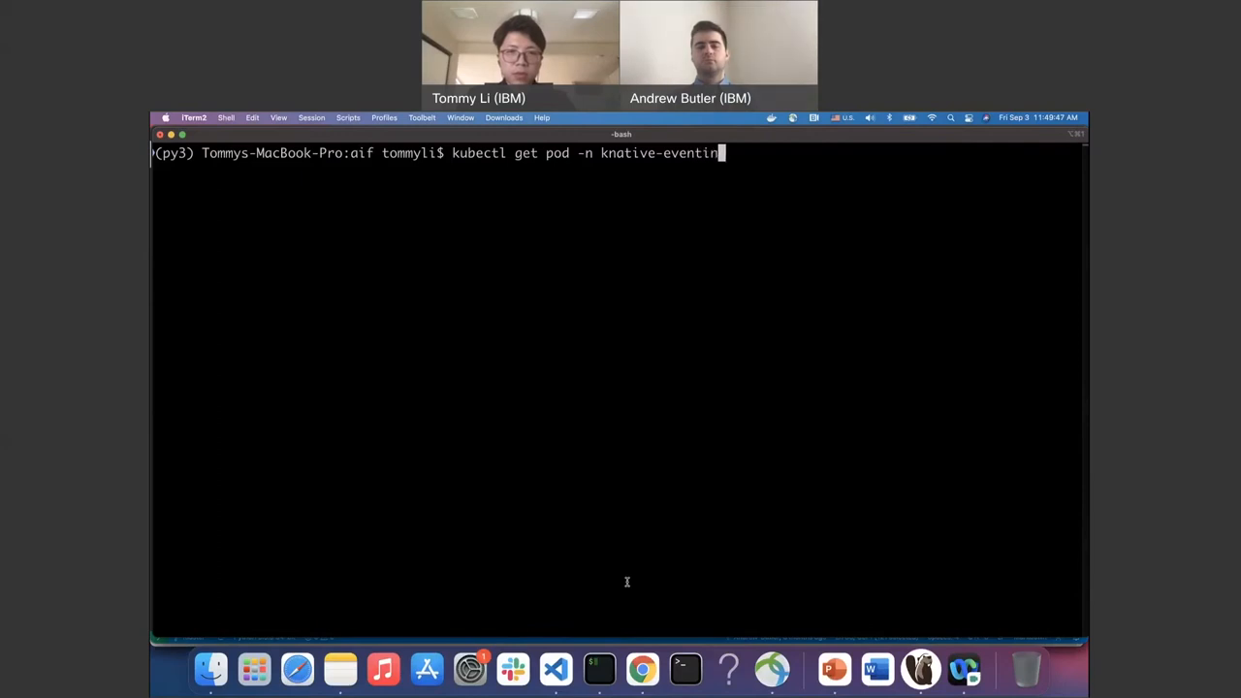
key("Return")
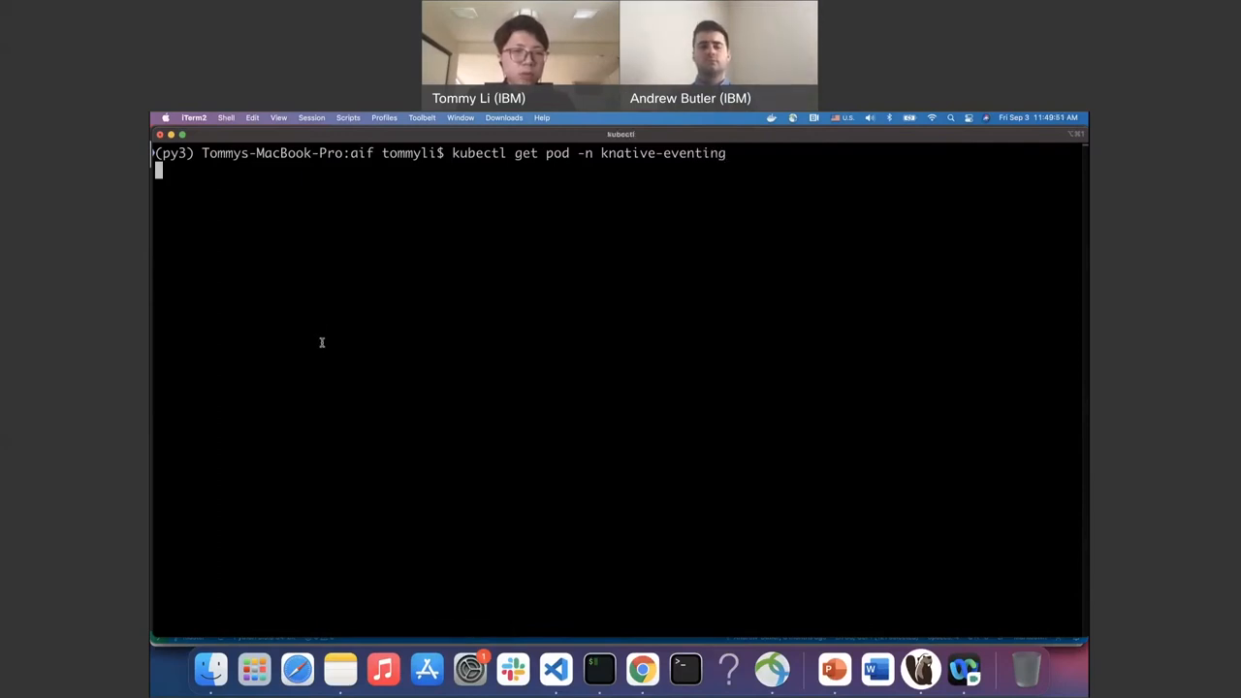
Review the knative-eventing pod list, with all sixteen pods Running.
key("Return")
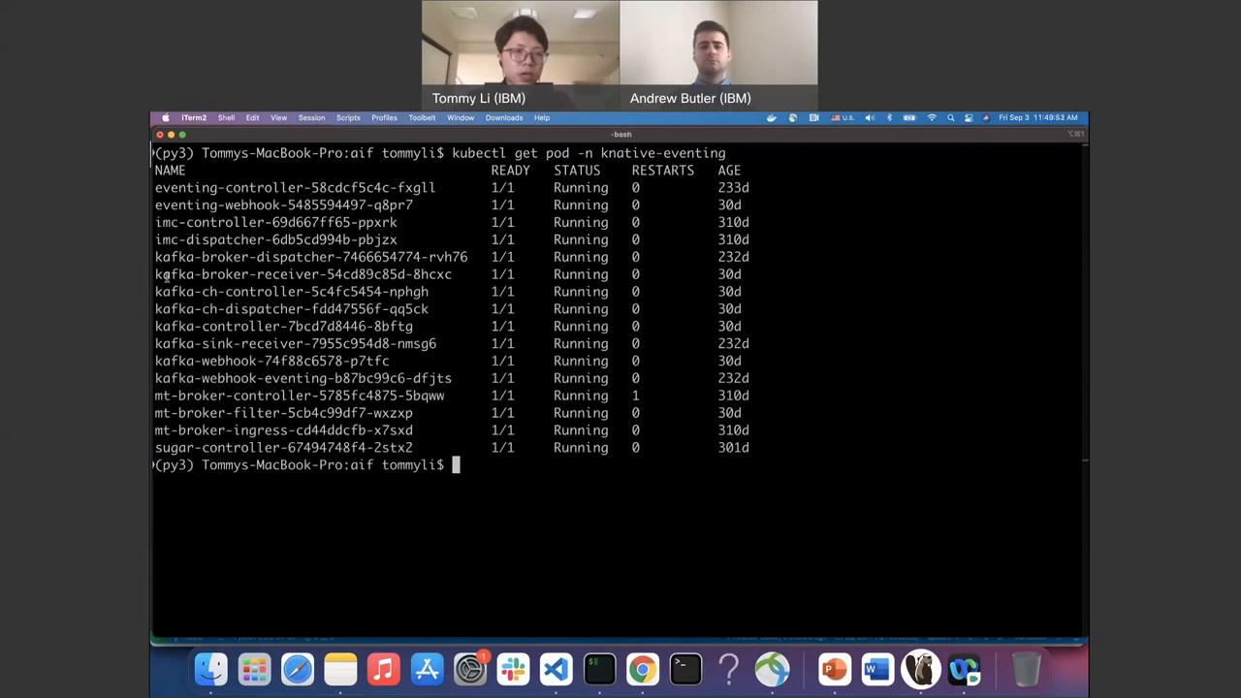
double_click(201, 256)
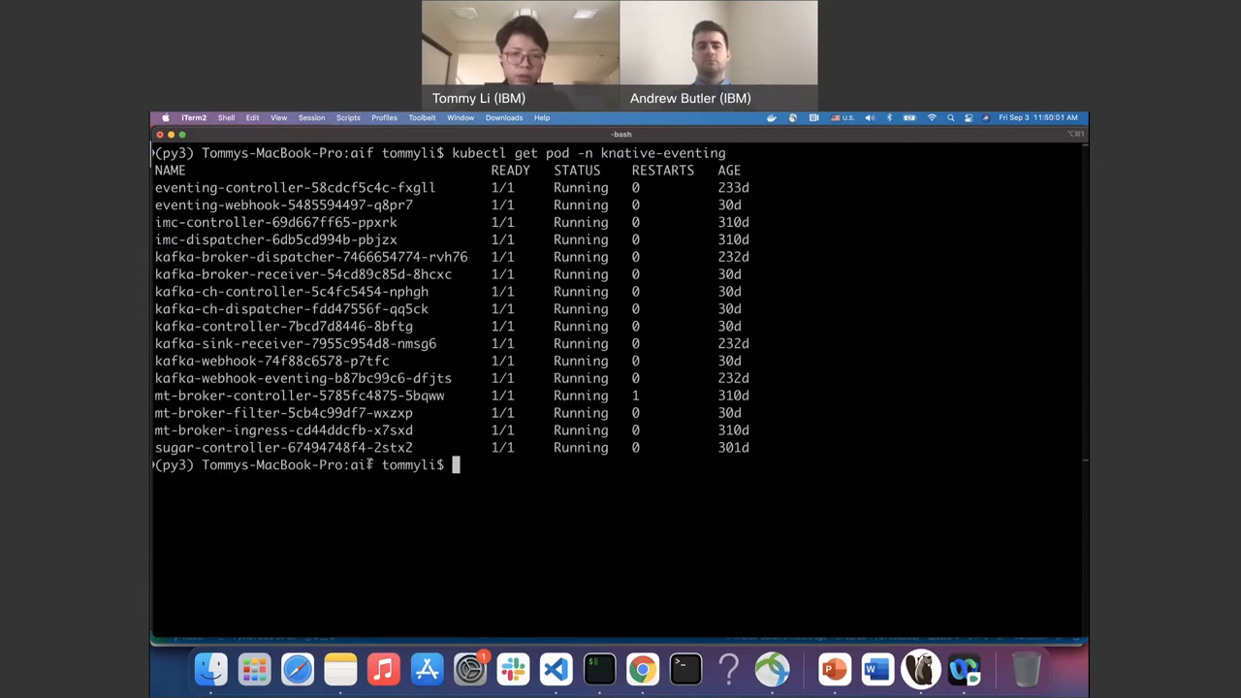
Run 'kubectl get pod -n kafka' and review the Running kafka pods.
type("kubectl get pod")
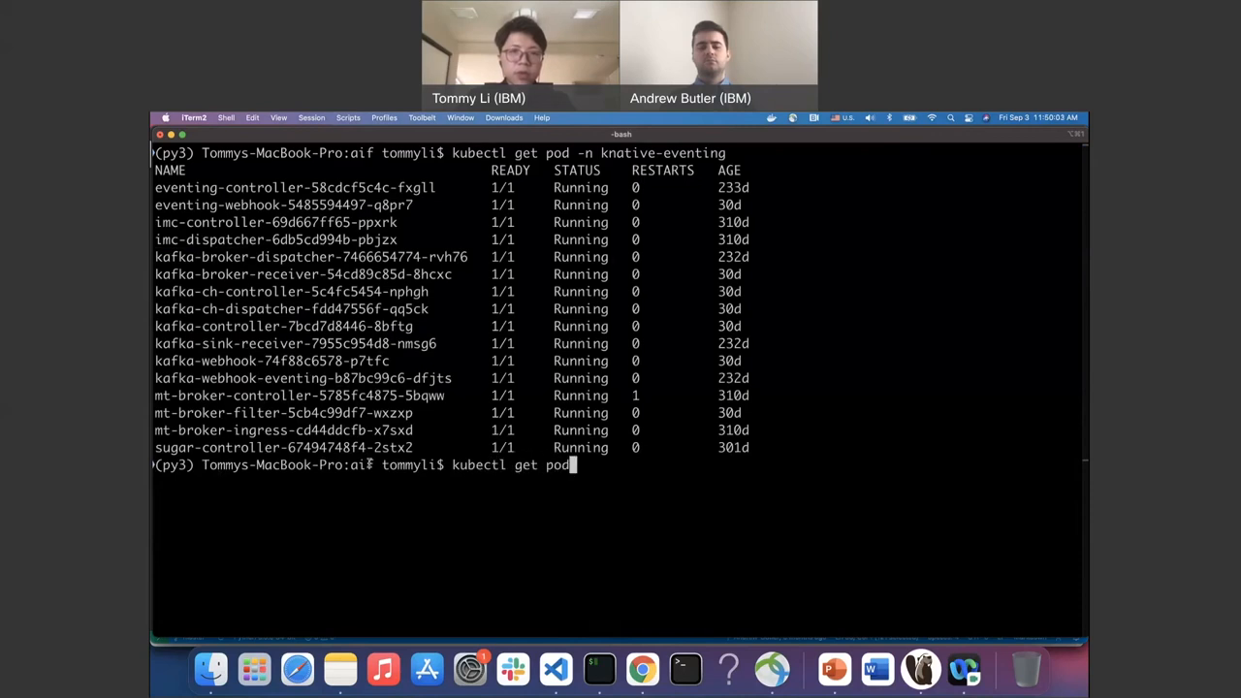
type("-n kafka")
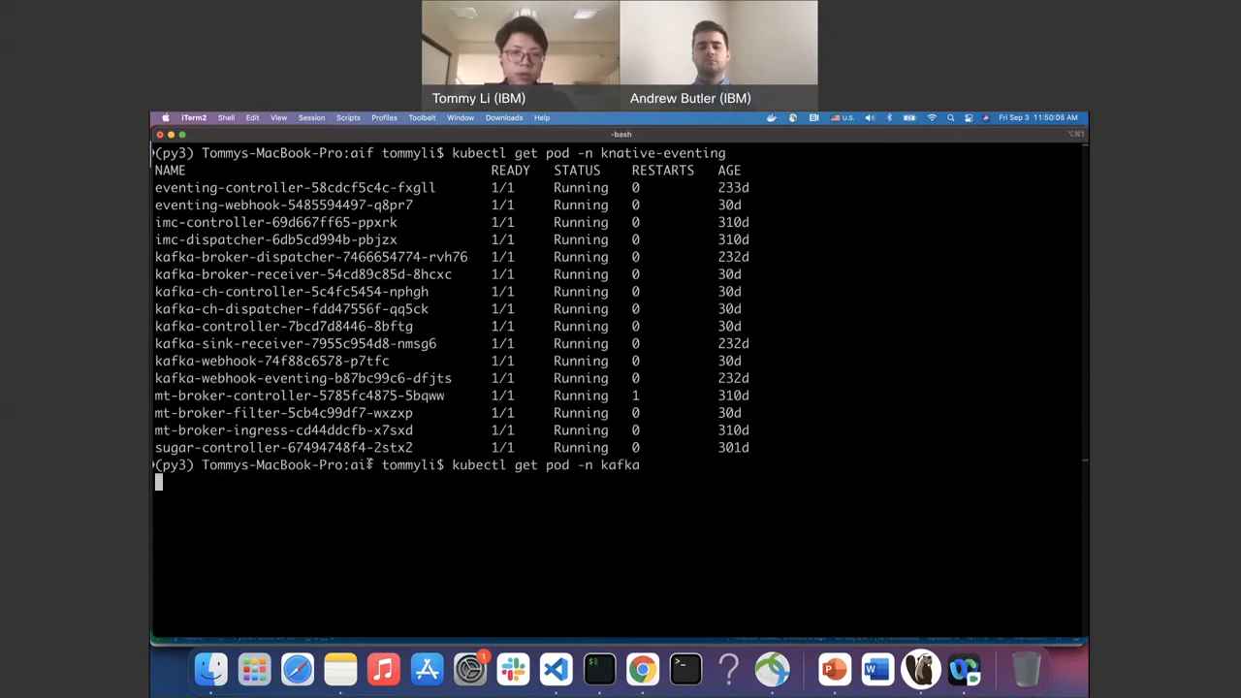
key("Return")
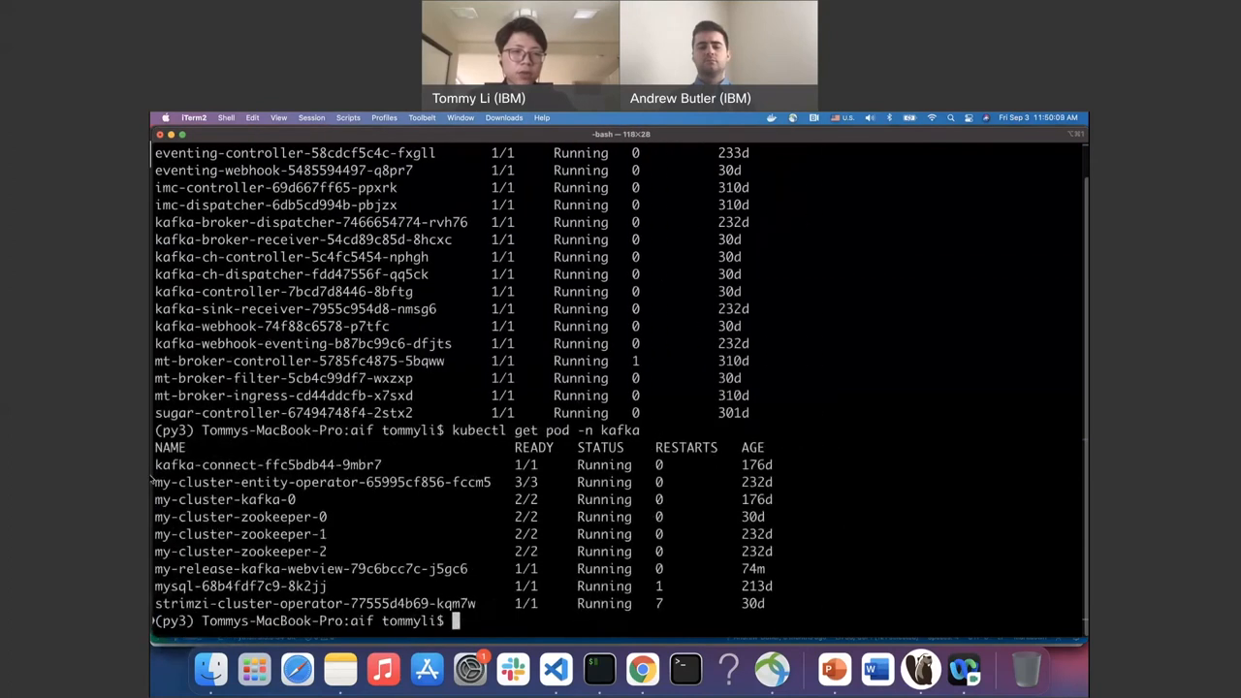
double_click(204, 465)
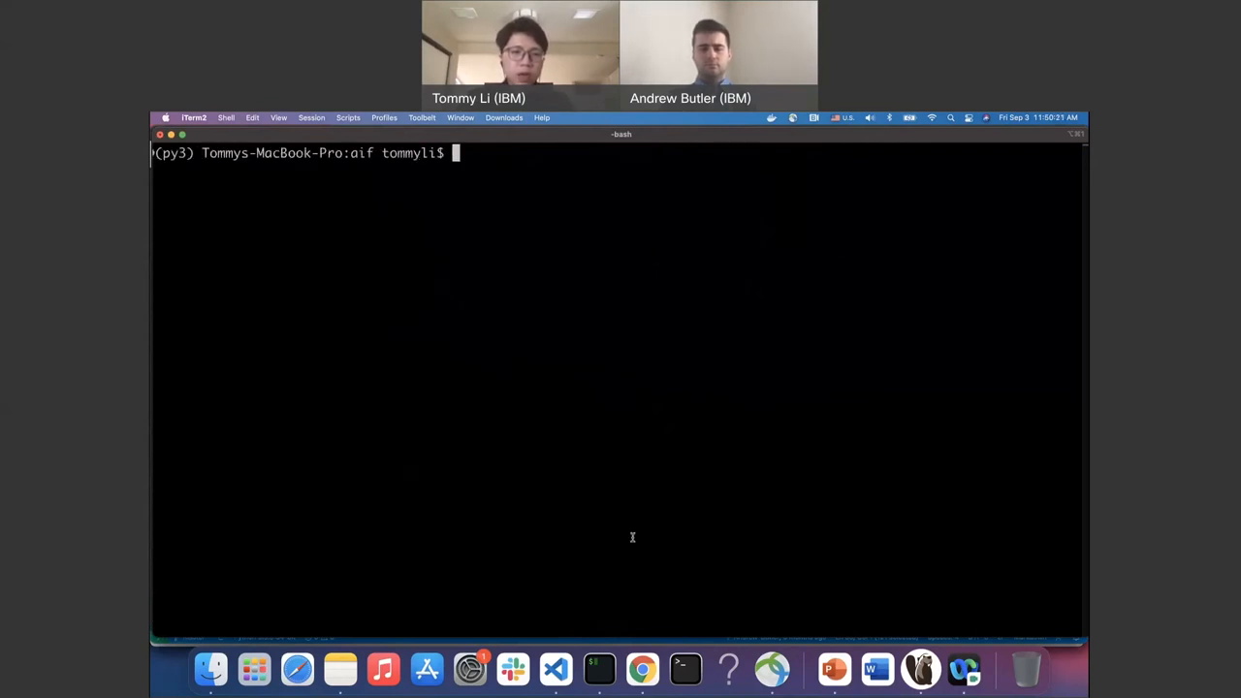
Run 'kubectl get inferenceservice' and highlight the german-credit service URL.
type("kubectl")
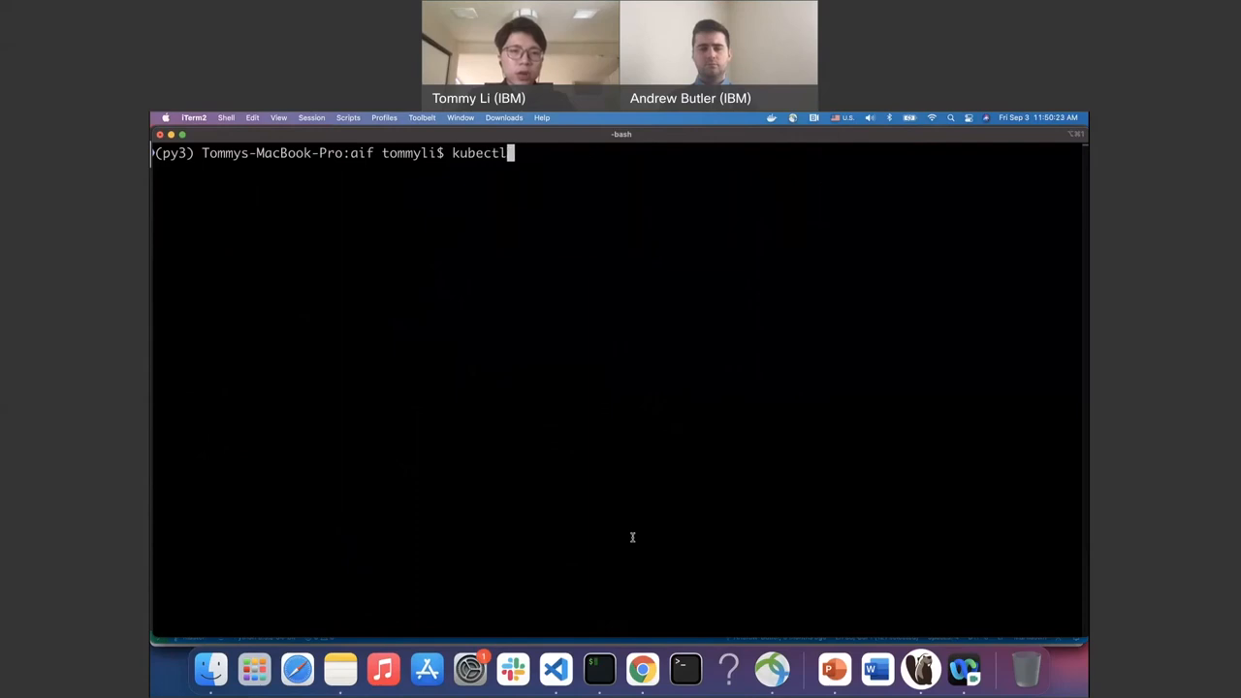
type("get inferenceservi")
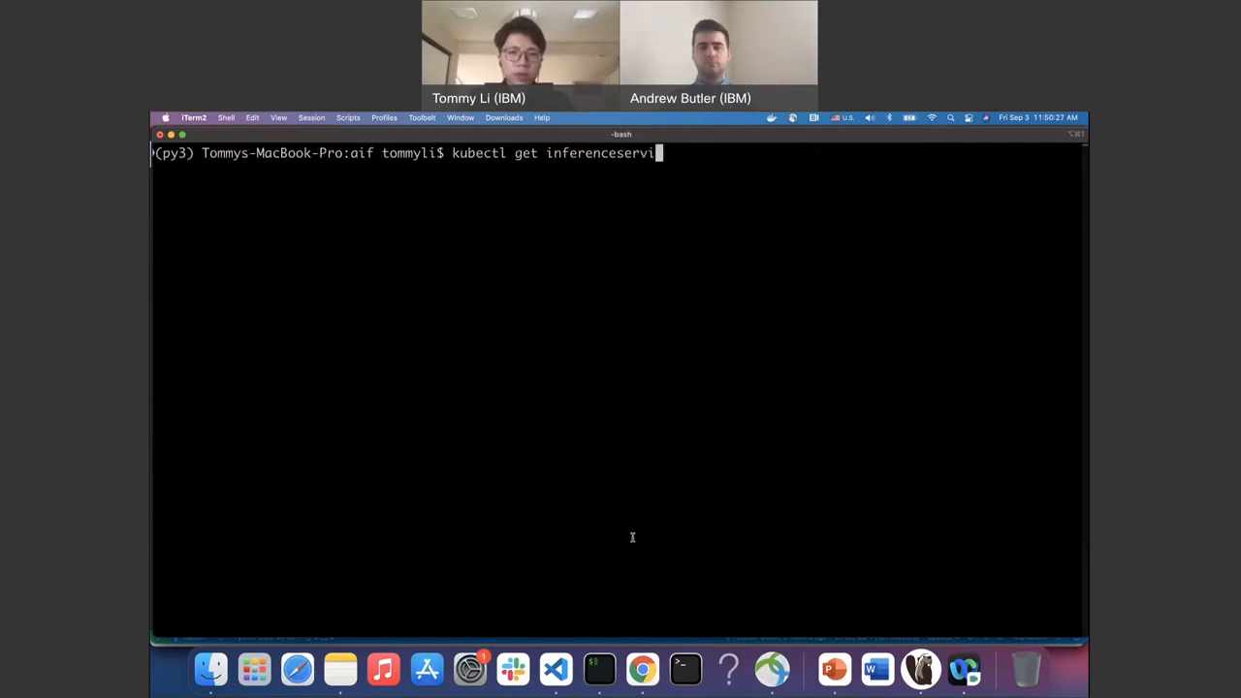
key("Return")
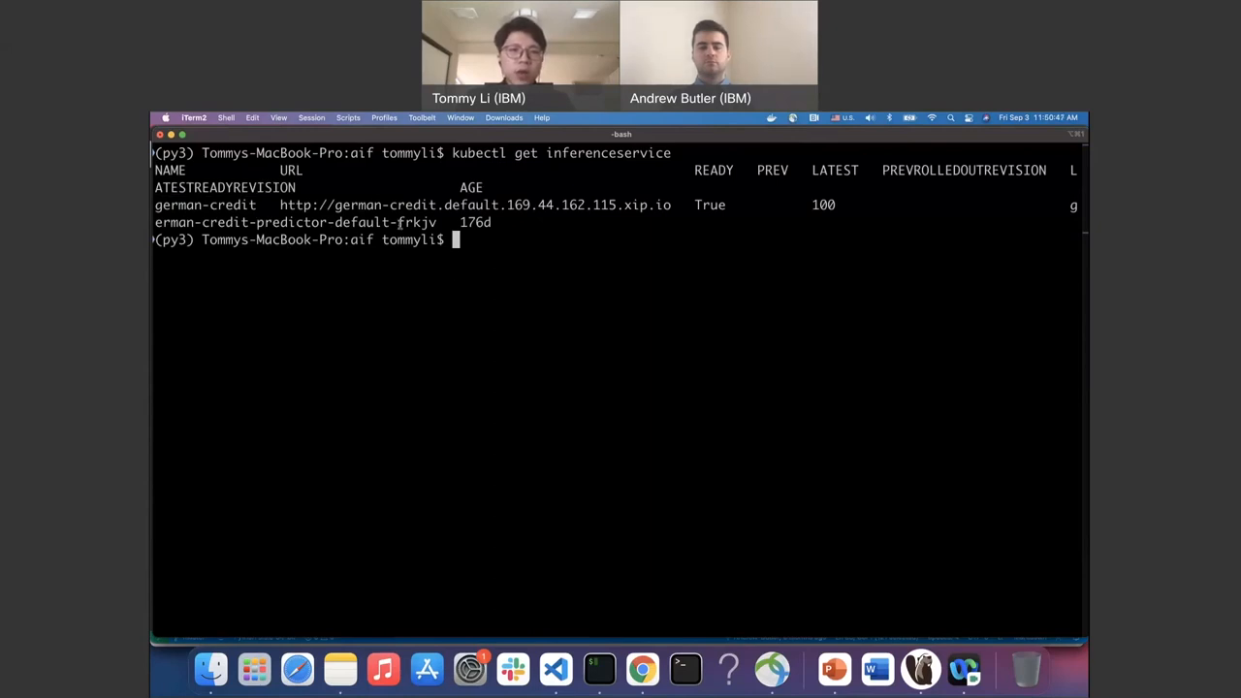
double_click(466, 205)
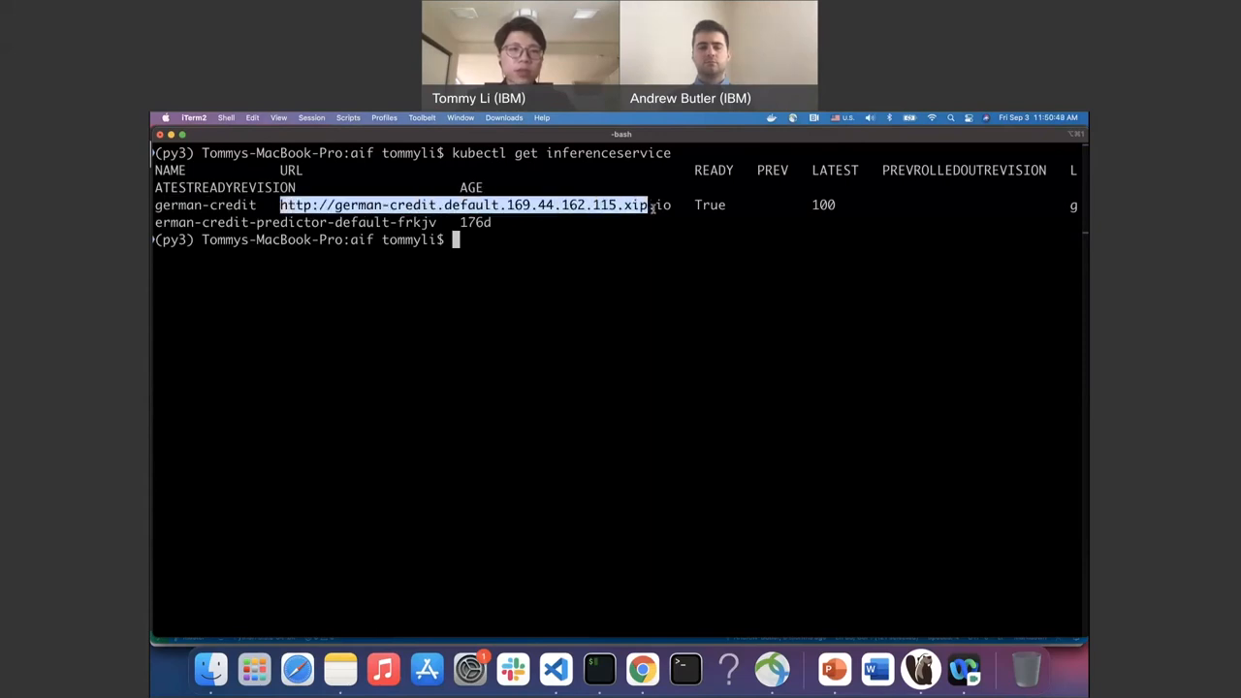
left_click(388, 541)
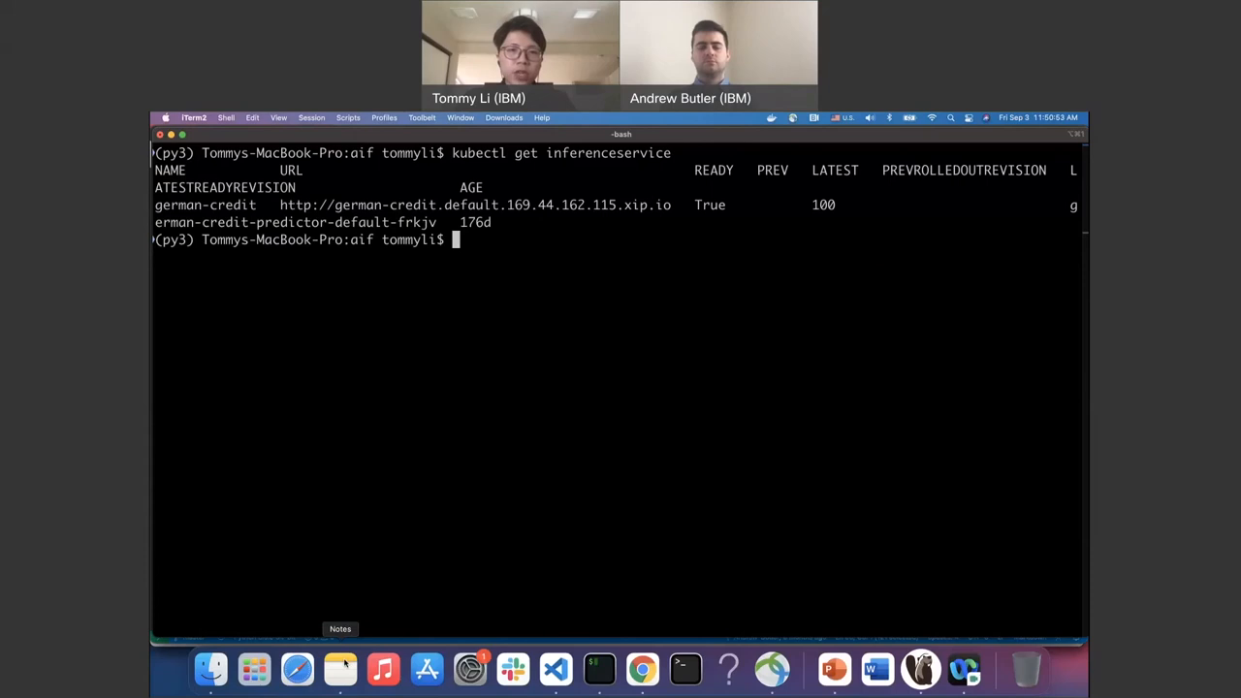
left_click(339, 669)
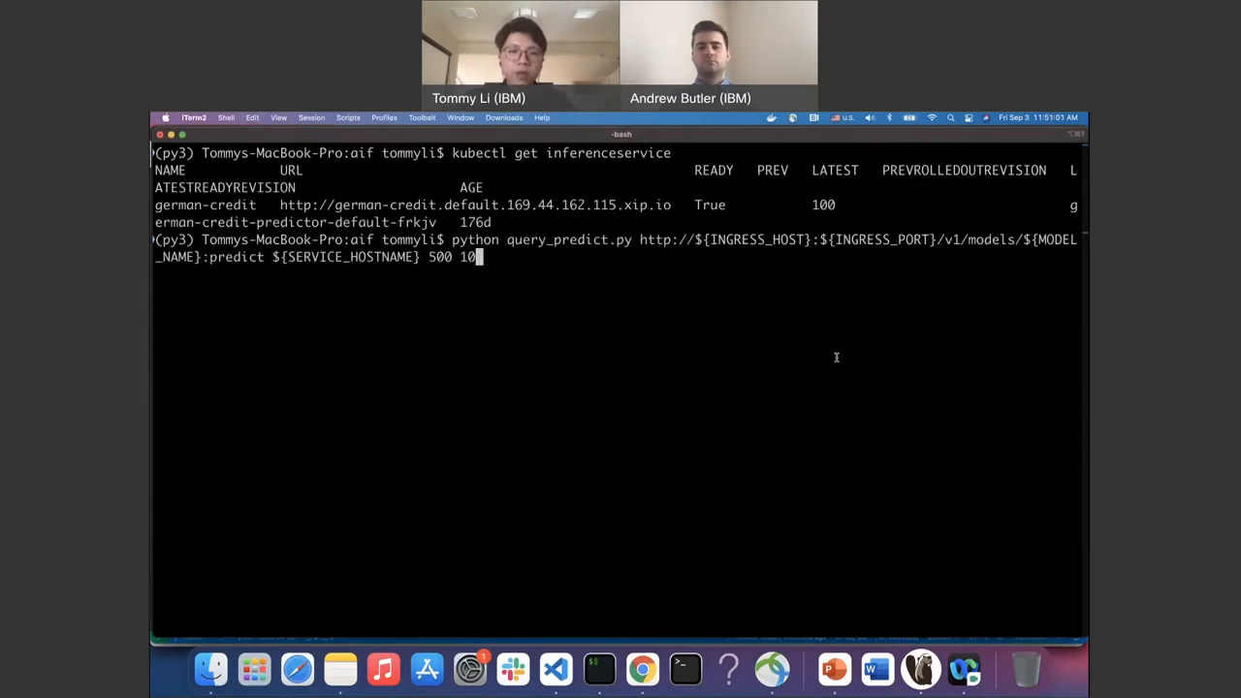
Run query_predict.py with 500 and 10, getting Response 200 with ten predictions.
key("Return")
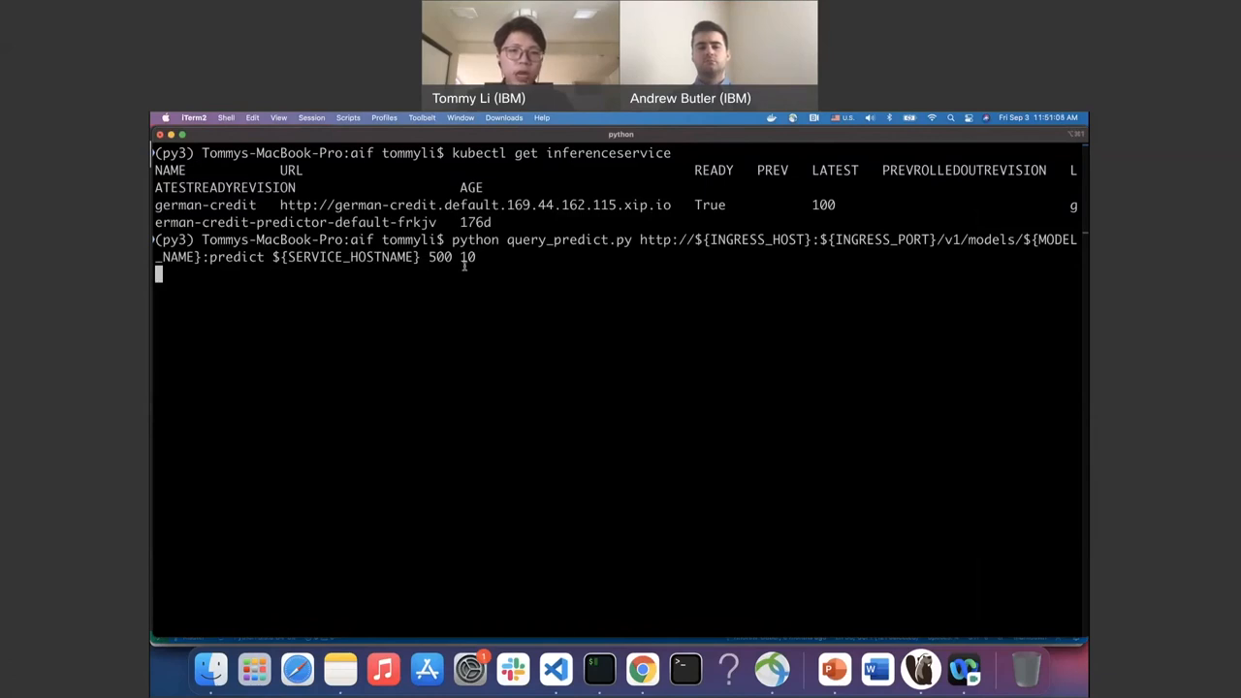
double_click(465, 257)
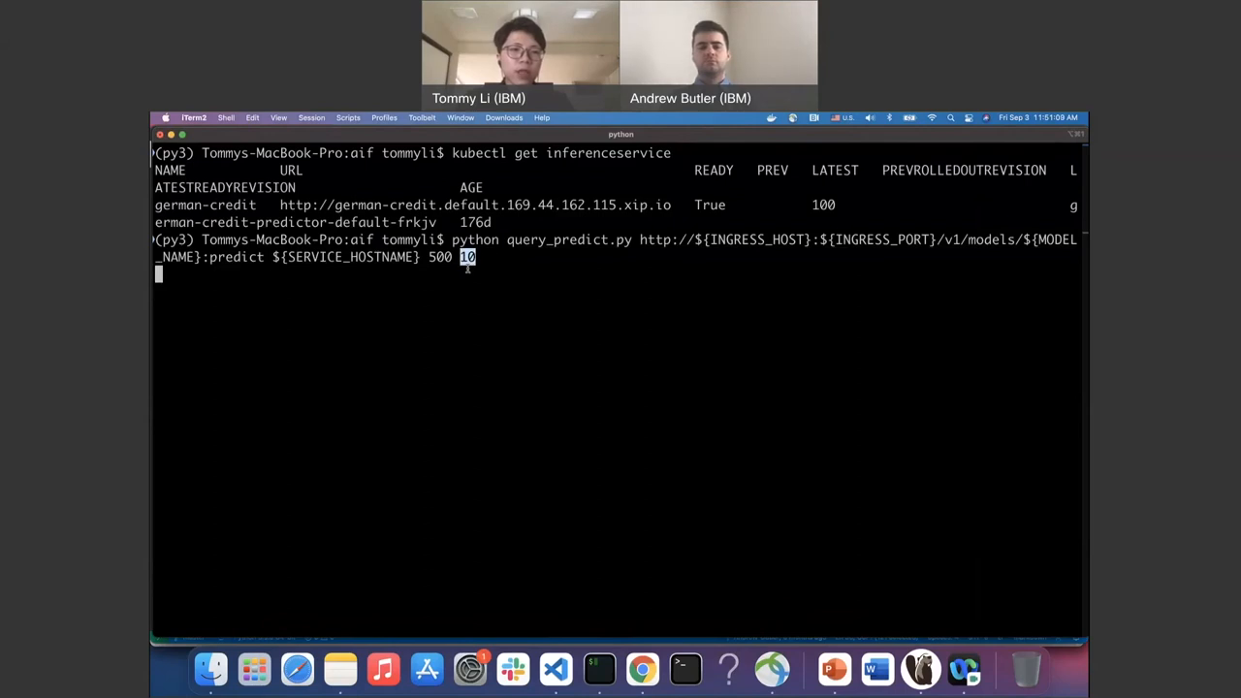
mouse_move(326, 310)
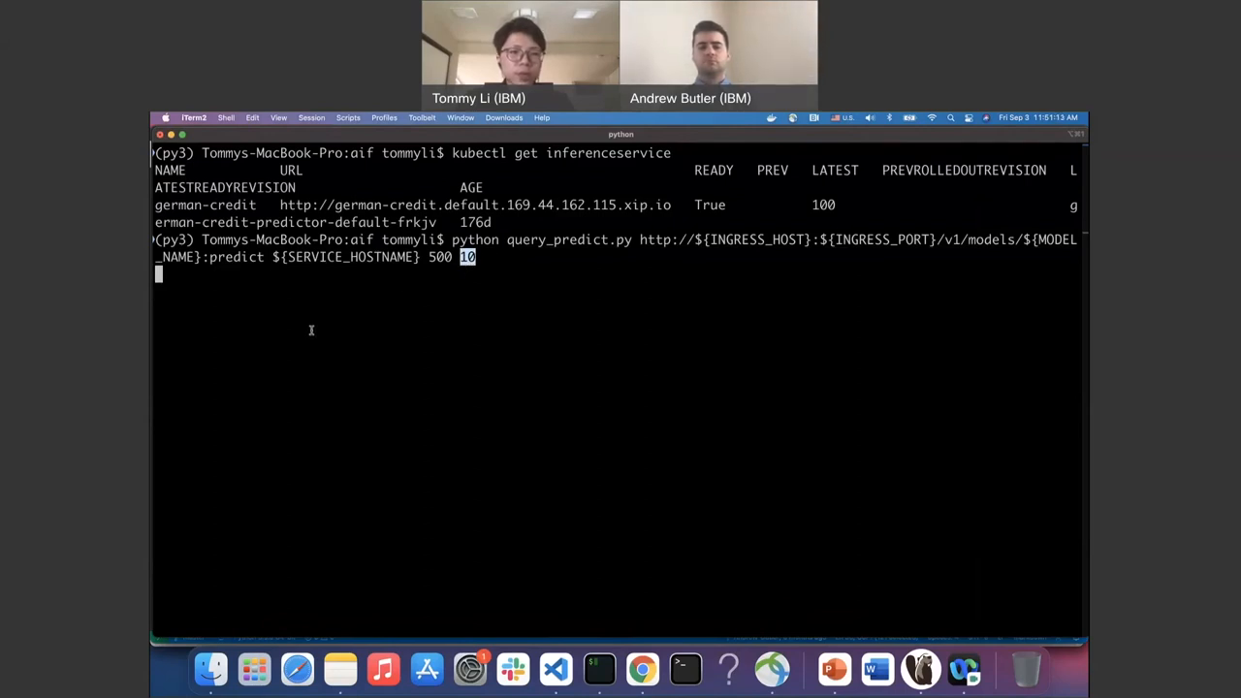
key("Return")
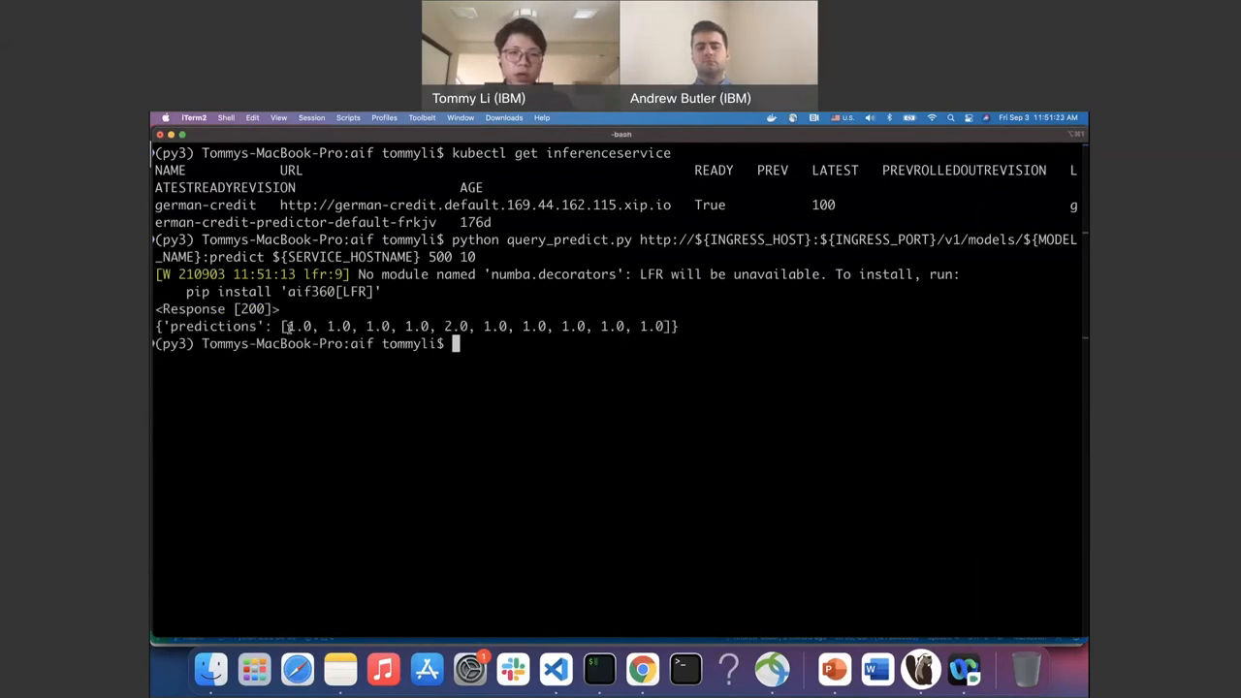
double_click(297, 326)
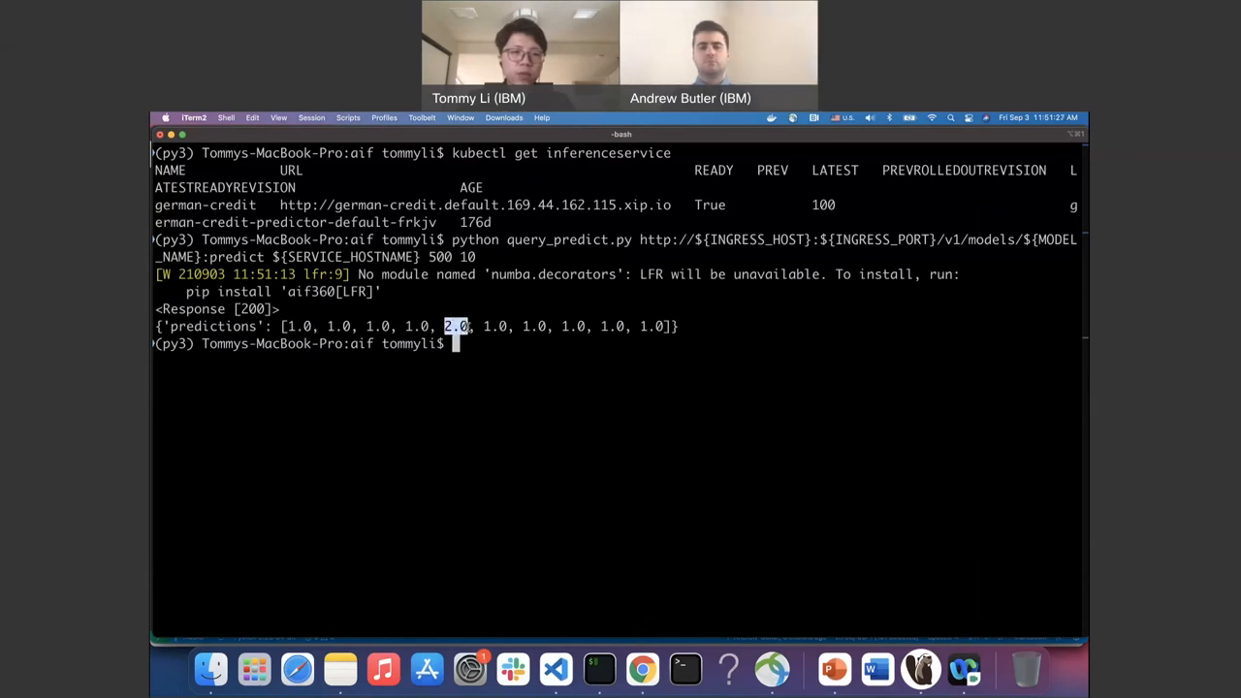
mouse_move(731, 360)
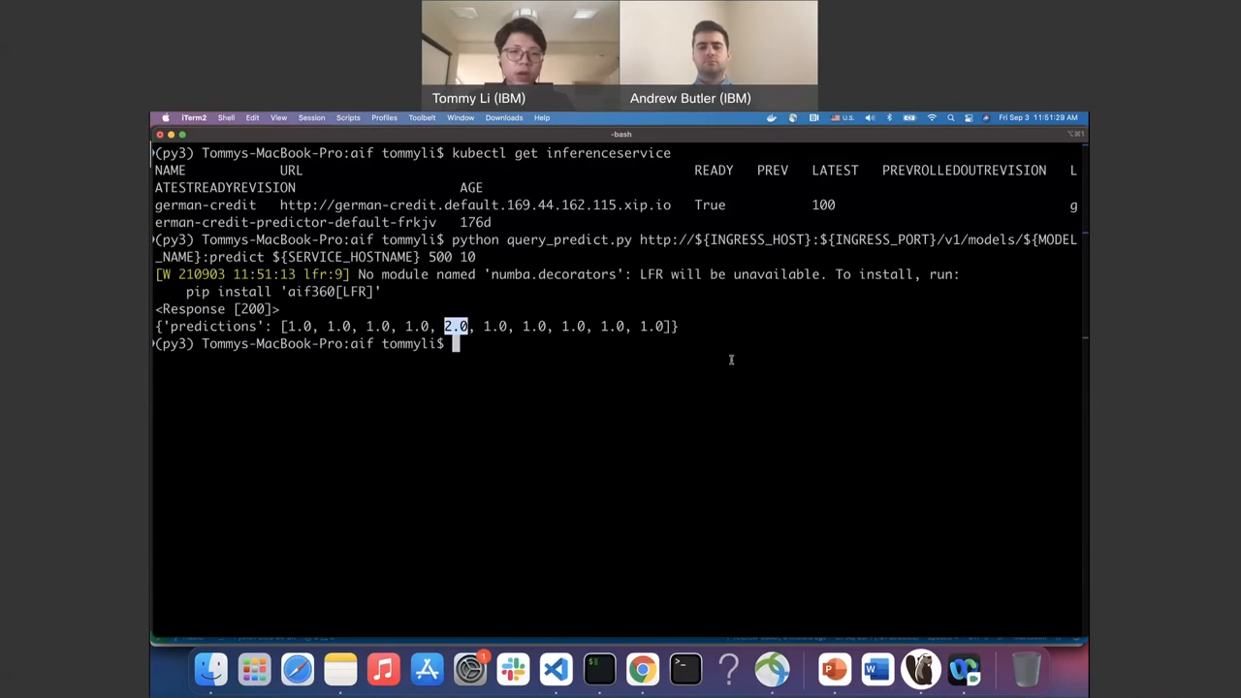
mouse_move(492, 362)
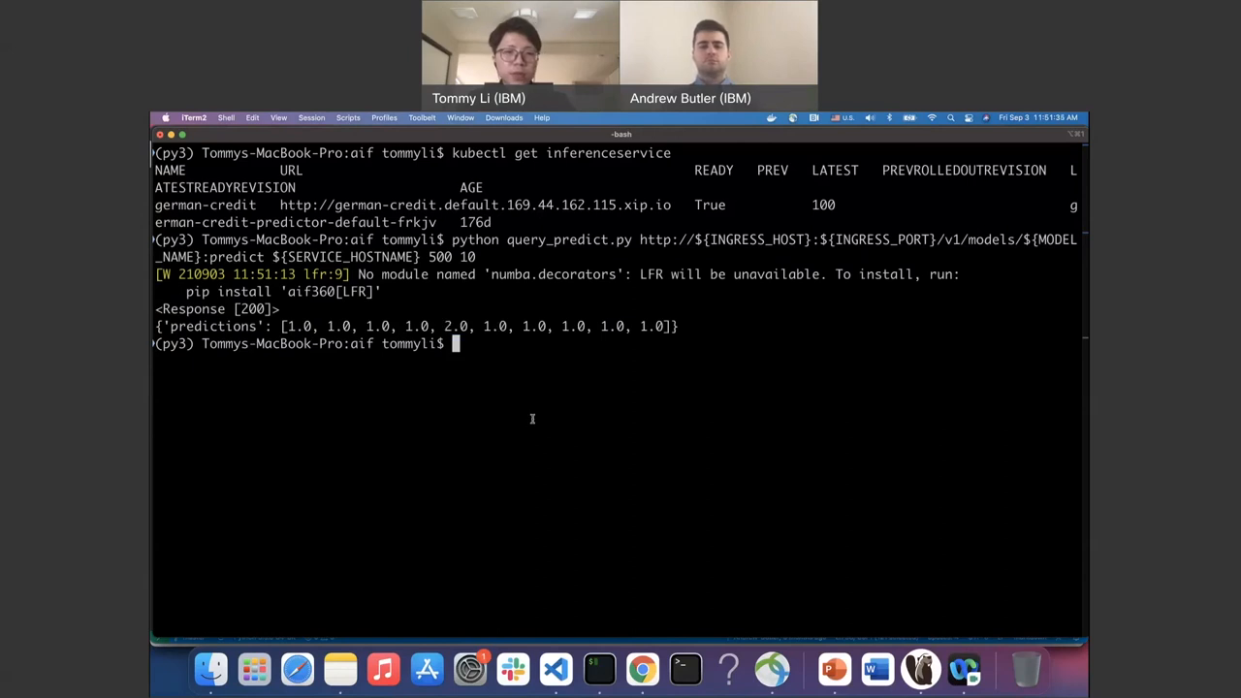
mouse_move(642, 668)
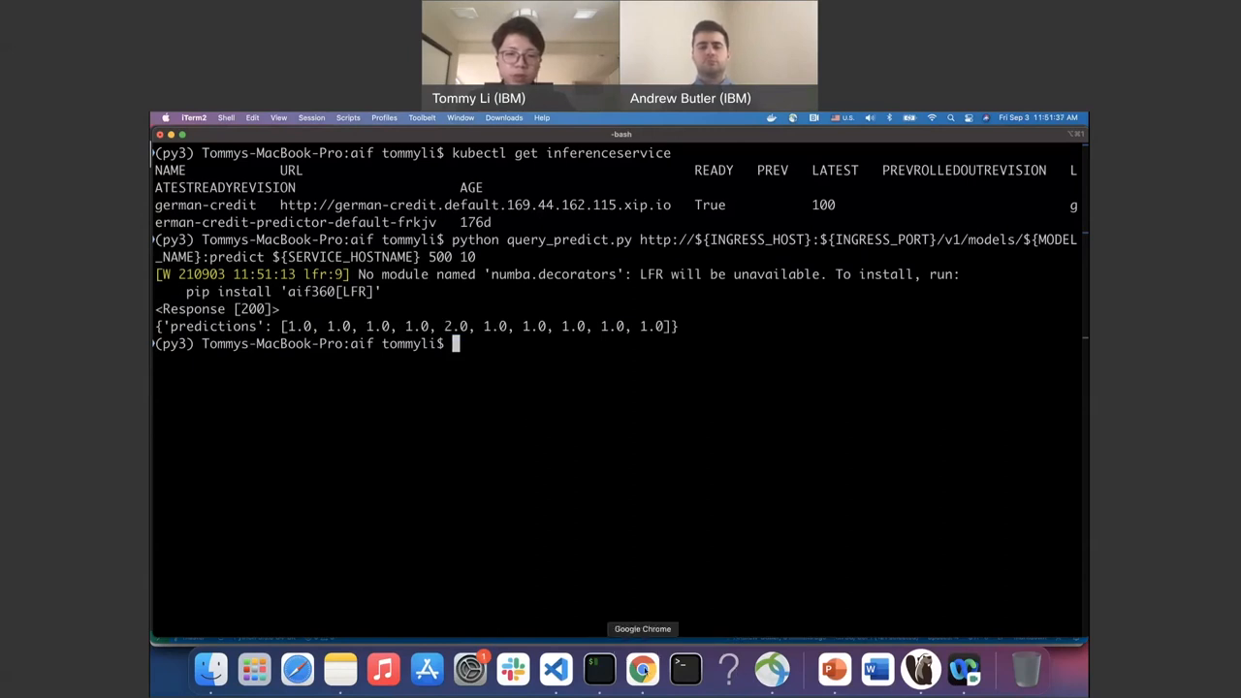
Stream the aif360 topic live in Kafka WebView and rerun query_predict.py.
left_click(641, 669)
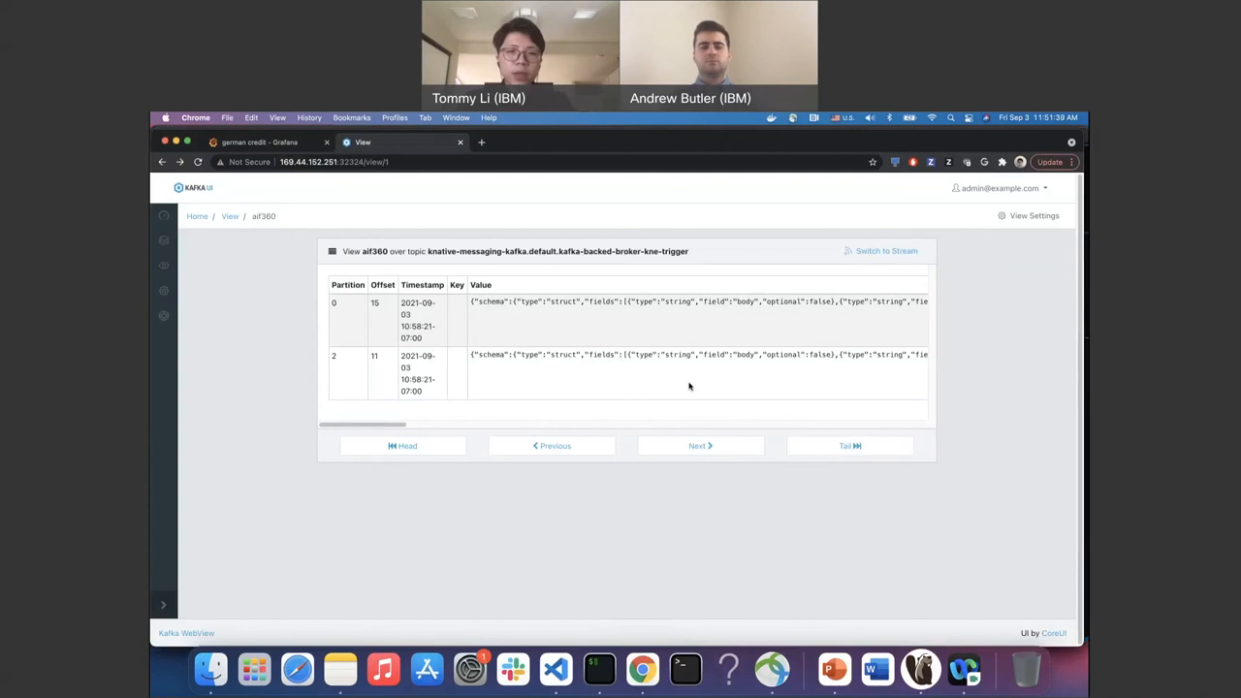
mouse_move(279, 287)
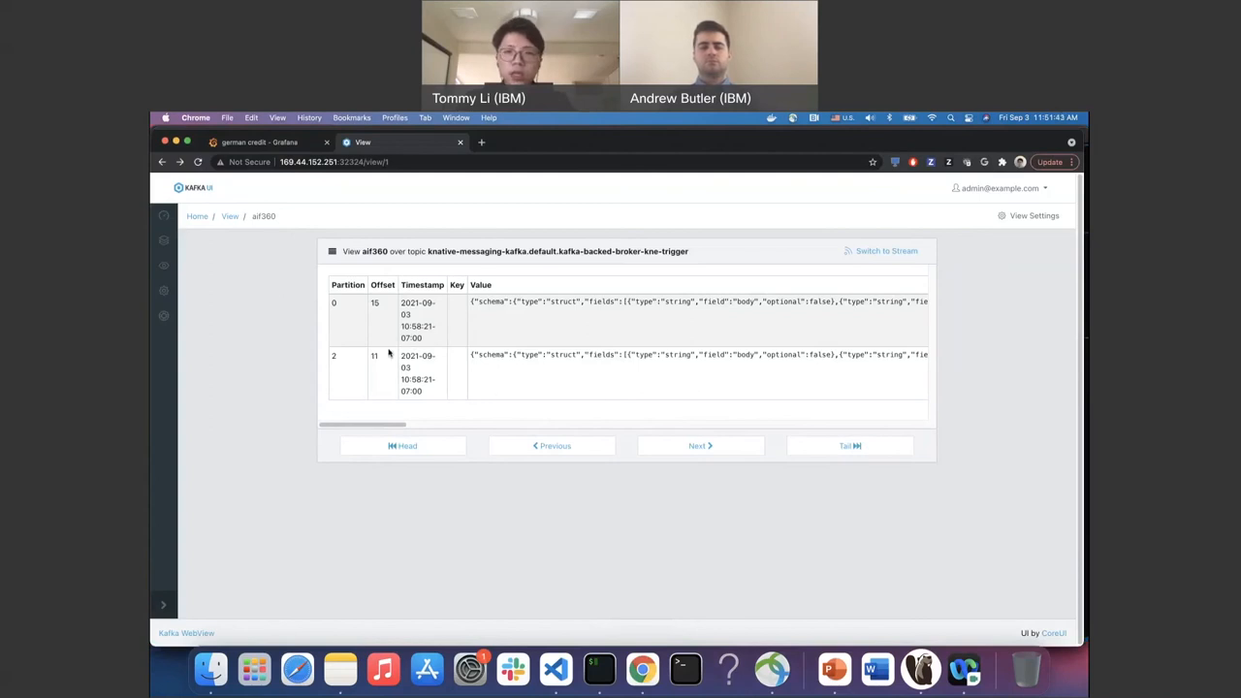
mouse_move(467, 338)
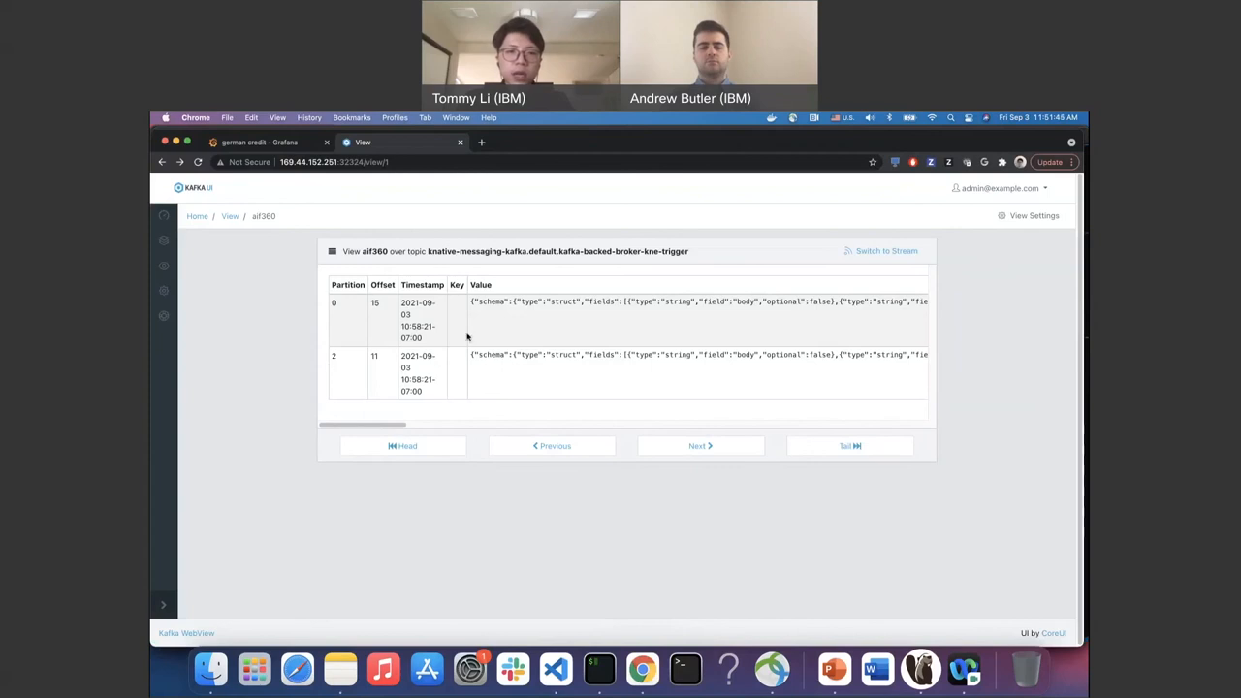
scroll("right", 3)
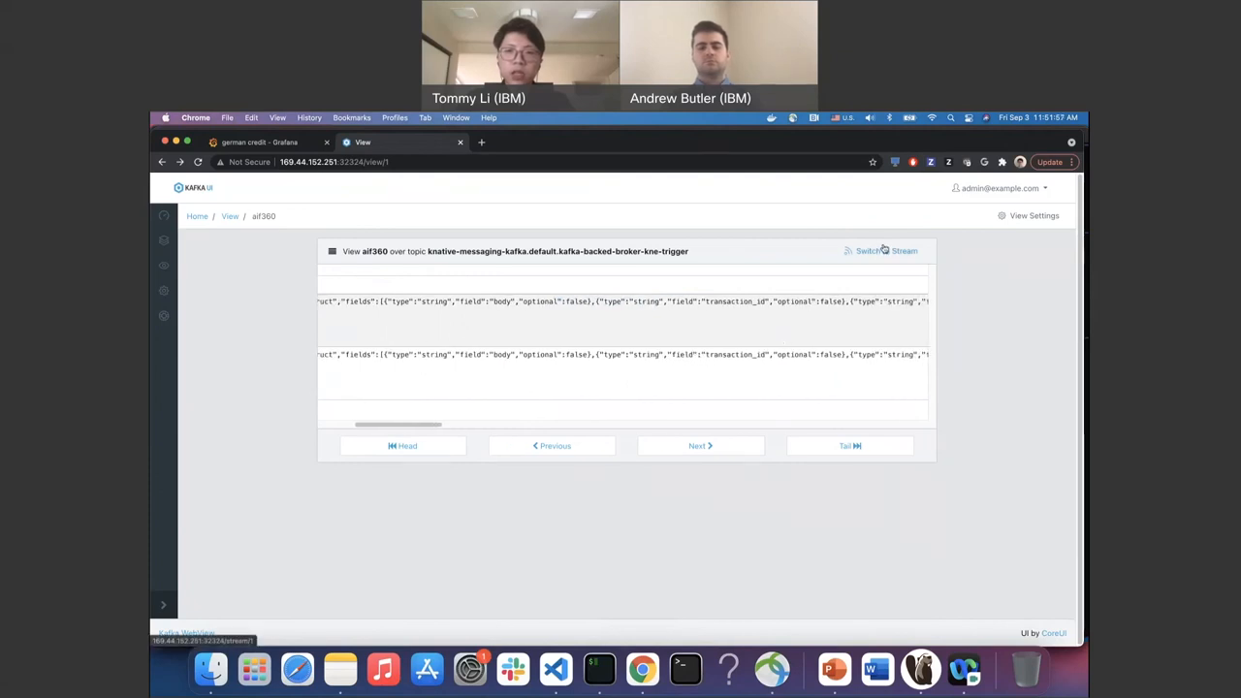
left_click(902, 251)
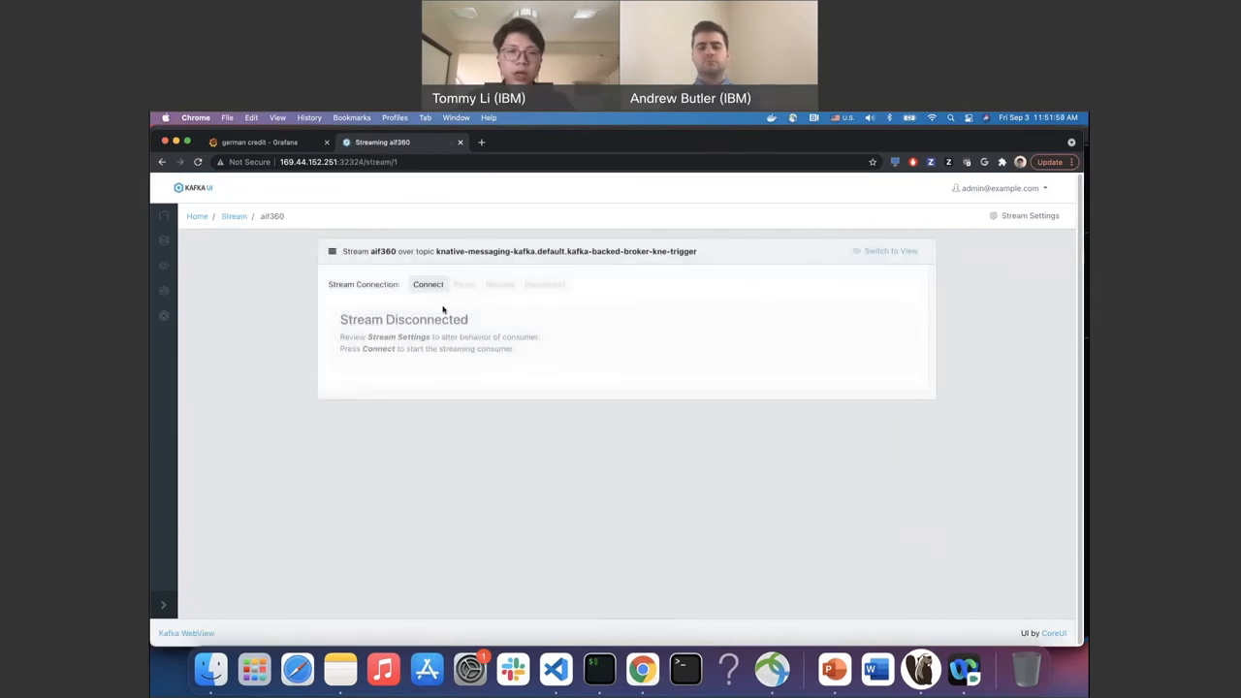
left_click(427, 284)
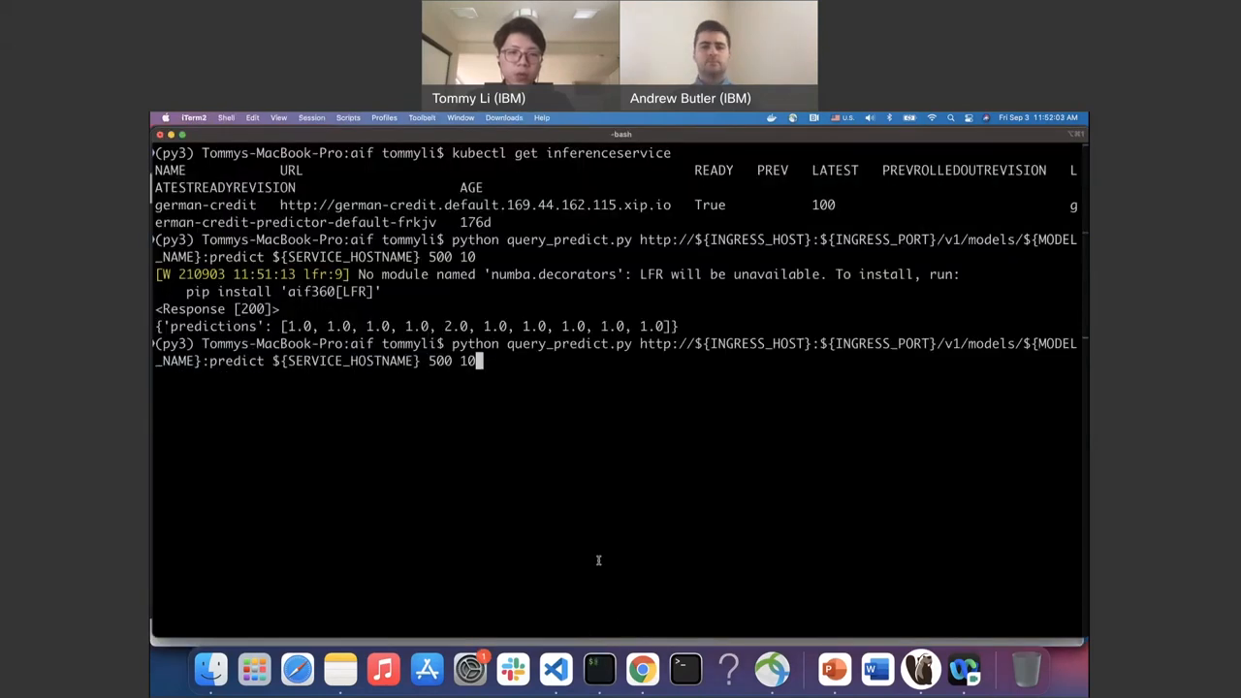
key("Return")
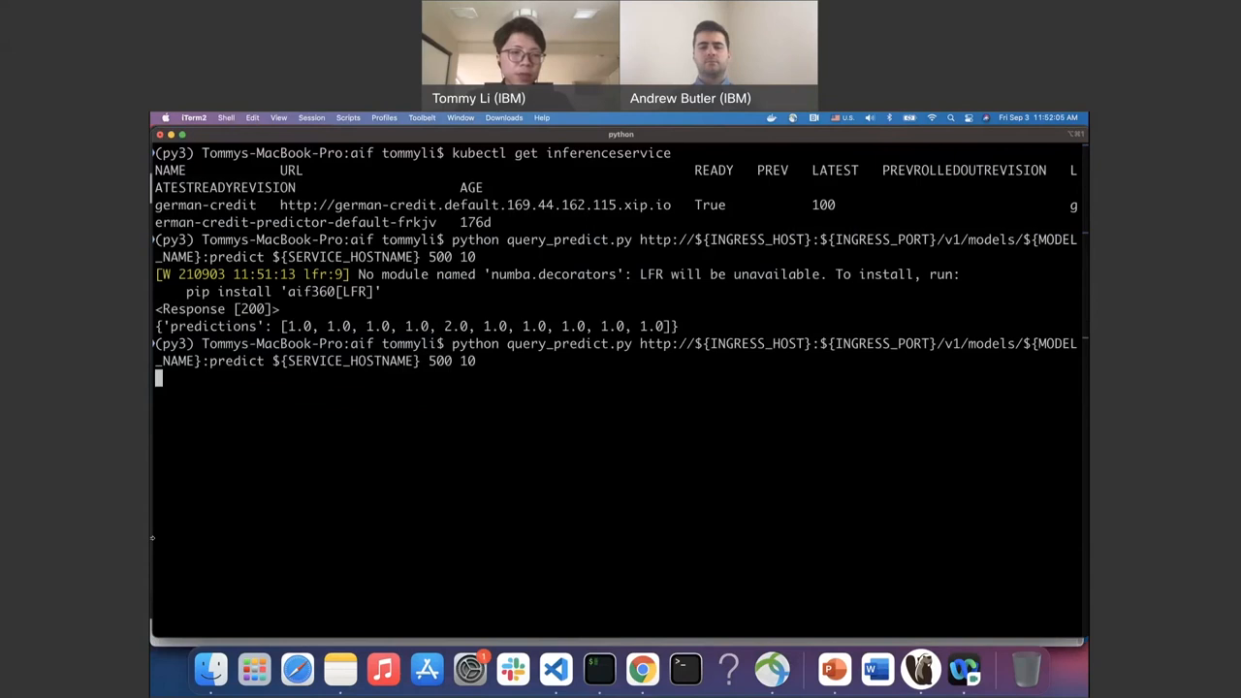
key("Return")
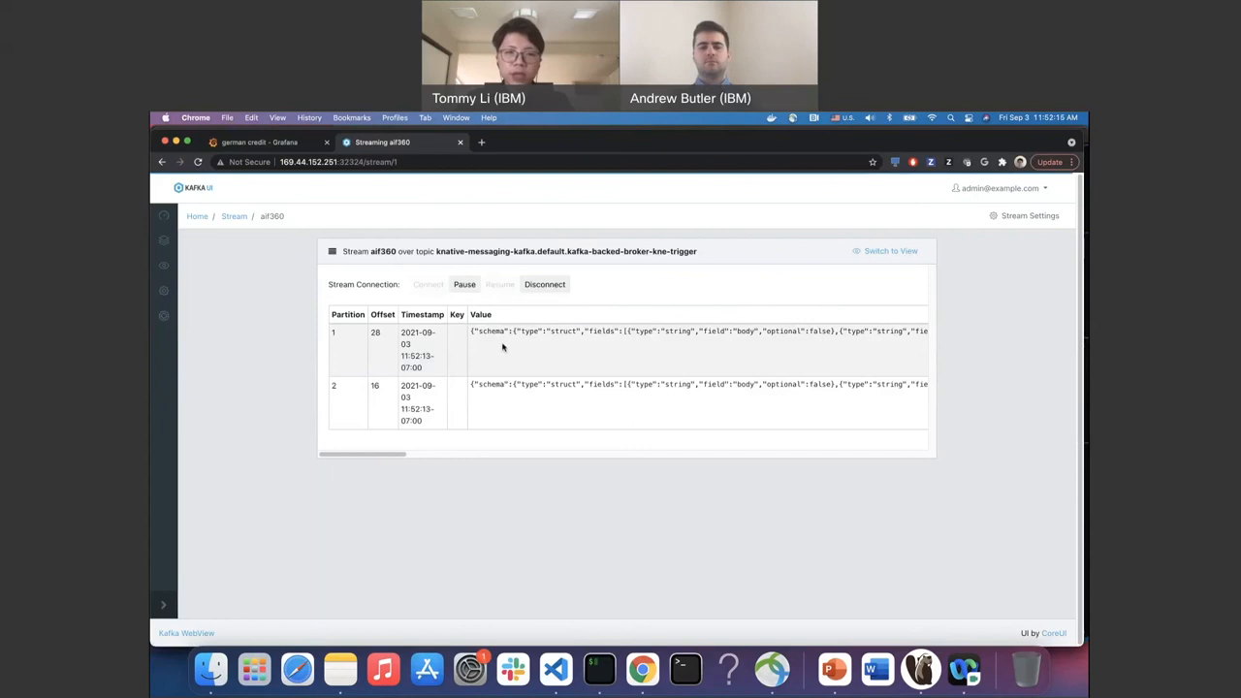
mouse_move(587, 510)
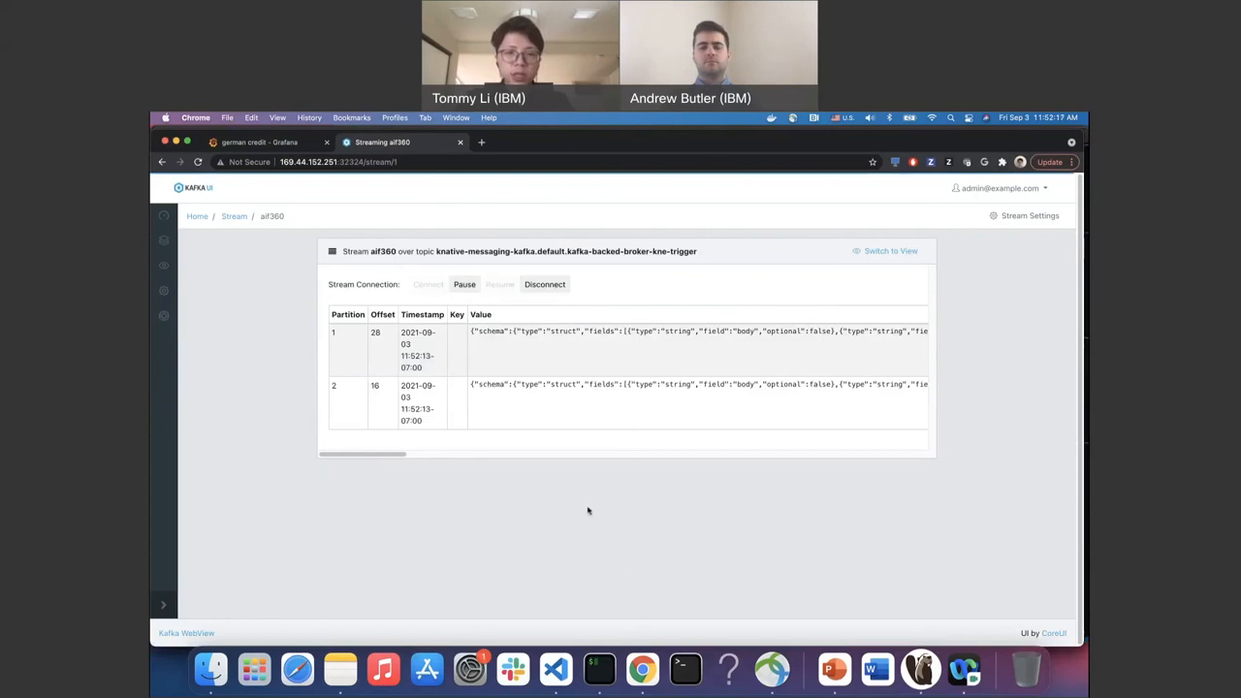
mouse_move(919, 669)
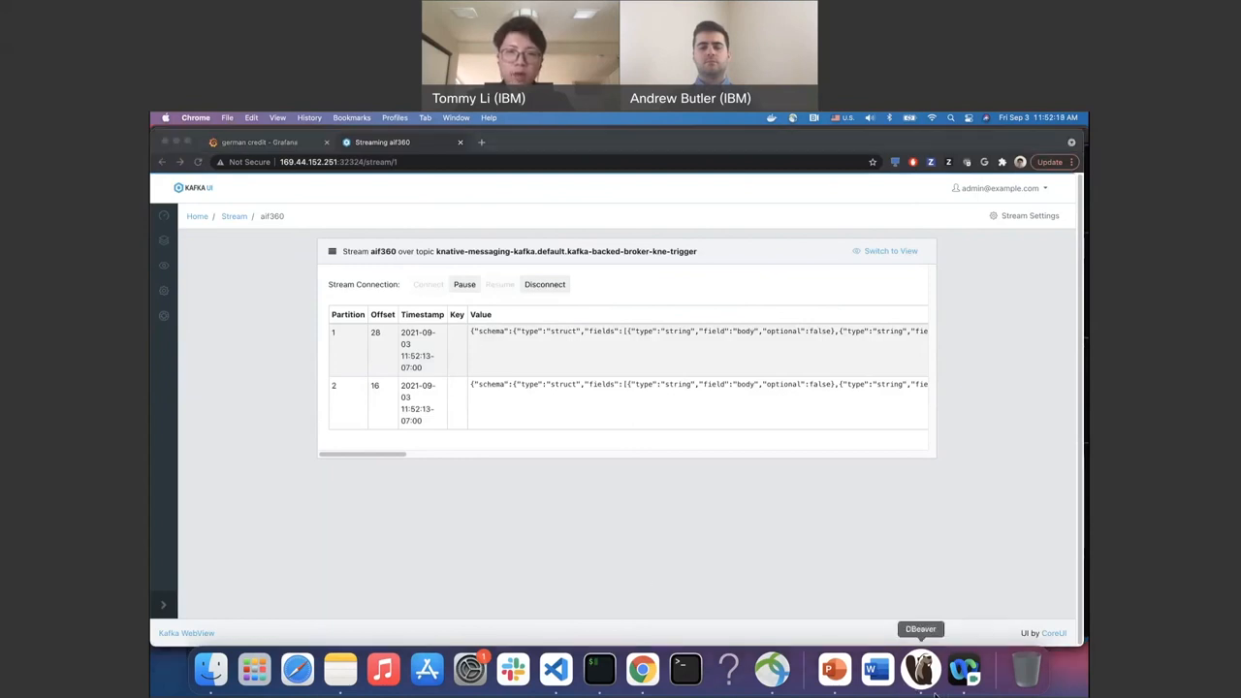
Rerun SELECT COUNT(*) FROM kafka.predictions in DBeaver, now returning 88.
left_click(920, 669)
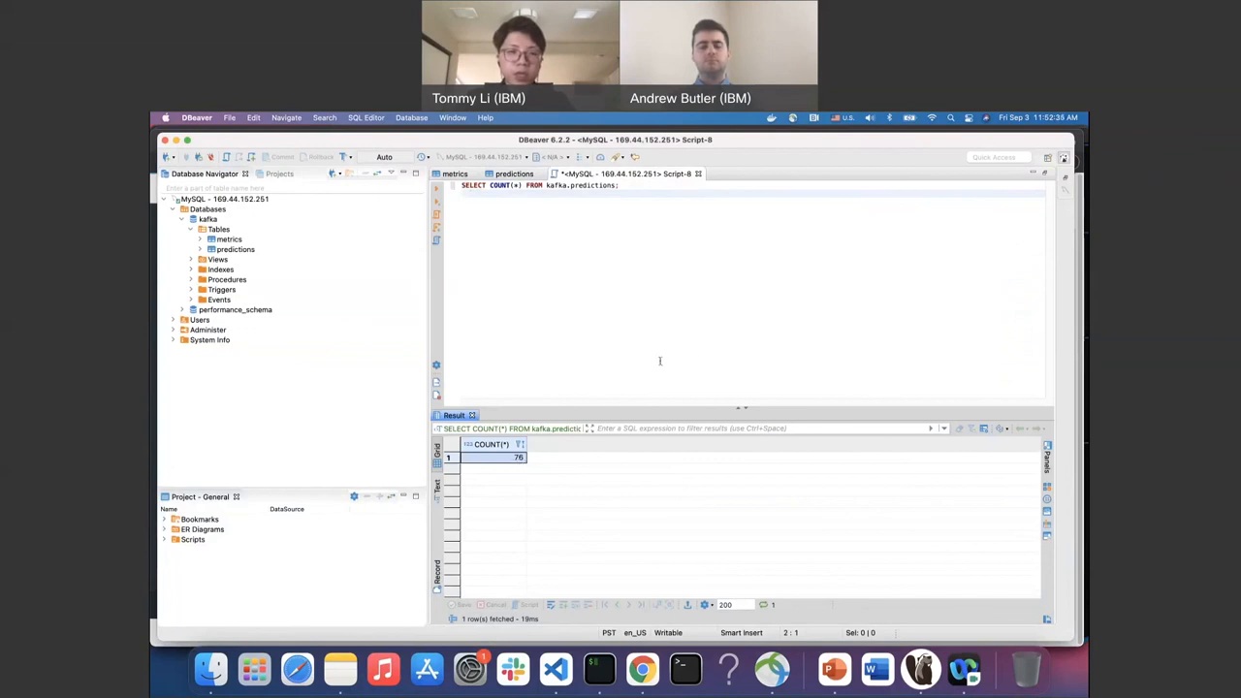
mouse_move(531, 459)
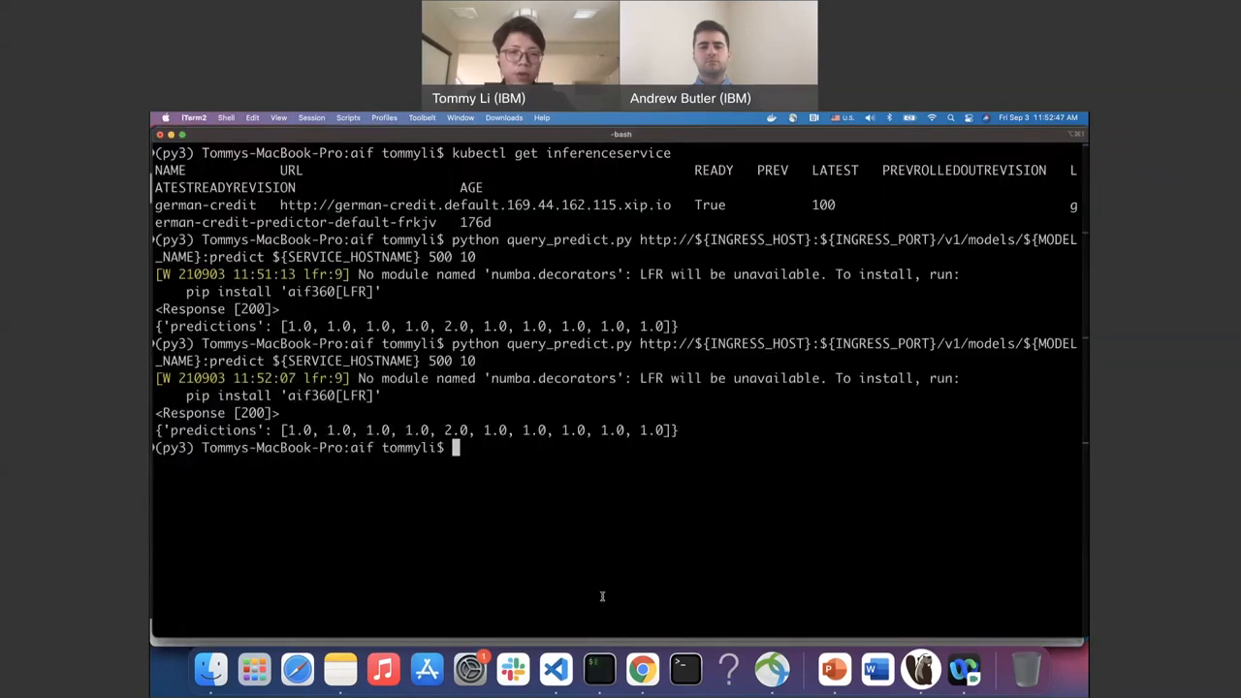
key("Return")
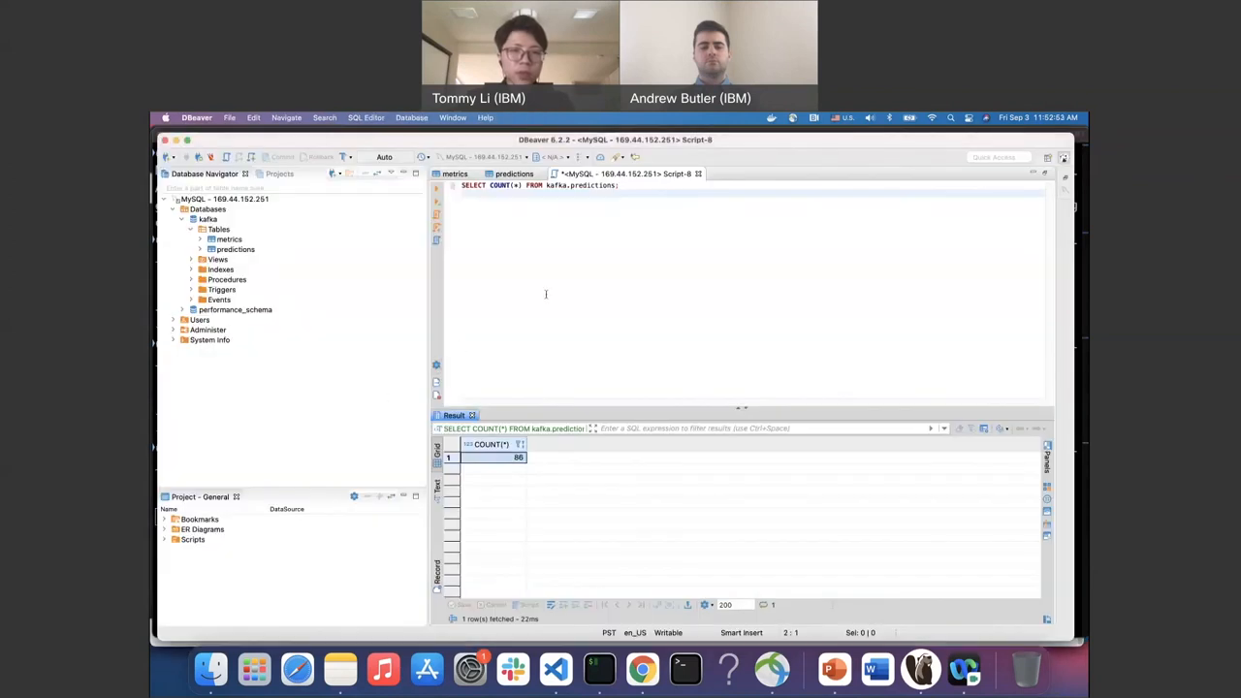
left_click(598, 669)
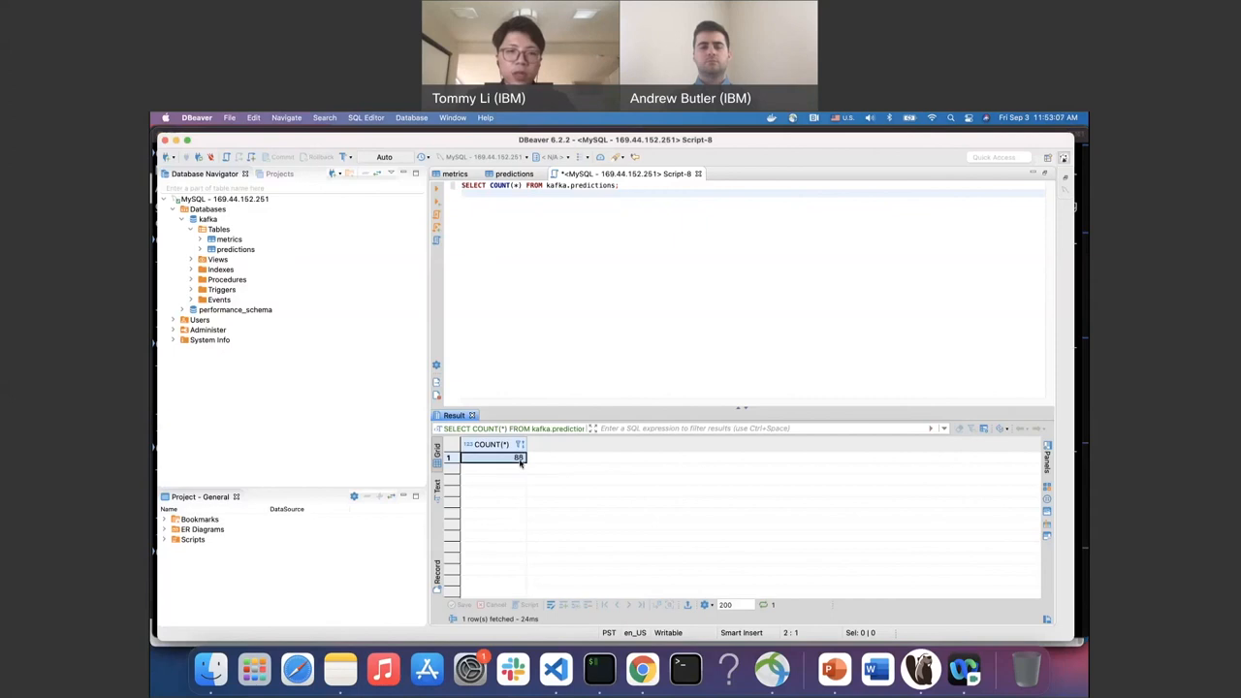
mouse_move(512, 320)
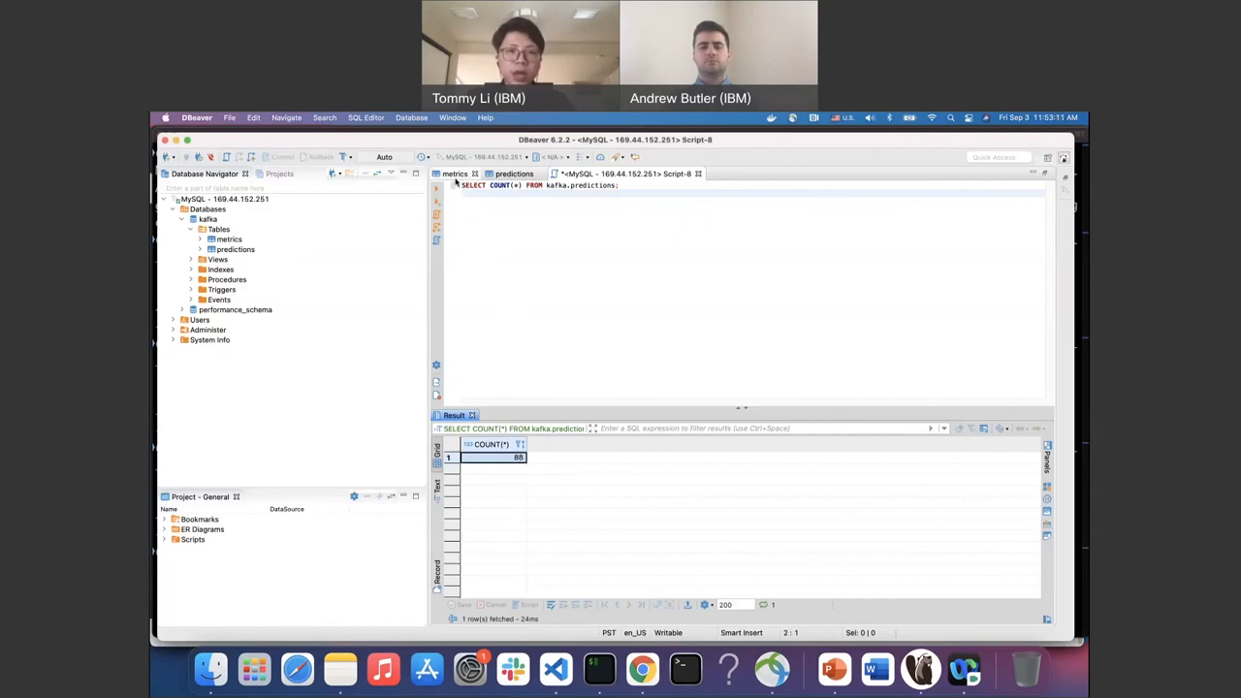
mouse_move(472, 186)
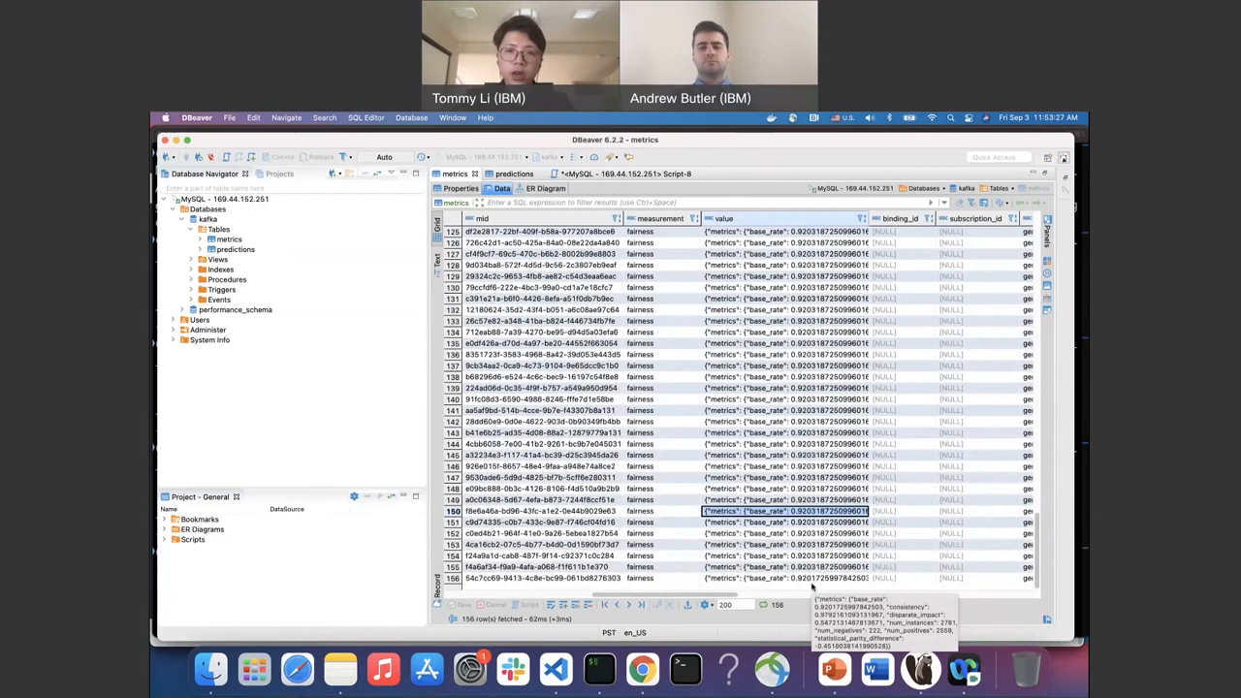
mouse_move(598, 669)
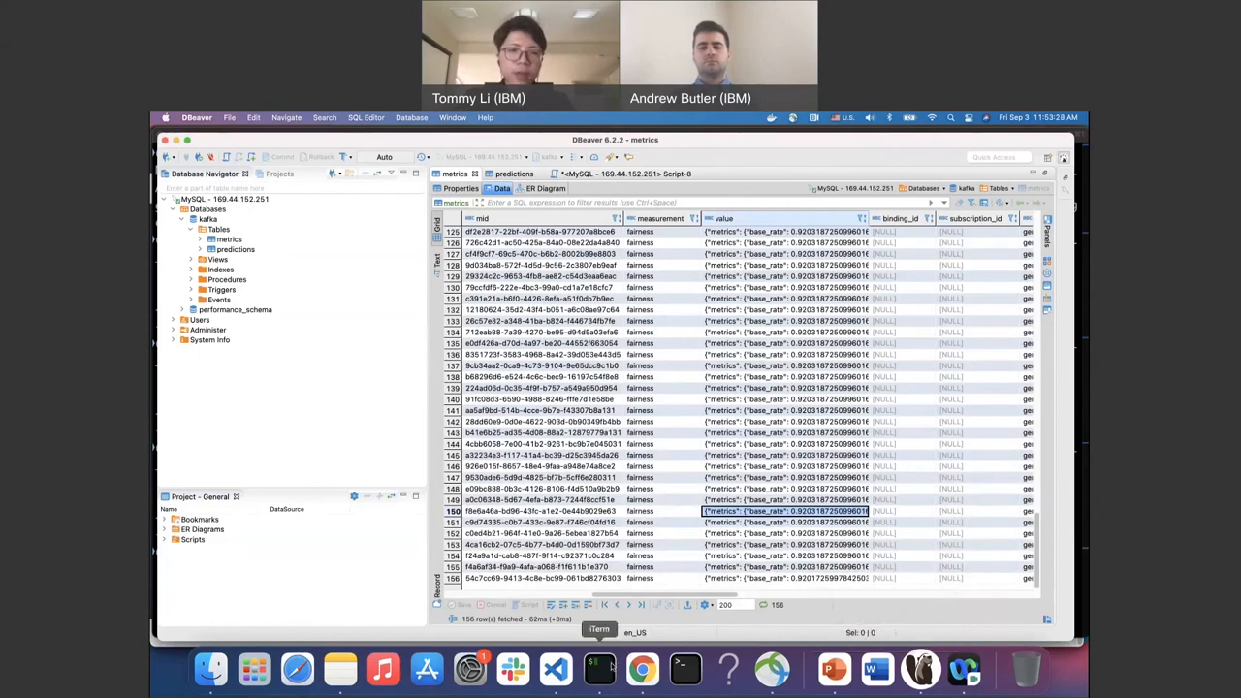
Run kubectl get cronjob and select the hourly push-metrics job name.
left_click(598, 669)
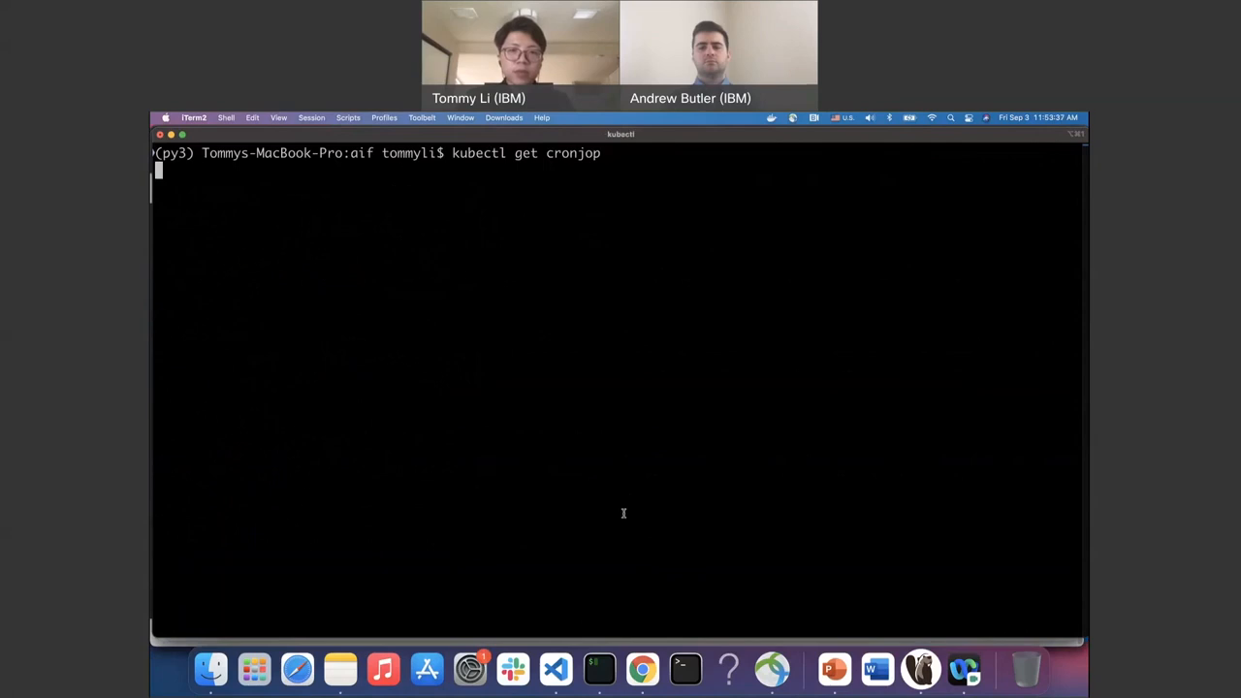
key("ctrl+z")
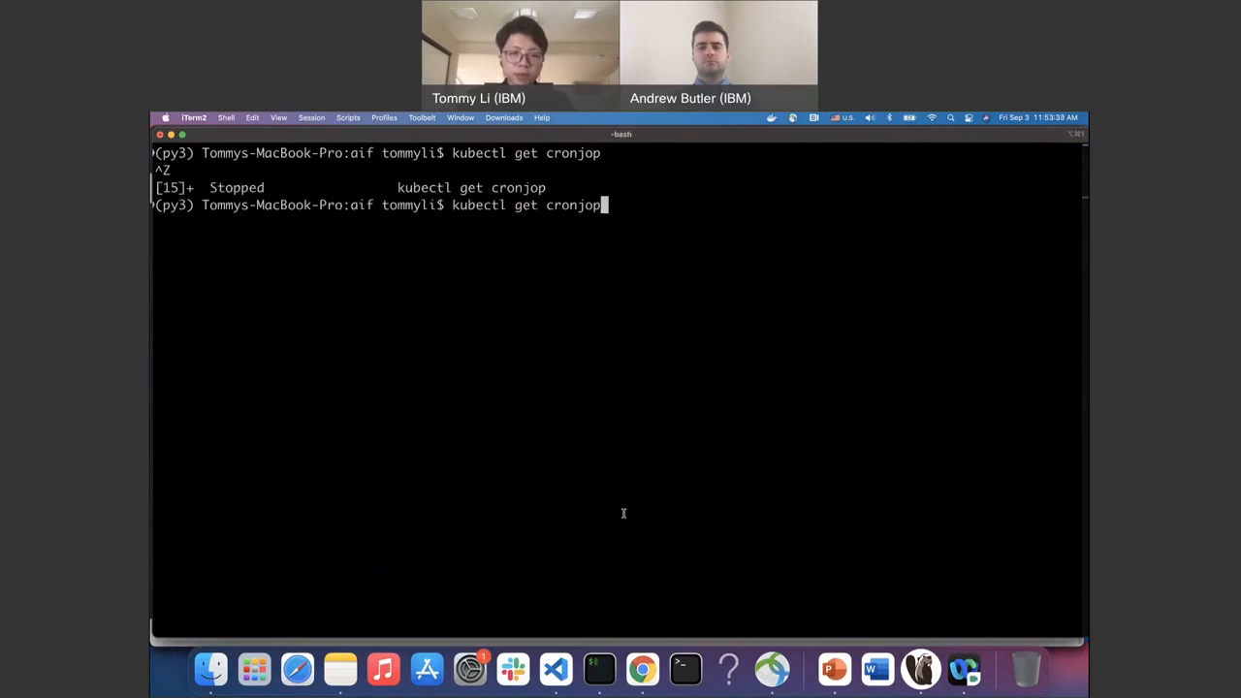
key("Return")
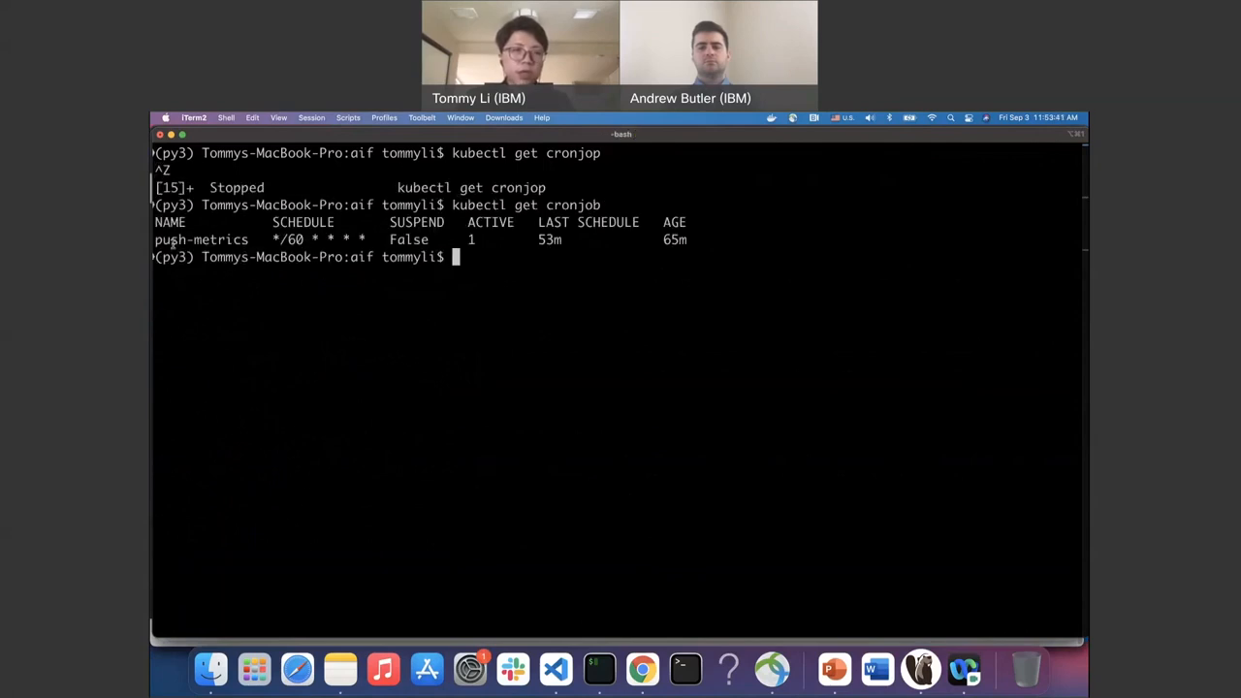
double_click(201, 240)
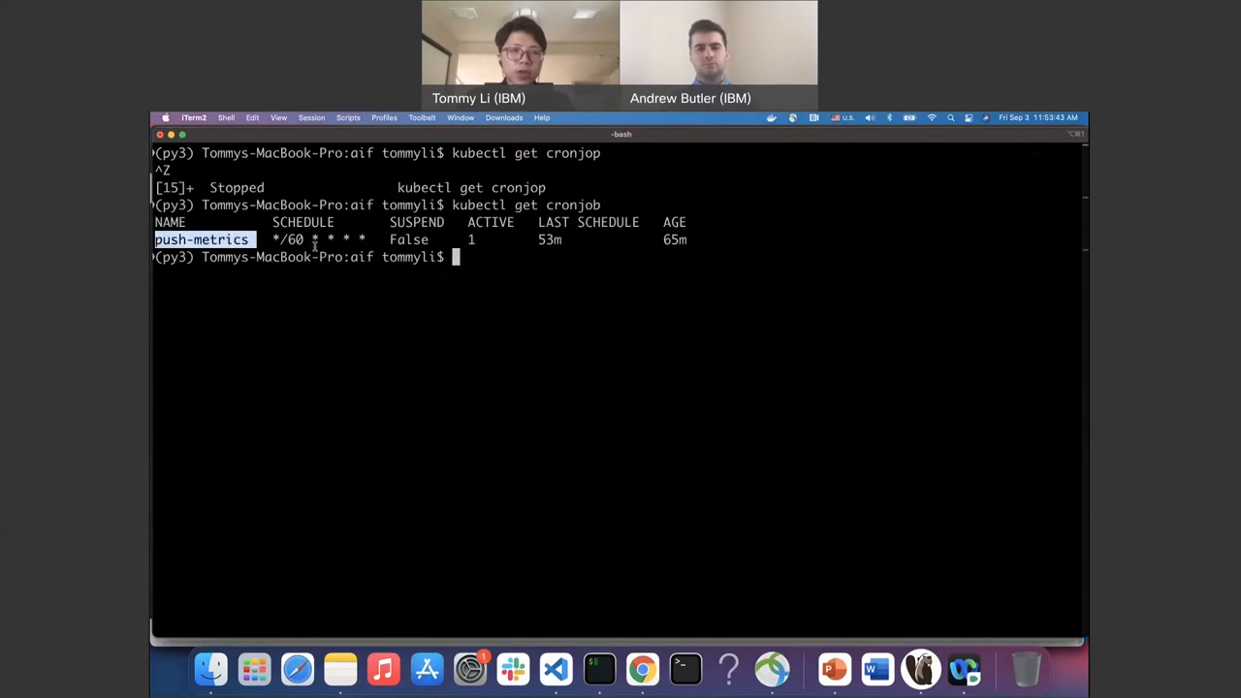
mouse_move(641, 668)
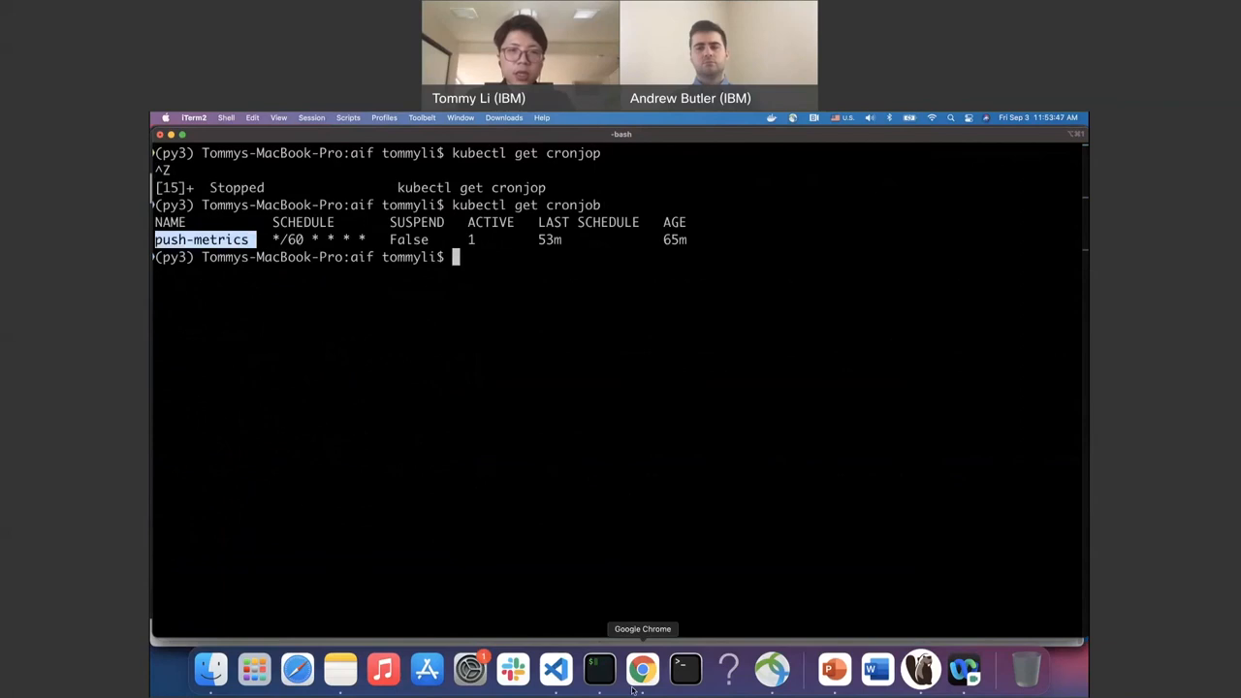
left_click(642, 669)
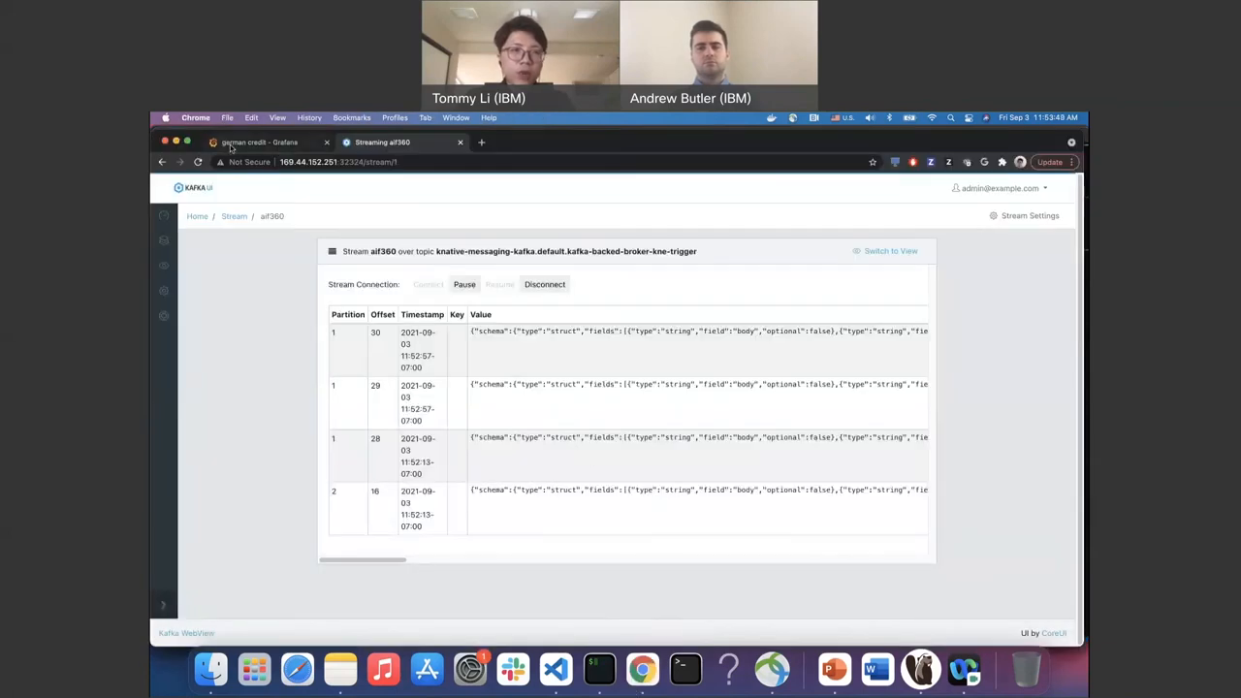
left_click(258, 143)
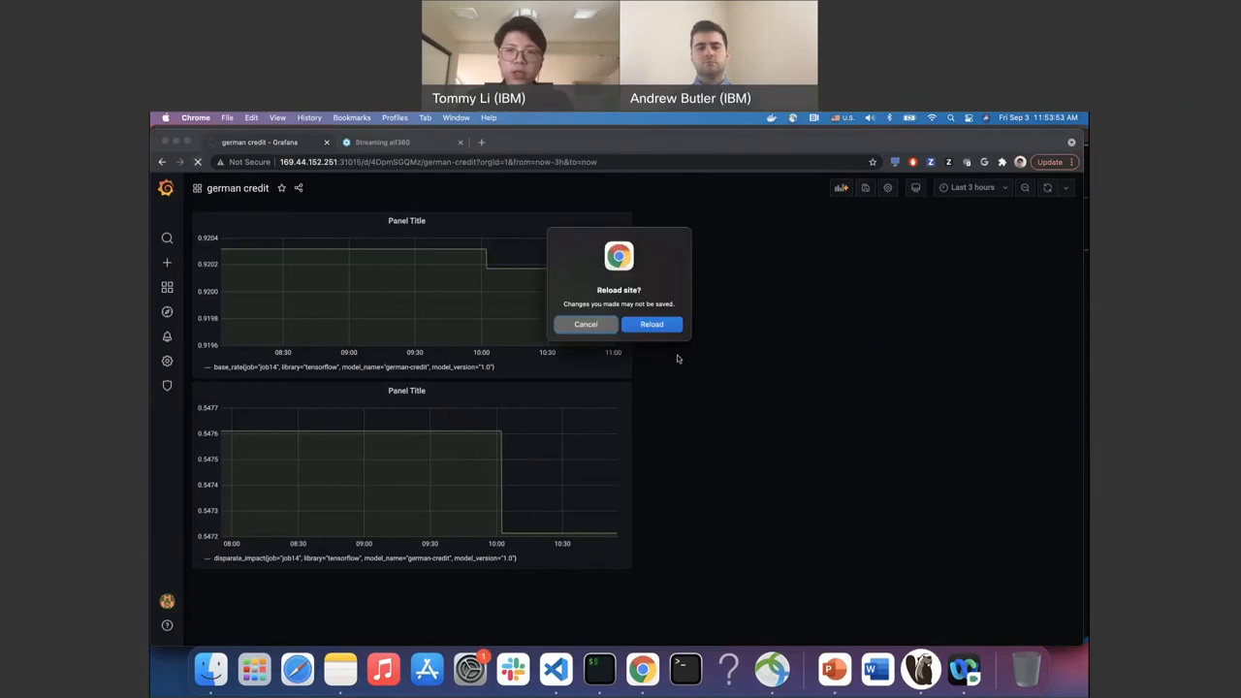
left_click(651, 324)
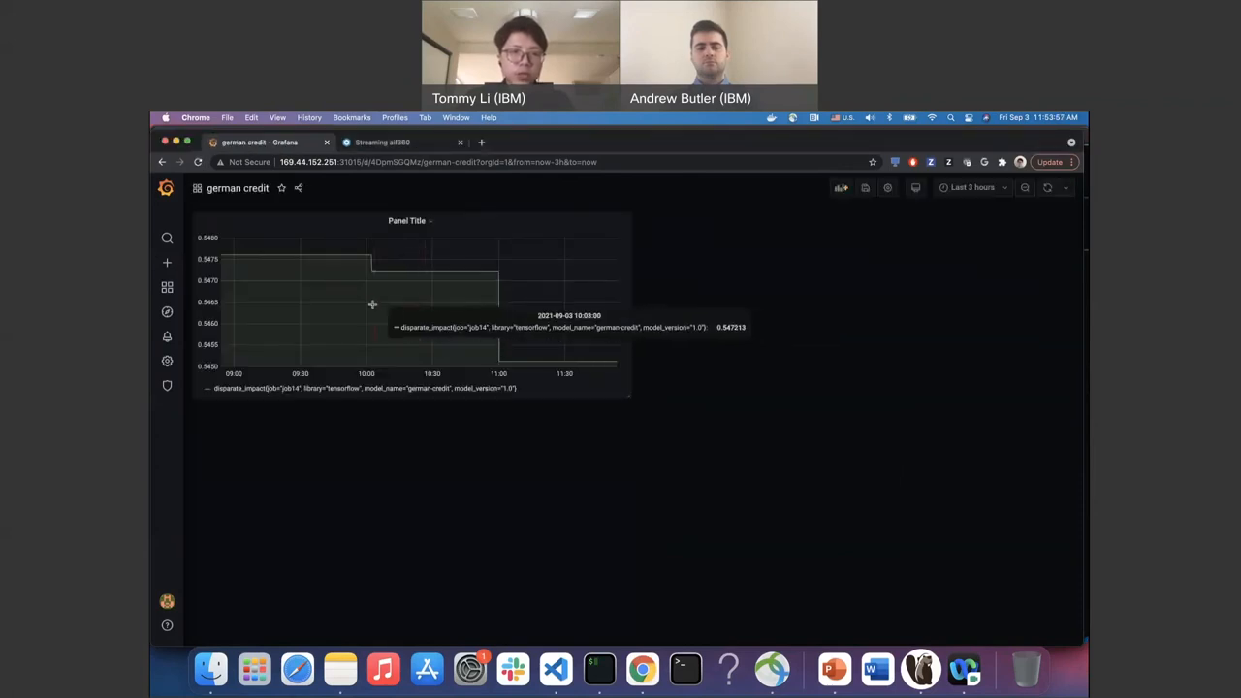
mouse_move(591, 352)
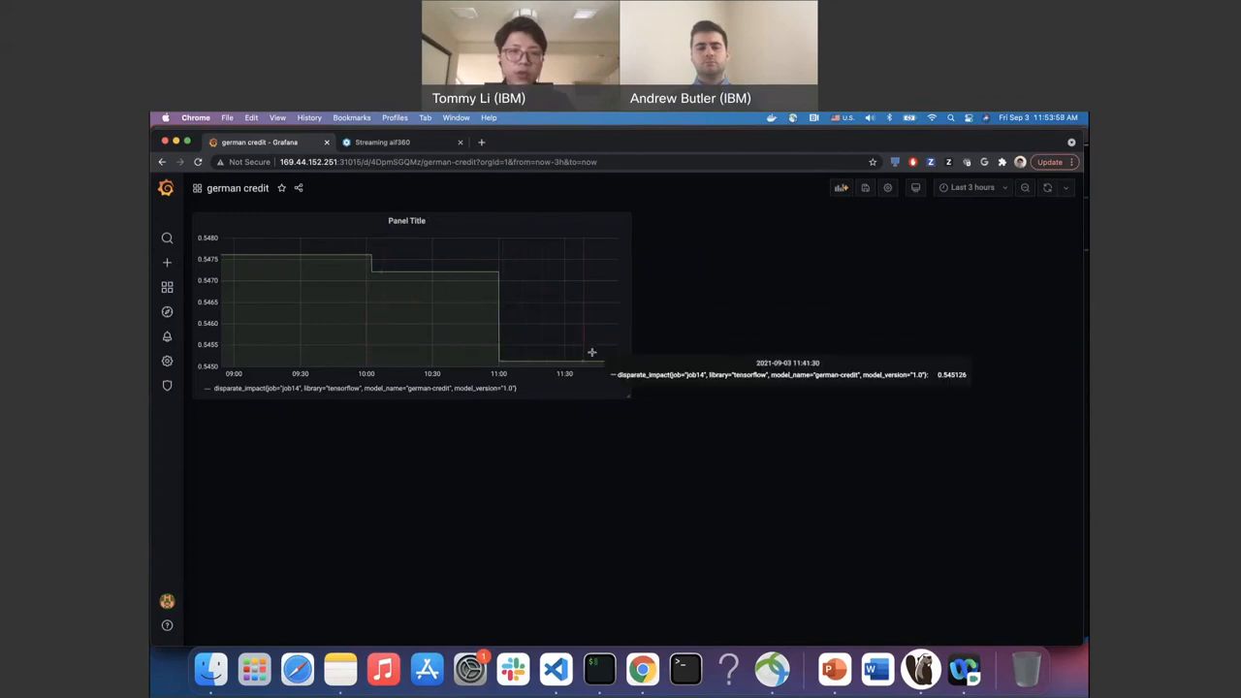
mouse_move(204, 430)
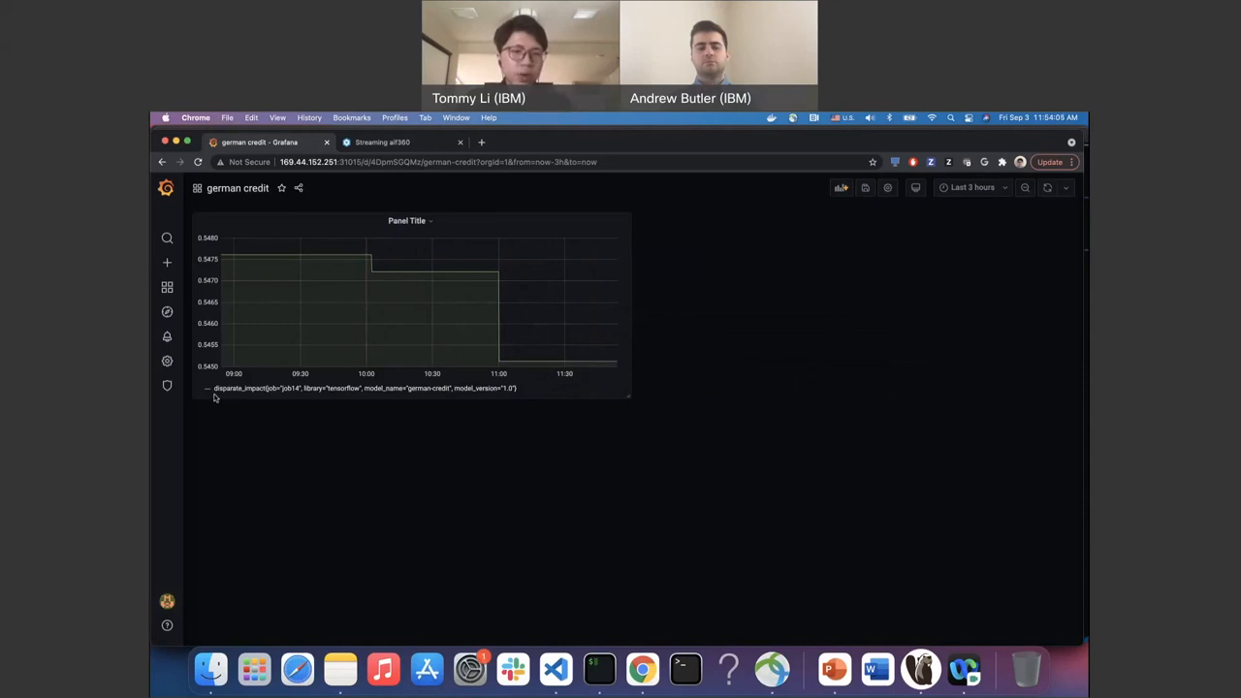
mouse_move(284, 401)
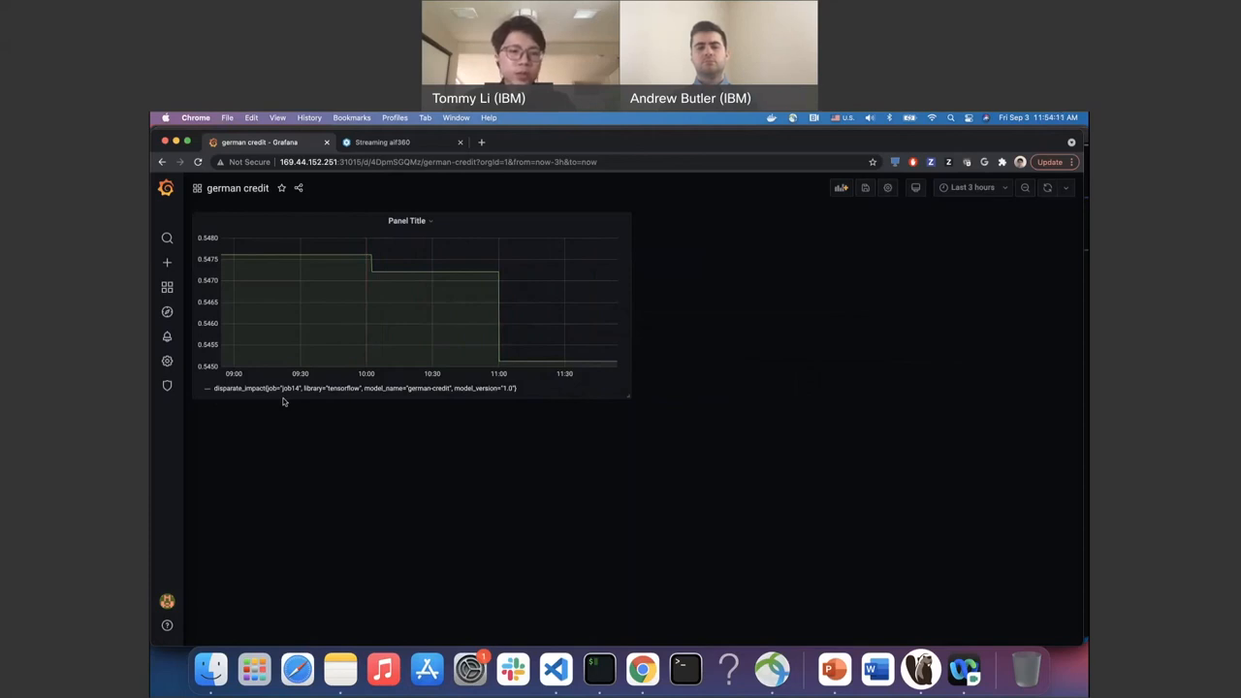
mouse_move(287, 311)
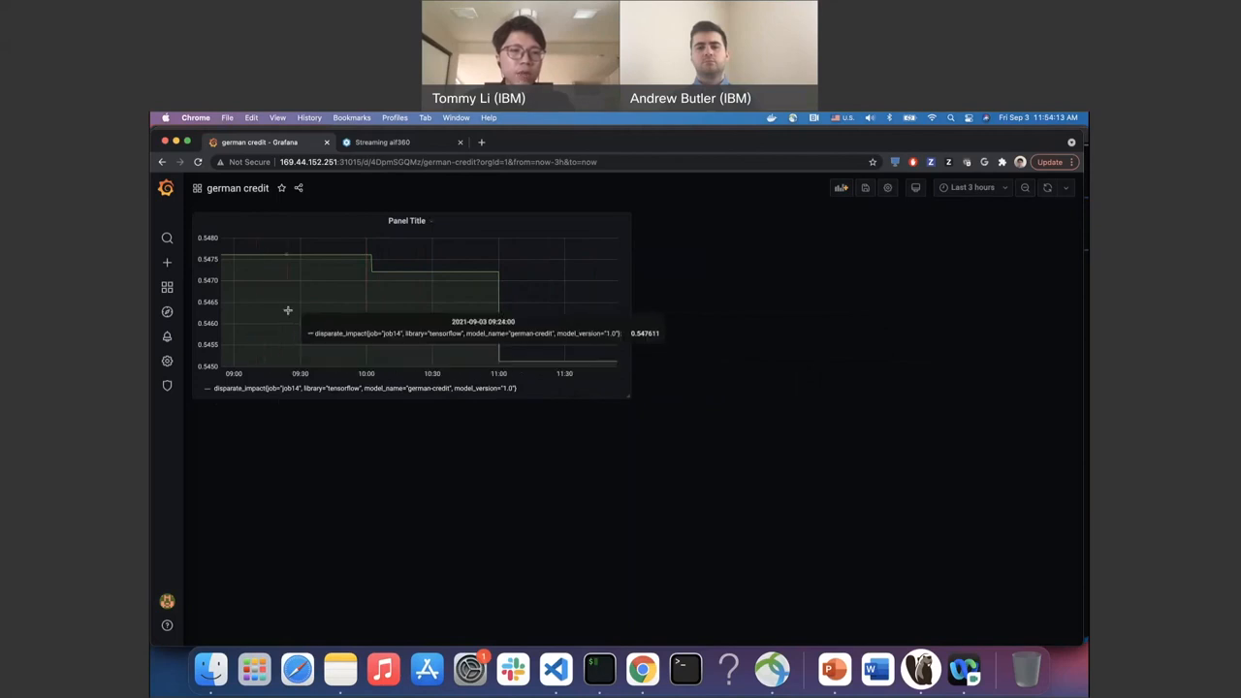
mouse_move(252, 415)
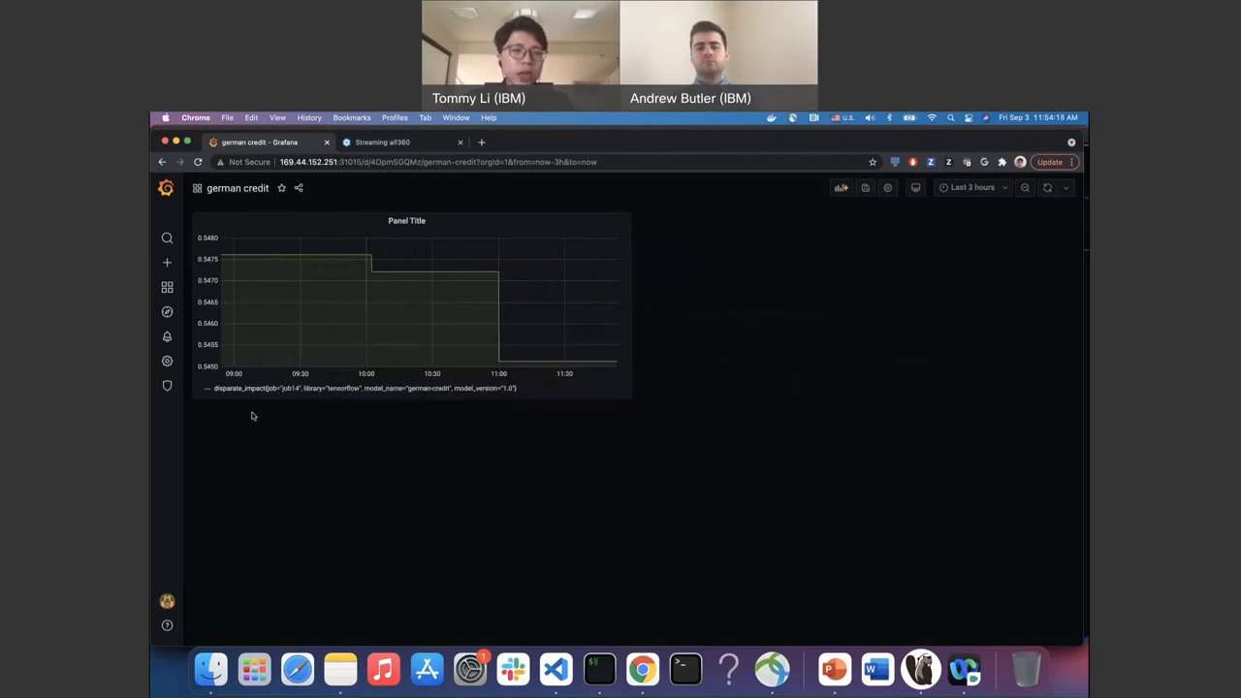
mouse_move(223, 405)
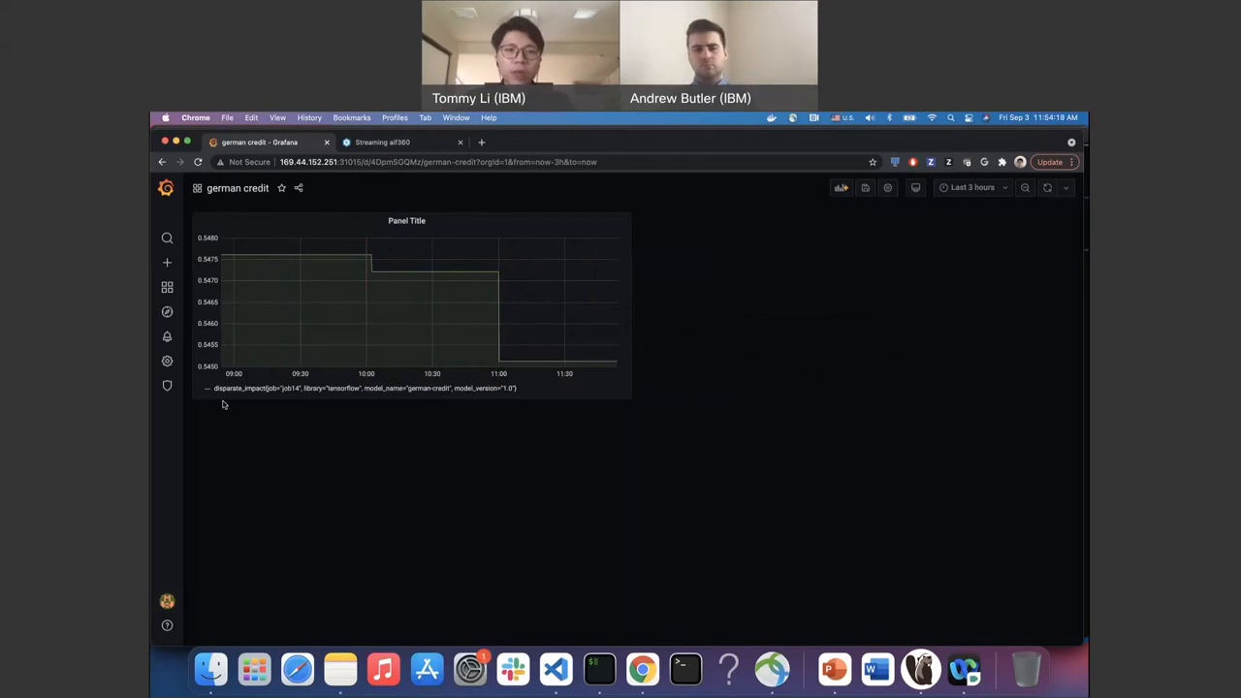
mouse_move(416, 281)
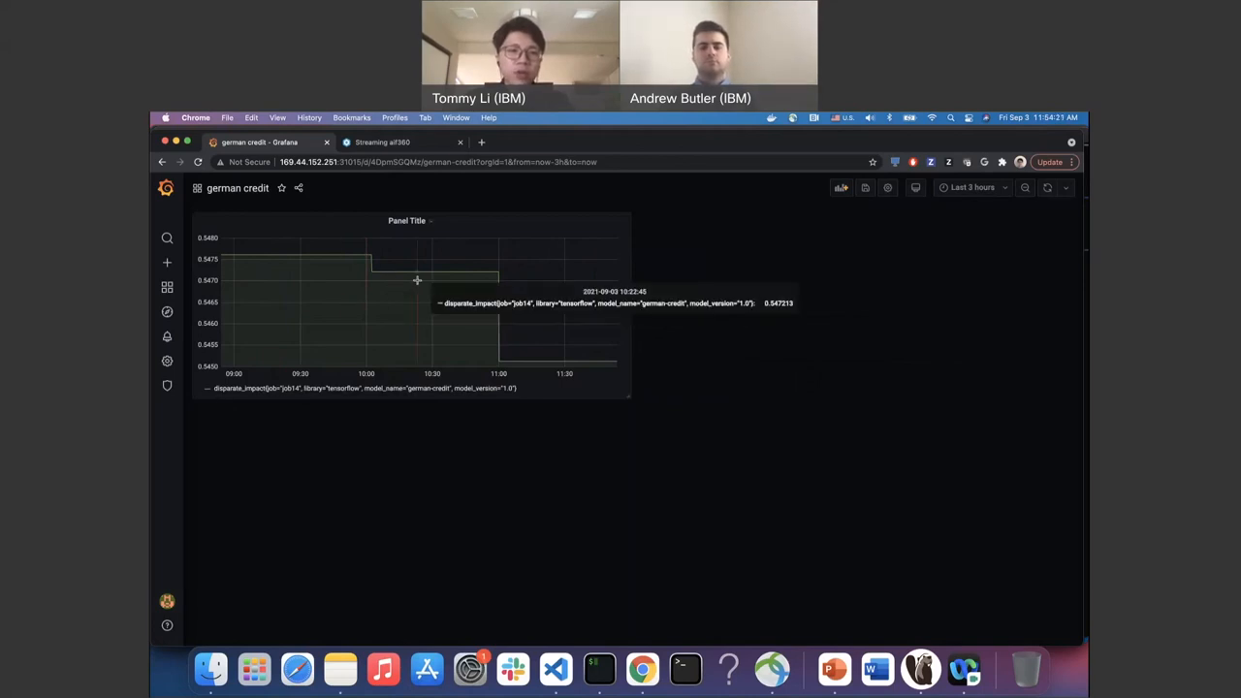
mouse_move(396, 292)
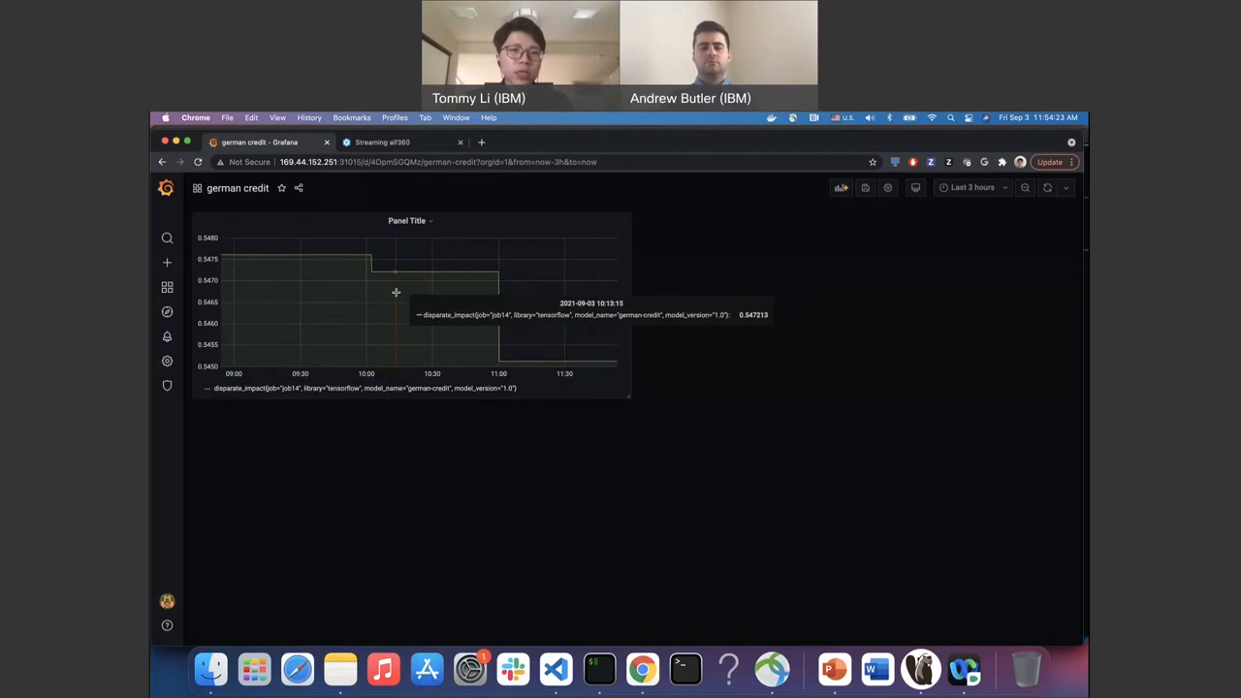
mouse_move(447, 328)
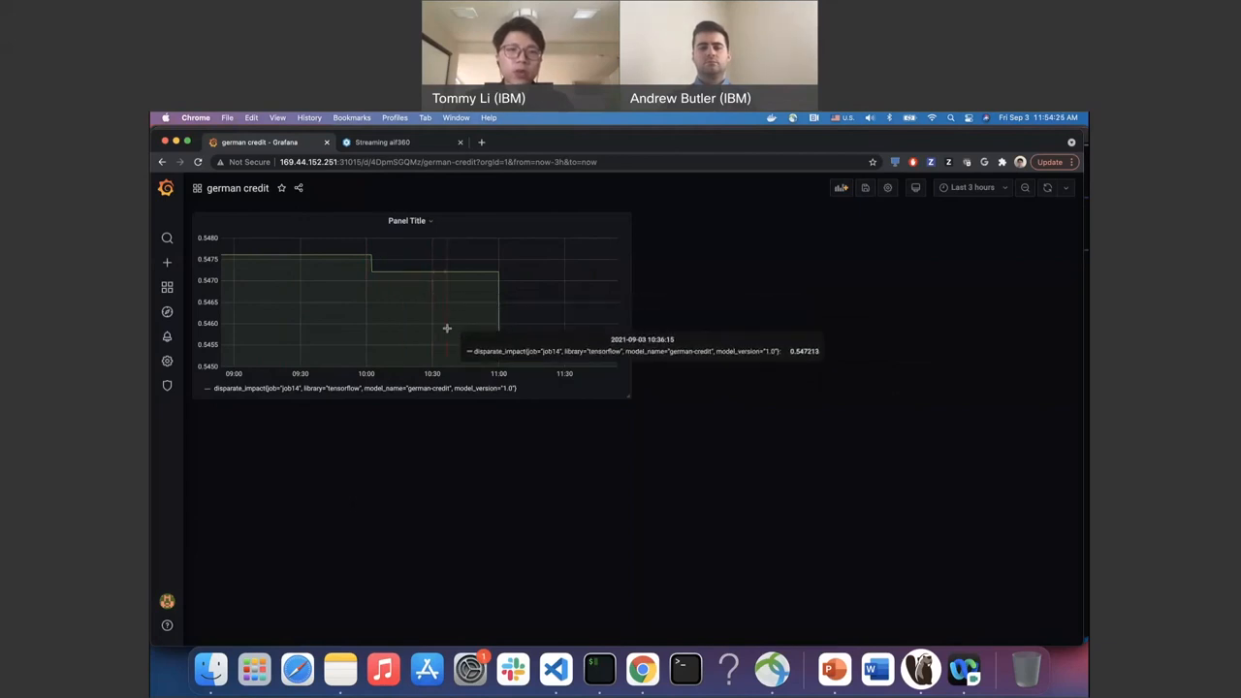
mouse_move(526, 354)
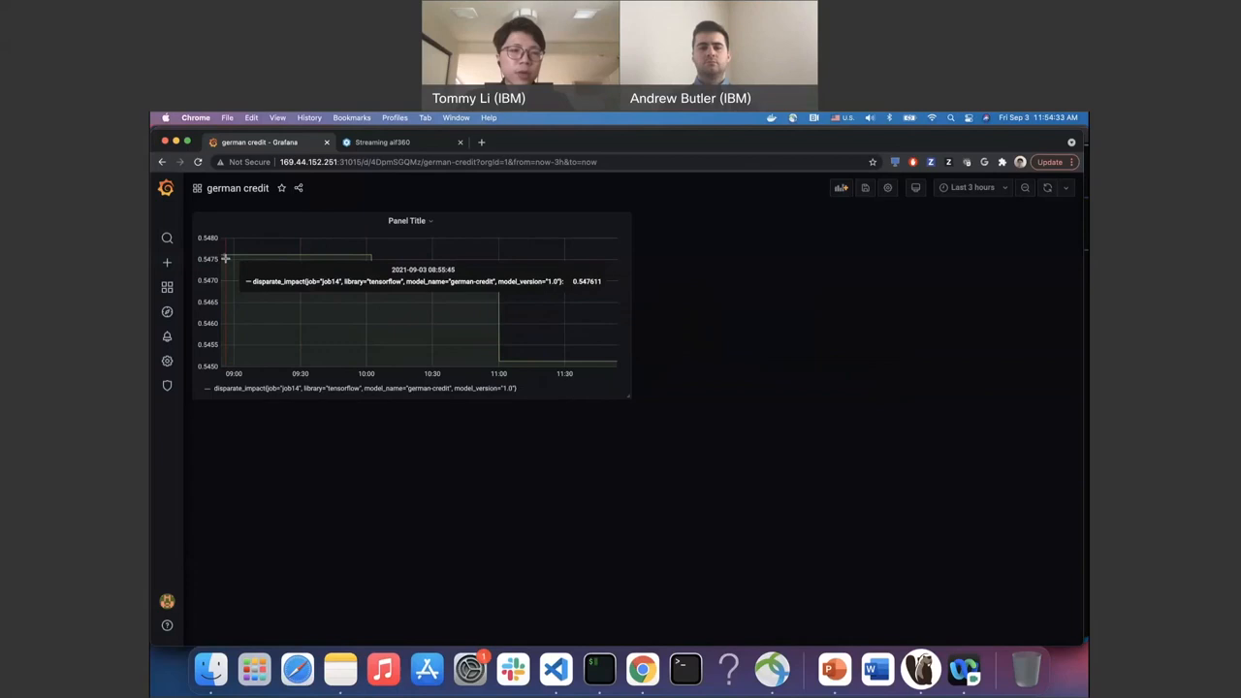
mouse_move(229, 260)
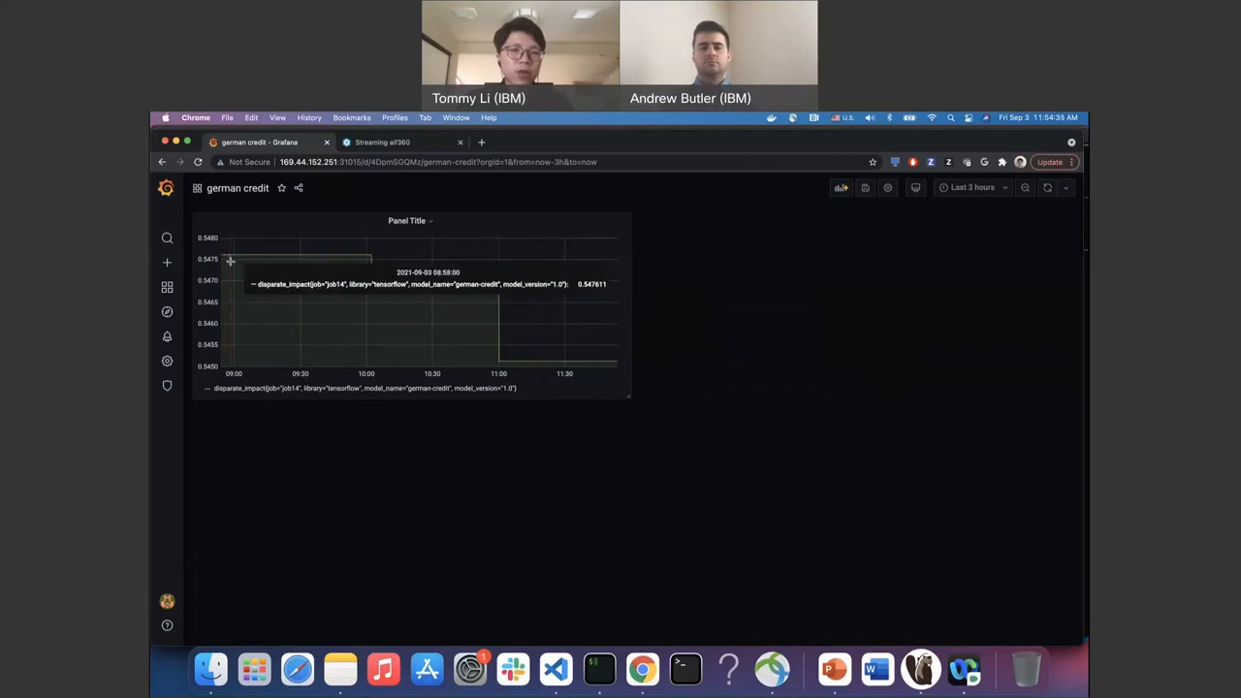
mouse_move(226, 259)
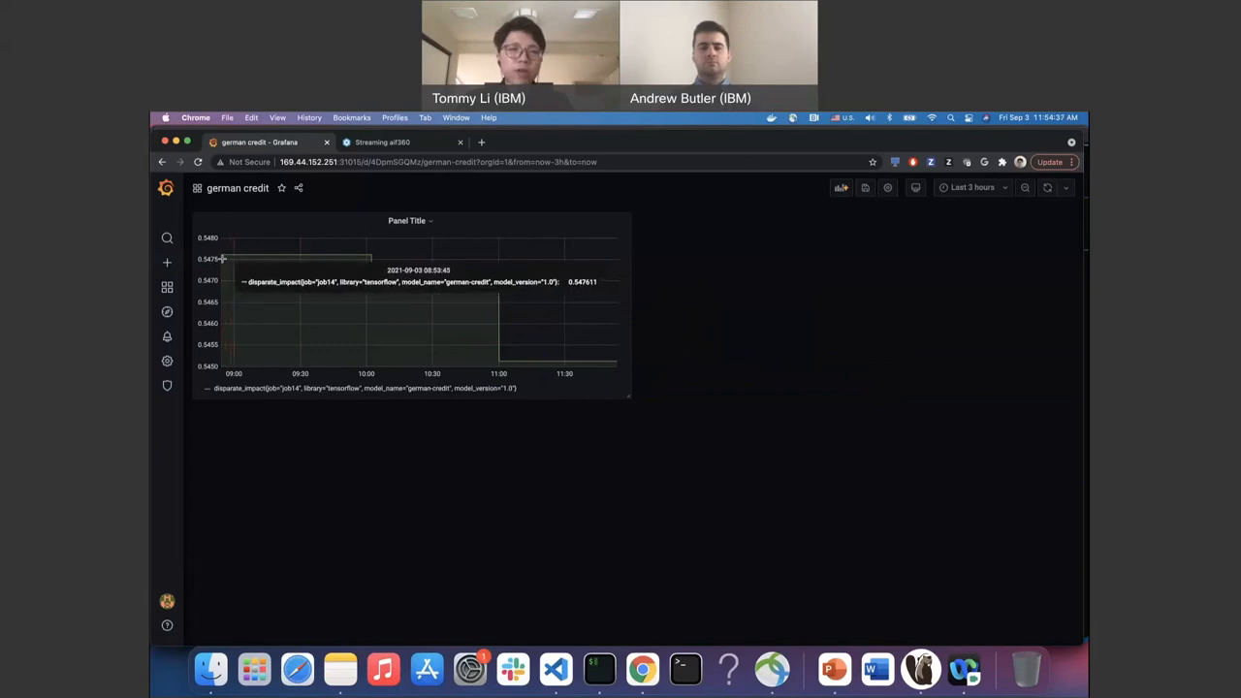
mouse_move(602, 320)
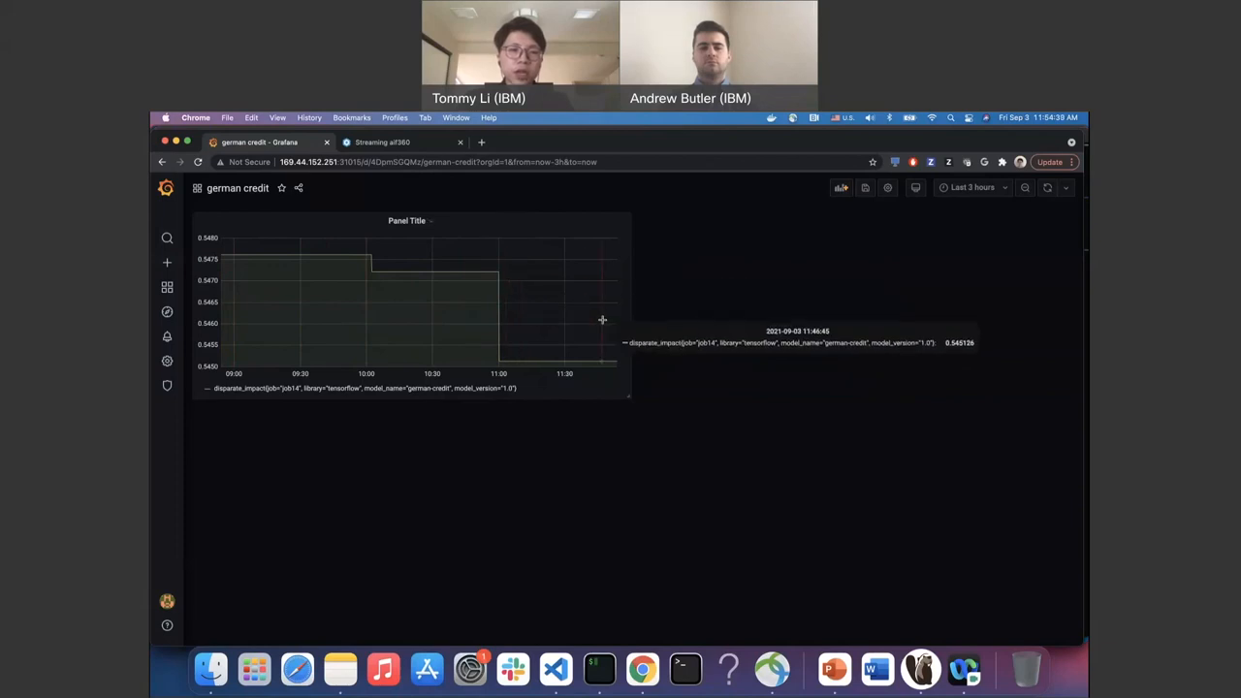
mouse_move(396, 299)
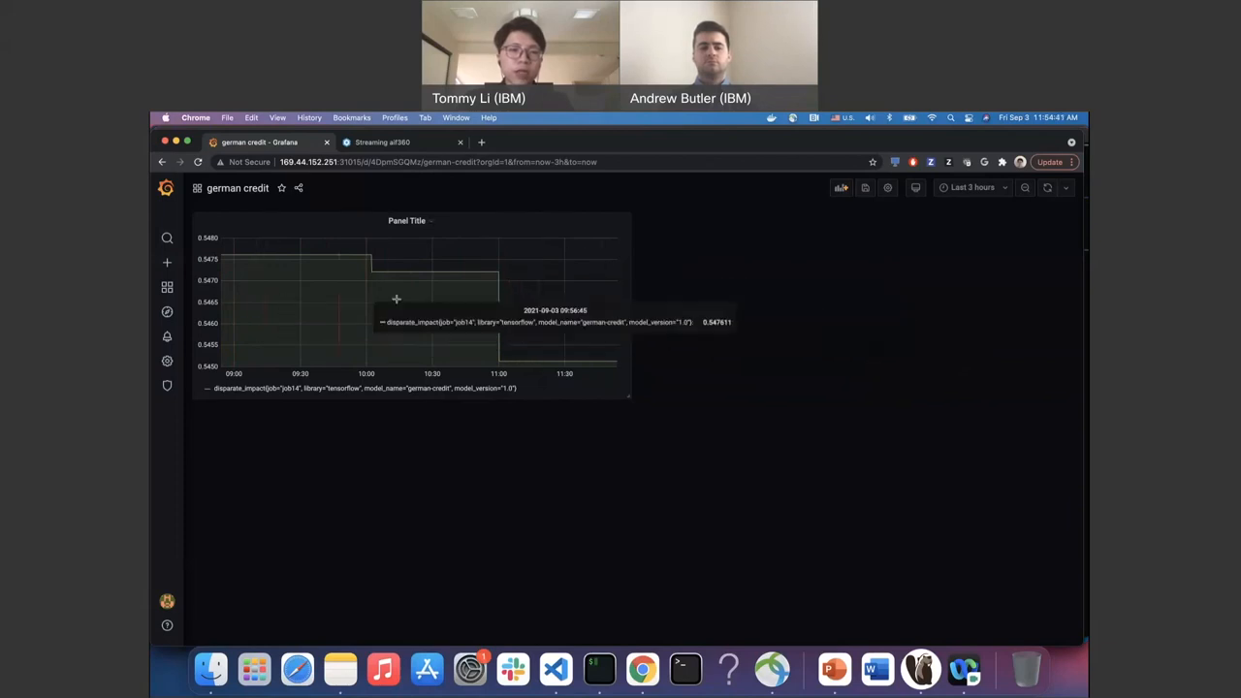
mouse_move(325, 312)
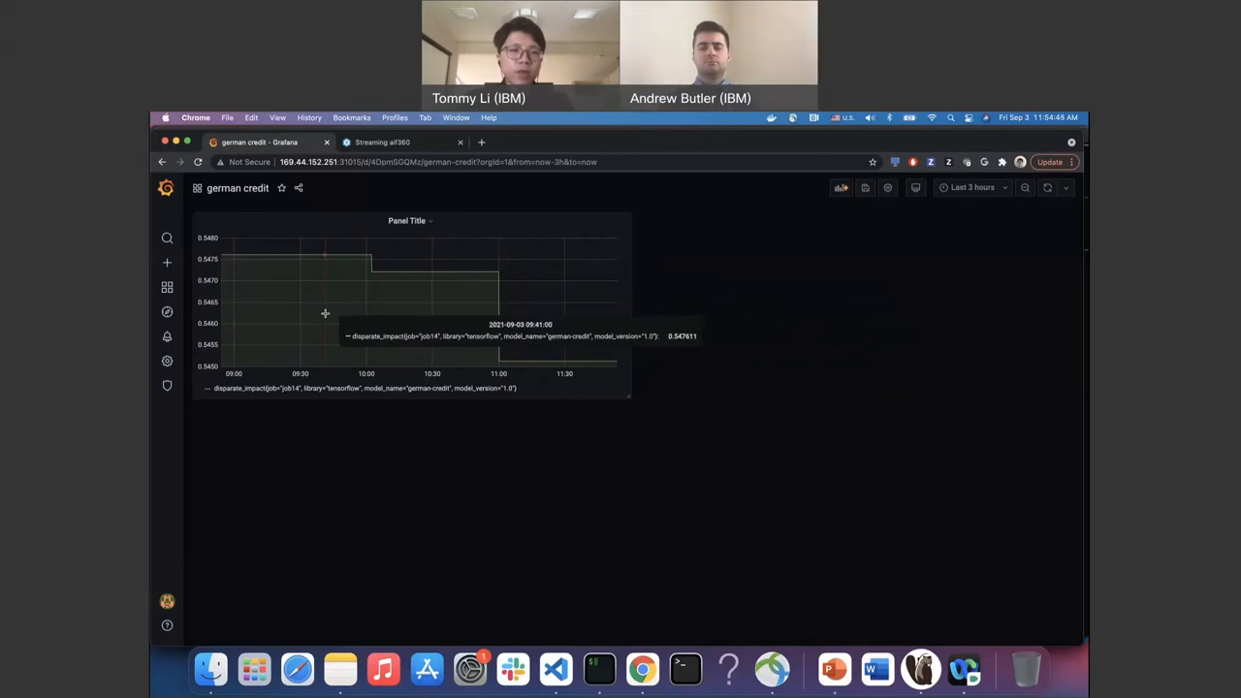
mouse_move(398, 339)
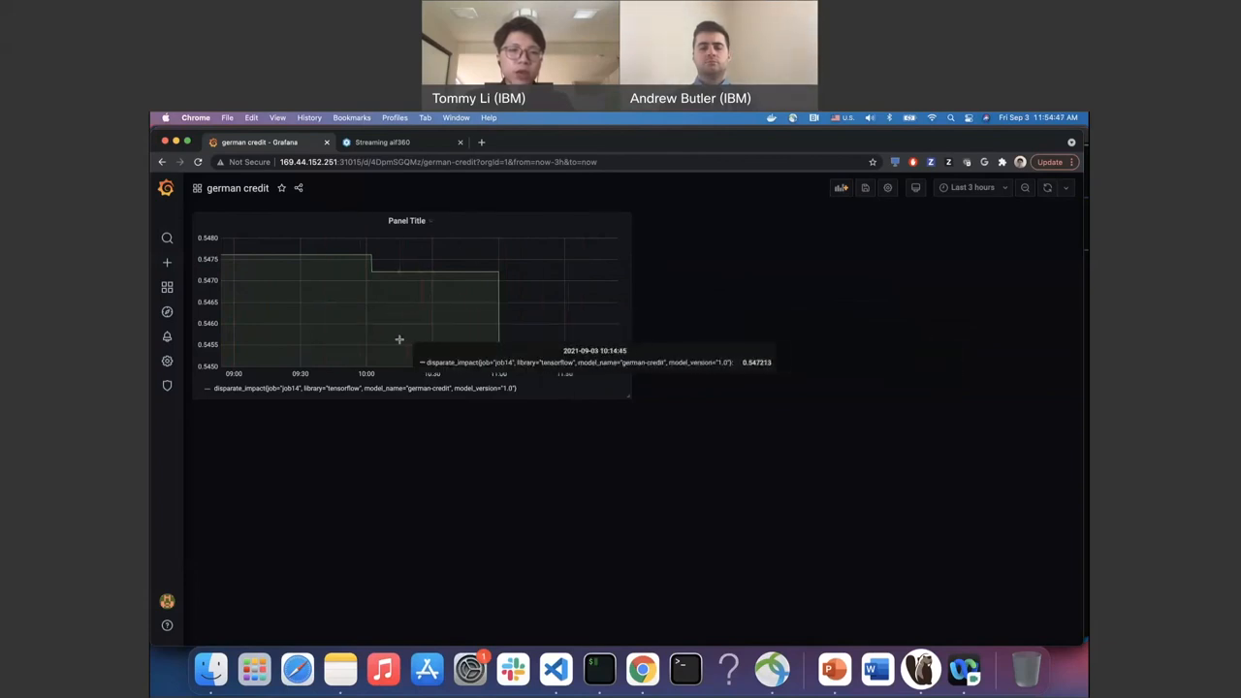
mouse_move(572, 362)
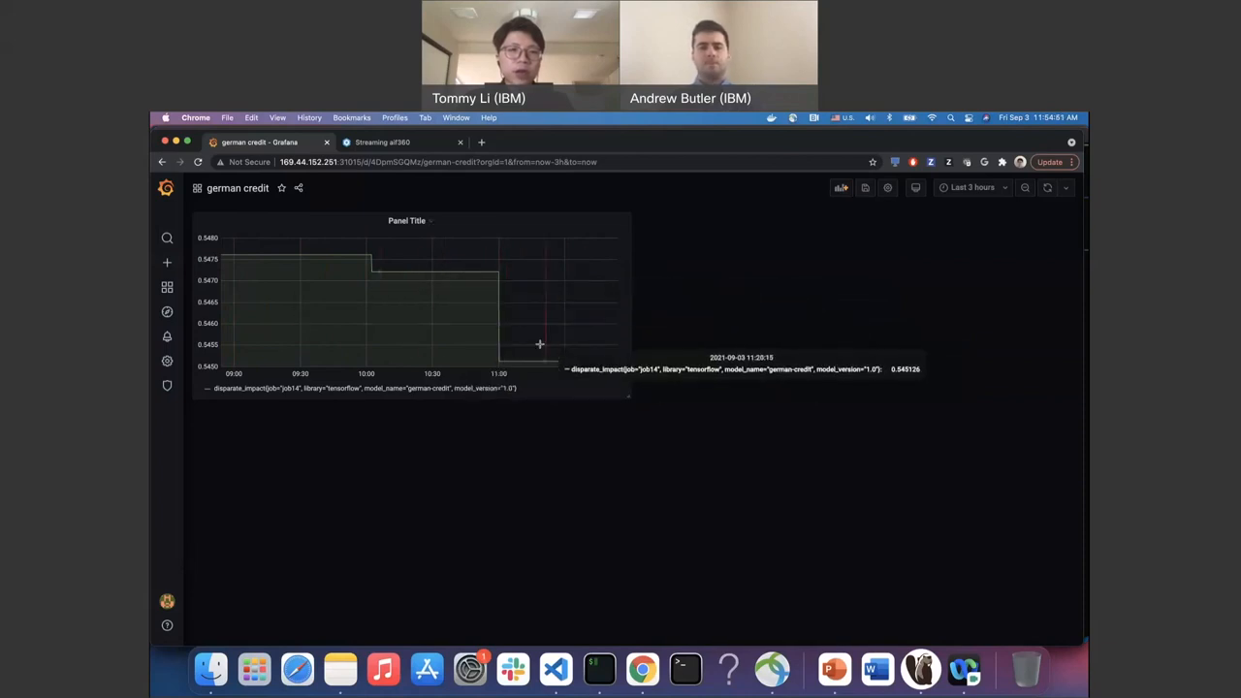
Edit the german credit panel, replacing the disparate_impact metric with base_rate.
left_click(406, 220)
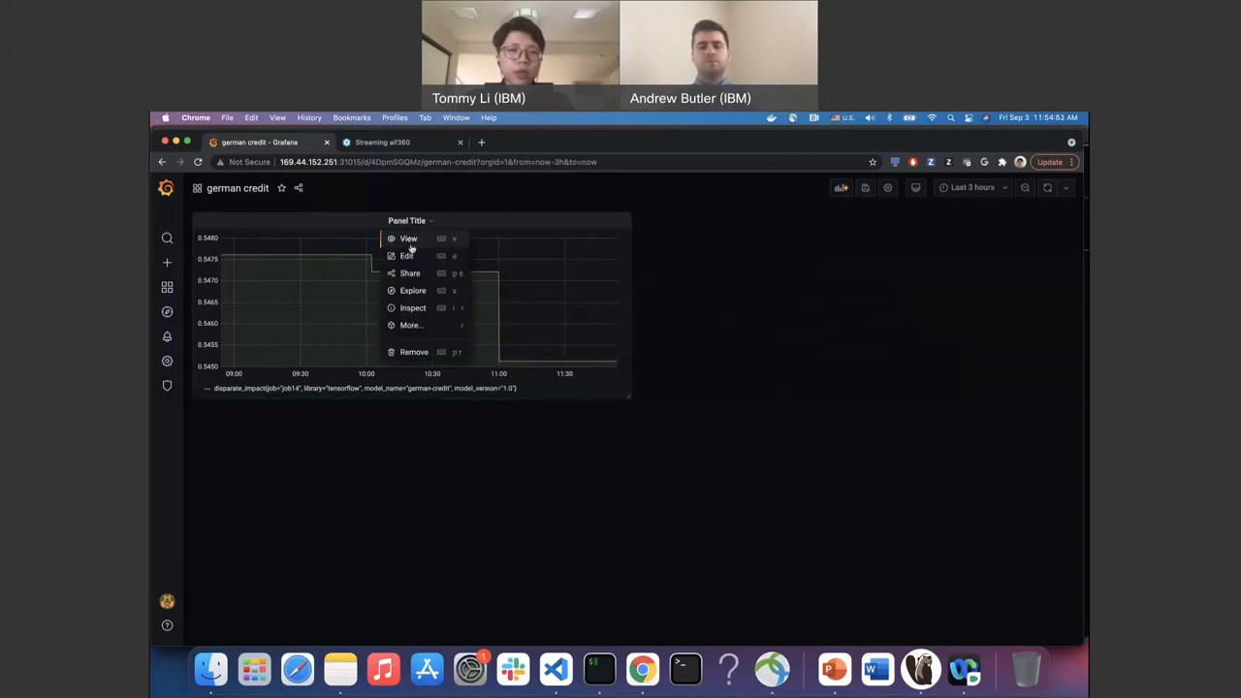
left_click(407, 255)
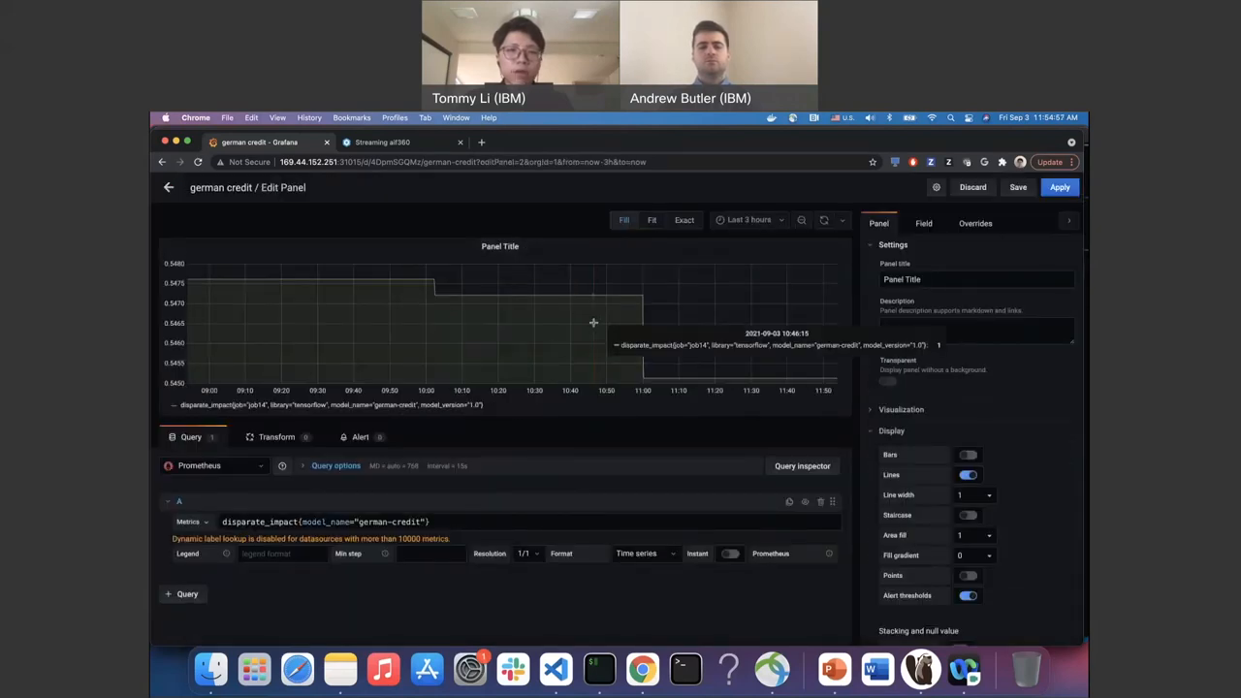
mouse_move(413, 331)
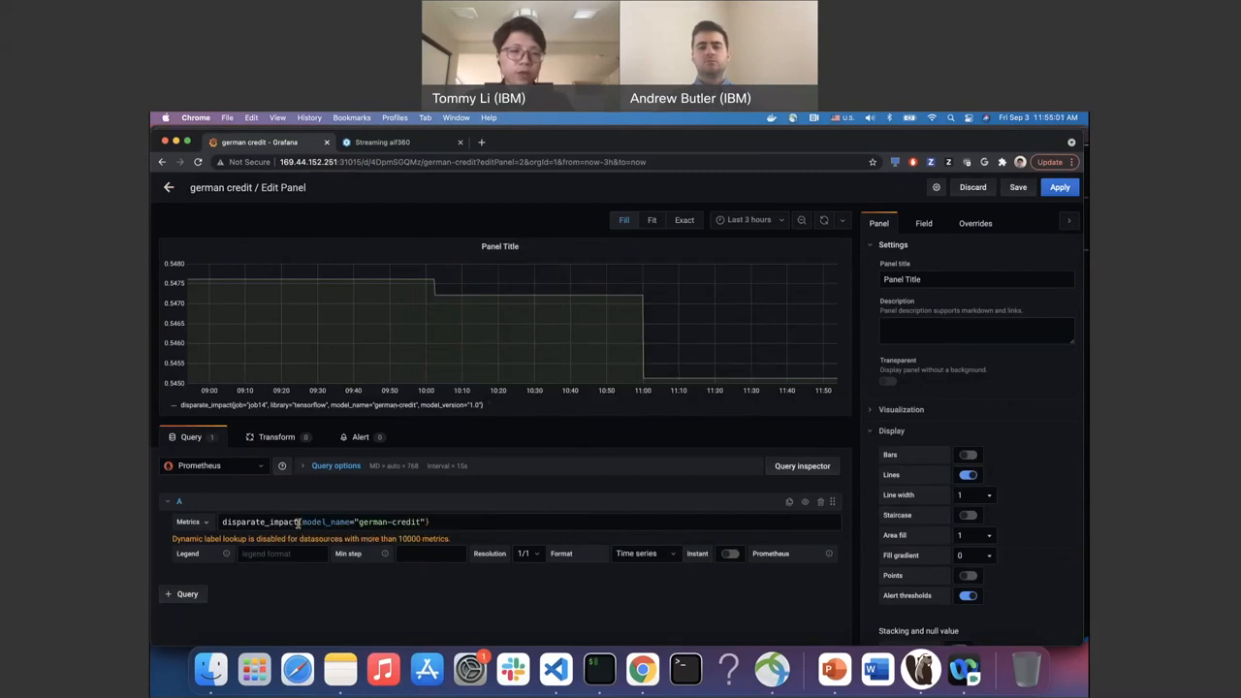
mouse_move(341, 668)
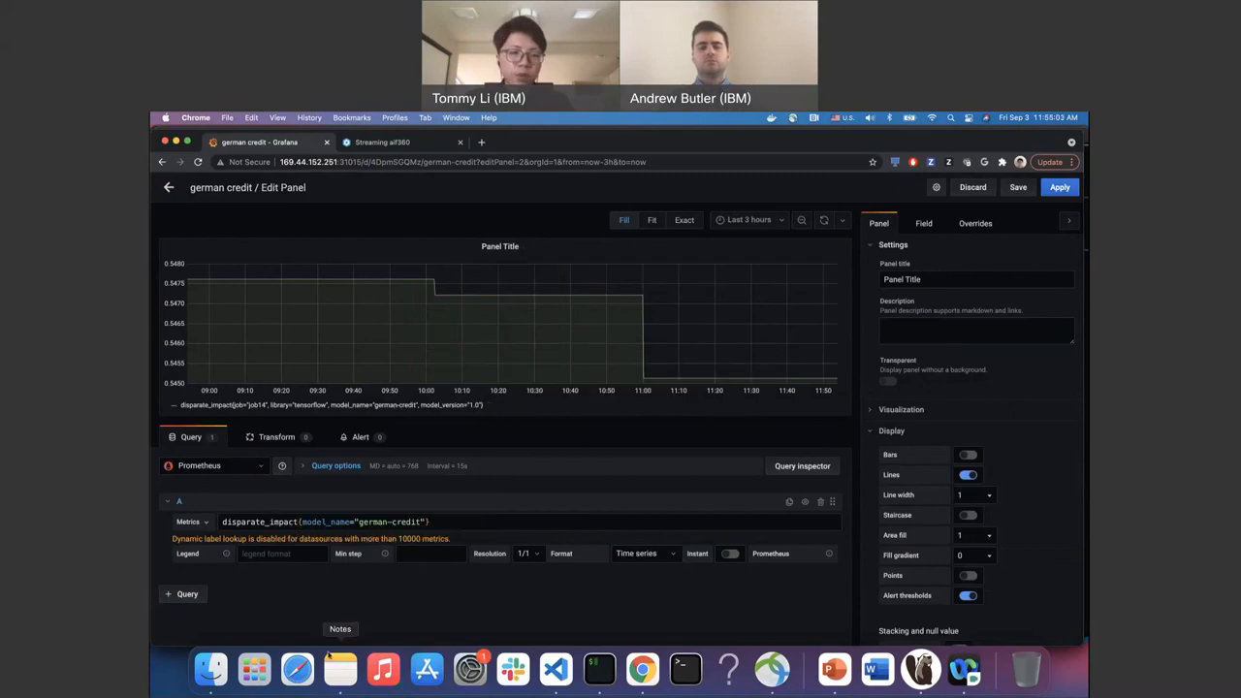
left_click(340, 669)
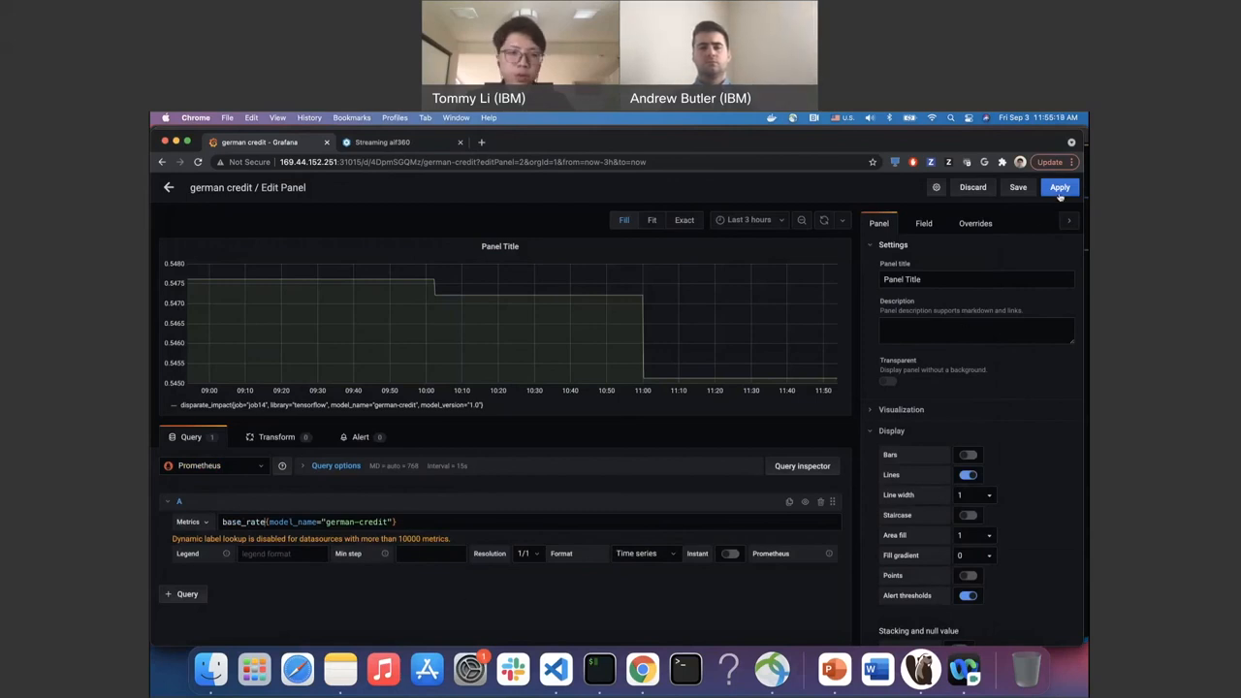
Apply the base_rate query change and view the german credit panel full size.
left_click(1059, 187)
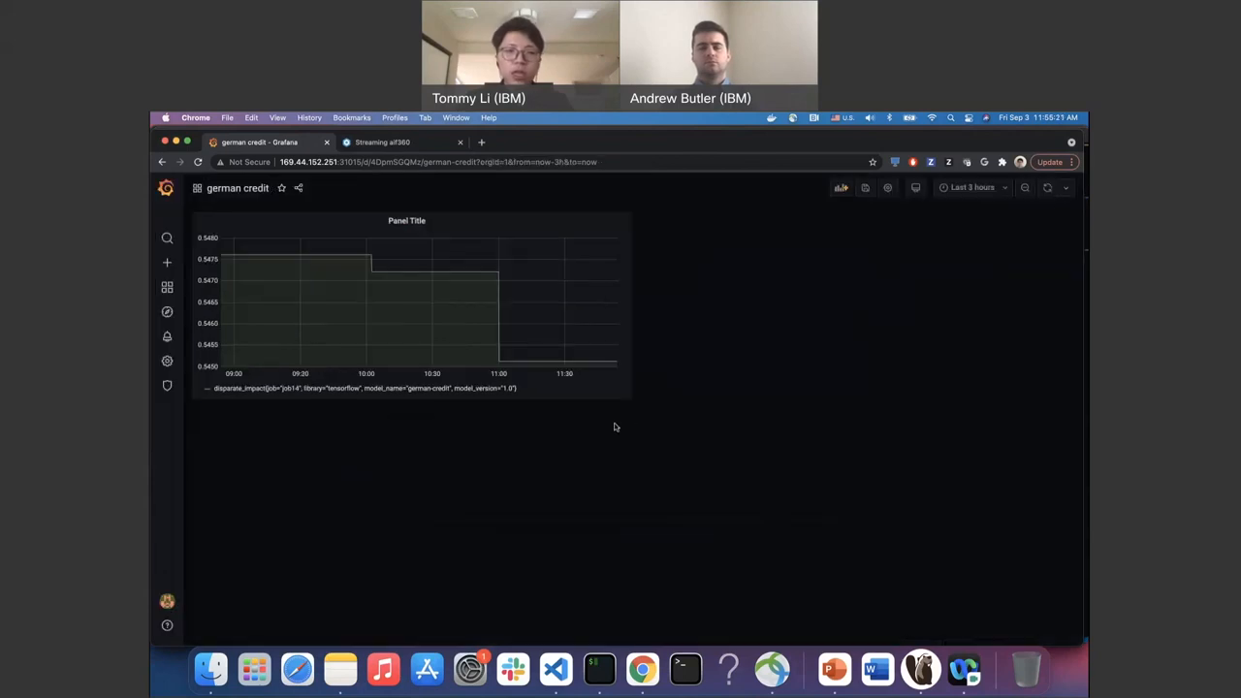
left_click(408, 220)
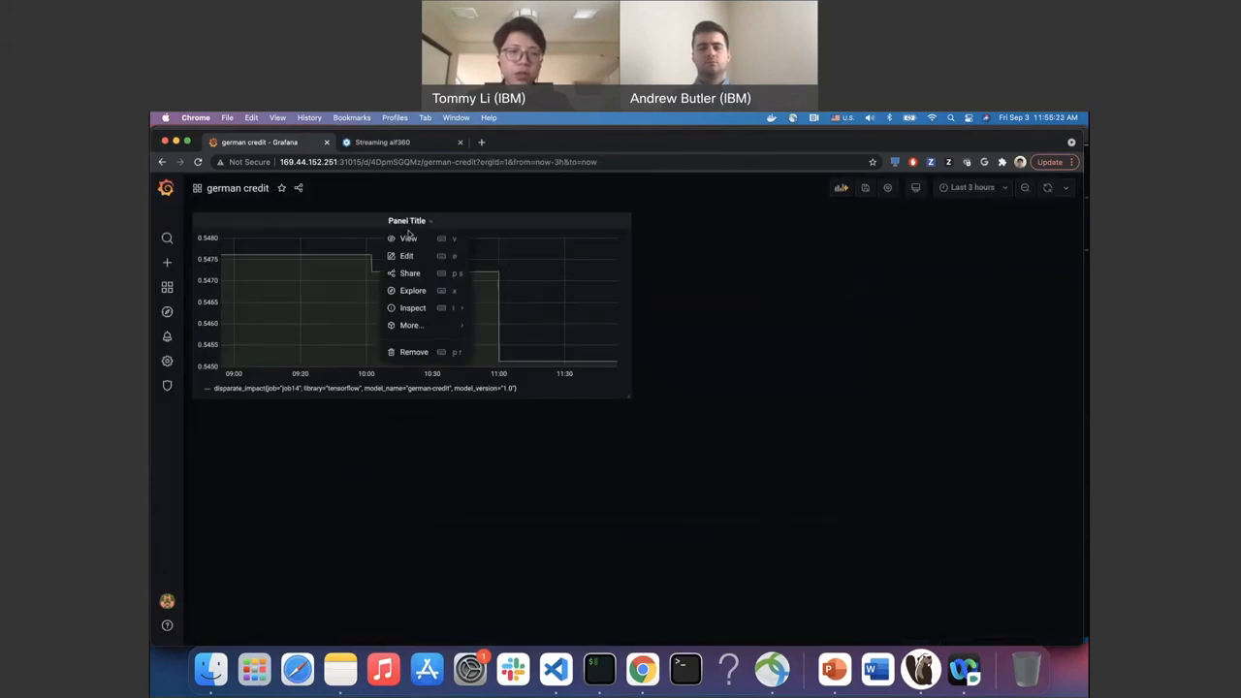
left_click(408, 239)
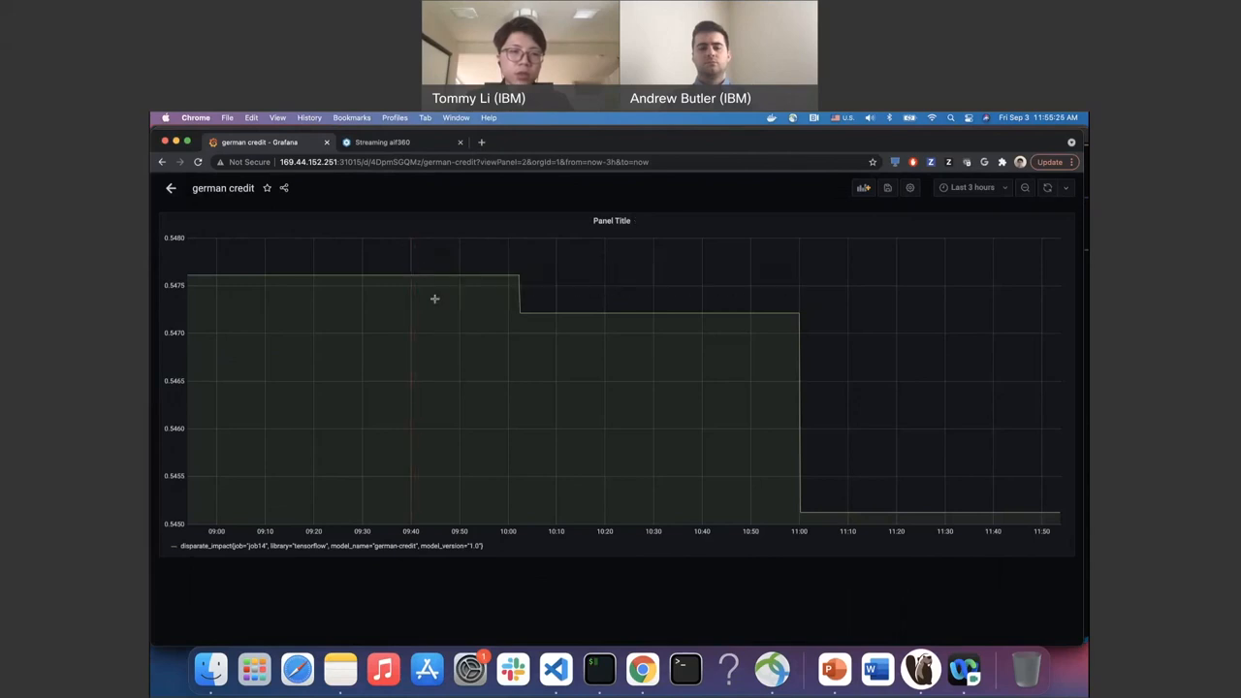
mouse_move(635, 375)
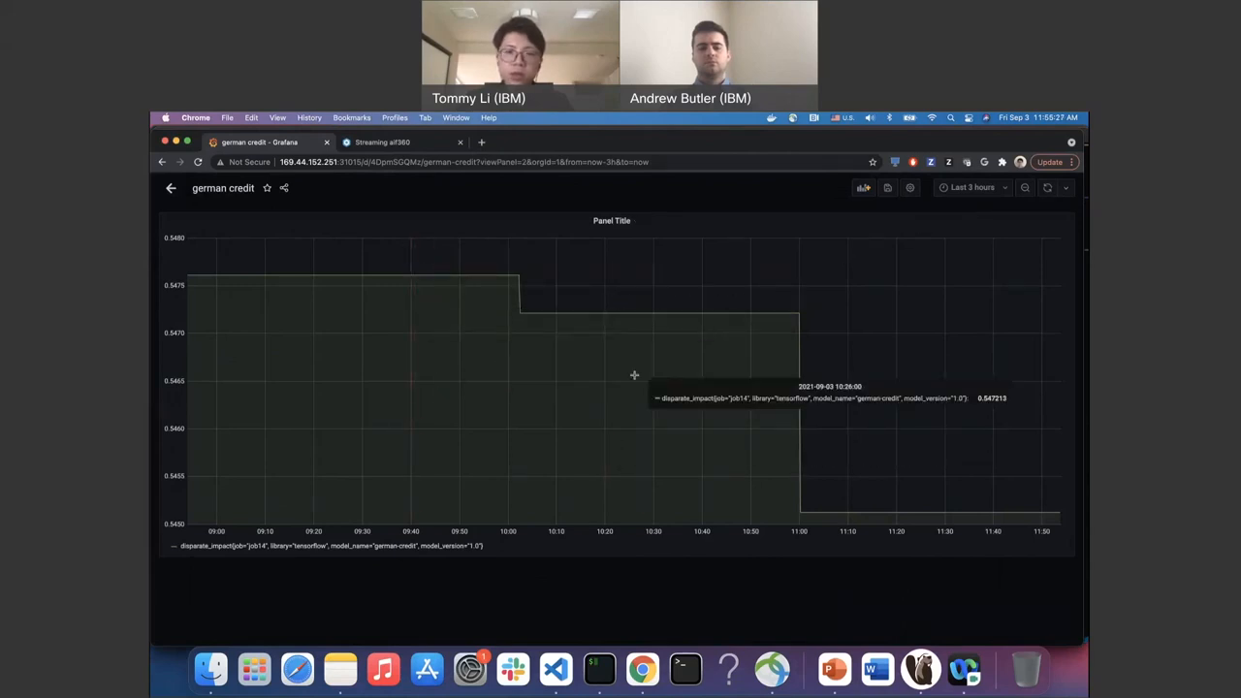
left_click(612, 220)
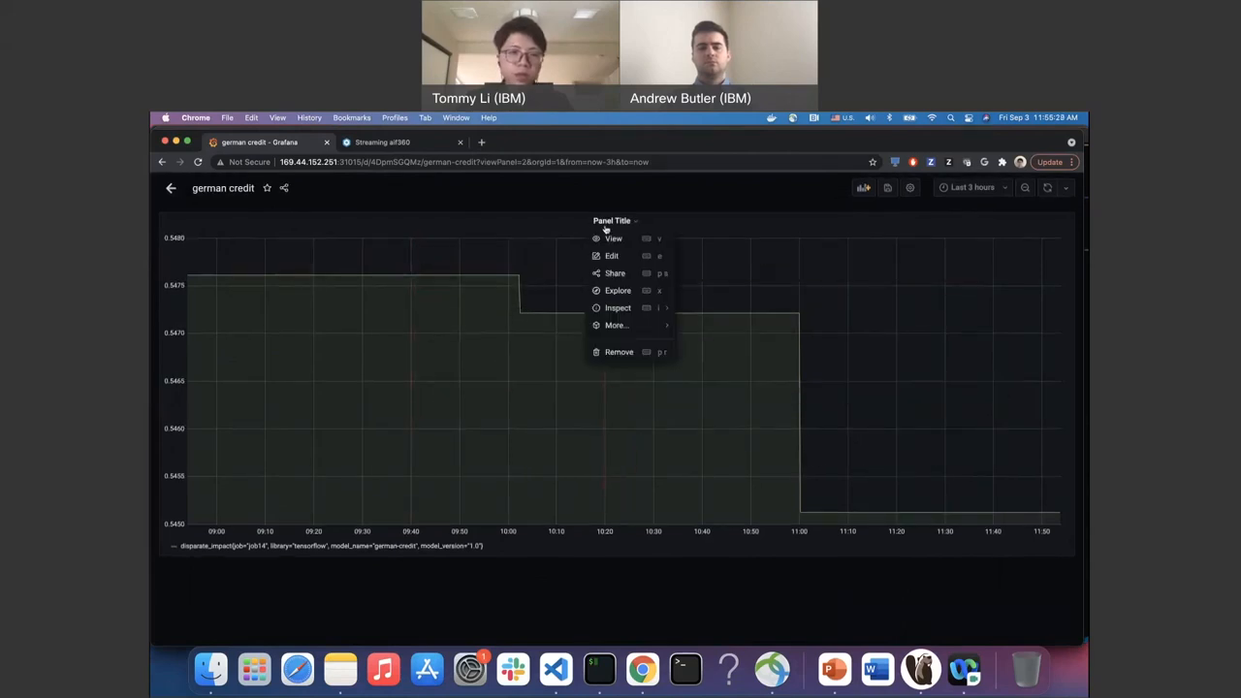
left_click(611, 255)
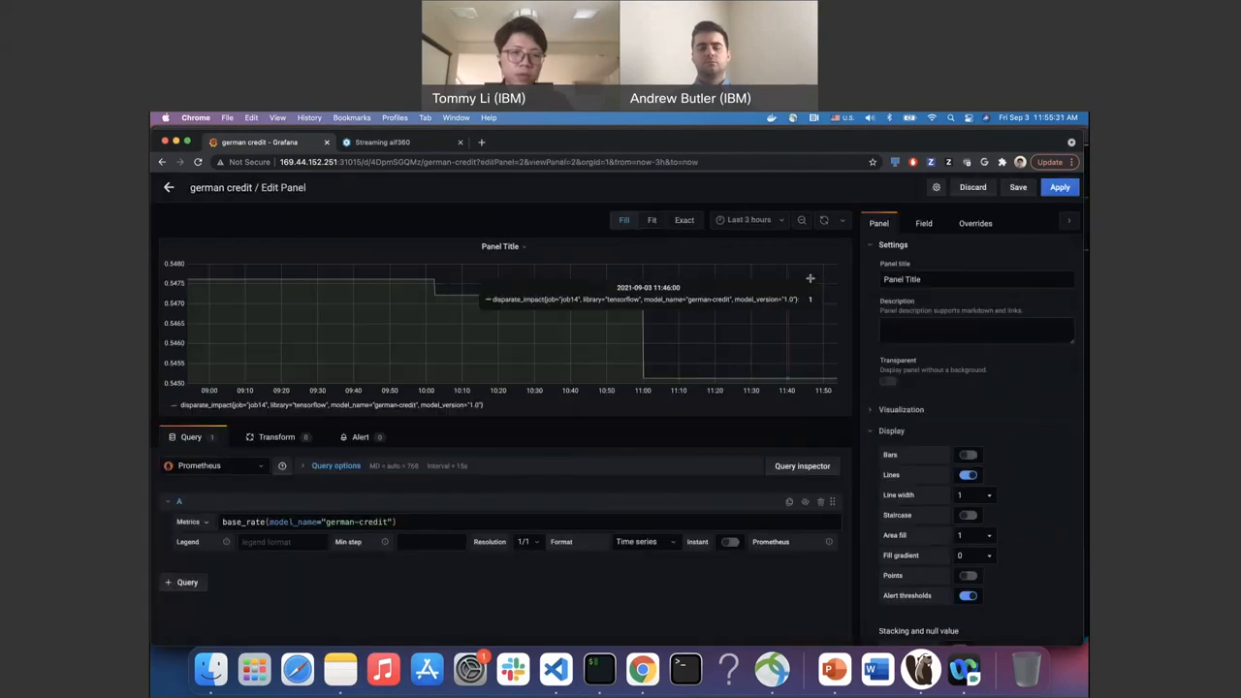
mouse_move(799, 405)
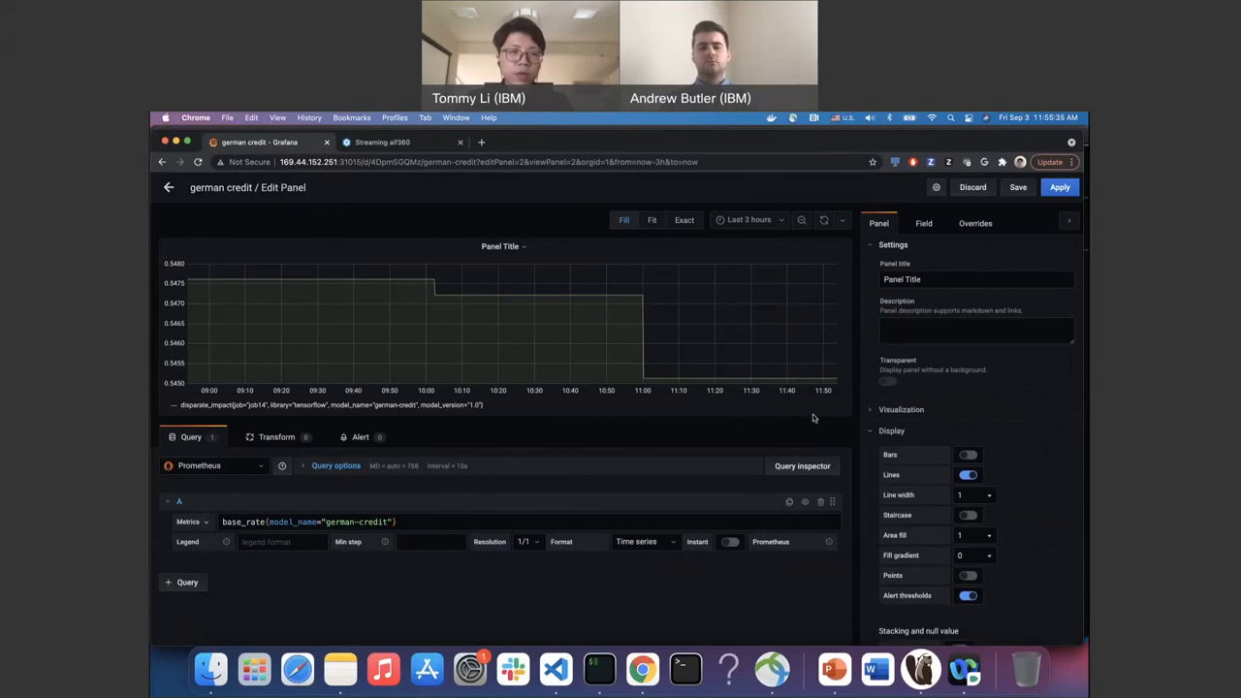
mouse_move(765, 311)
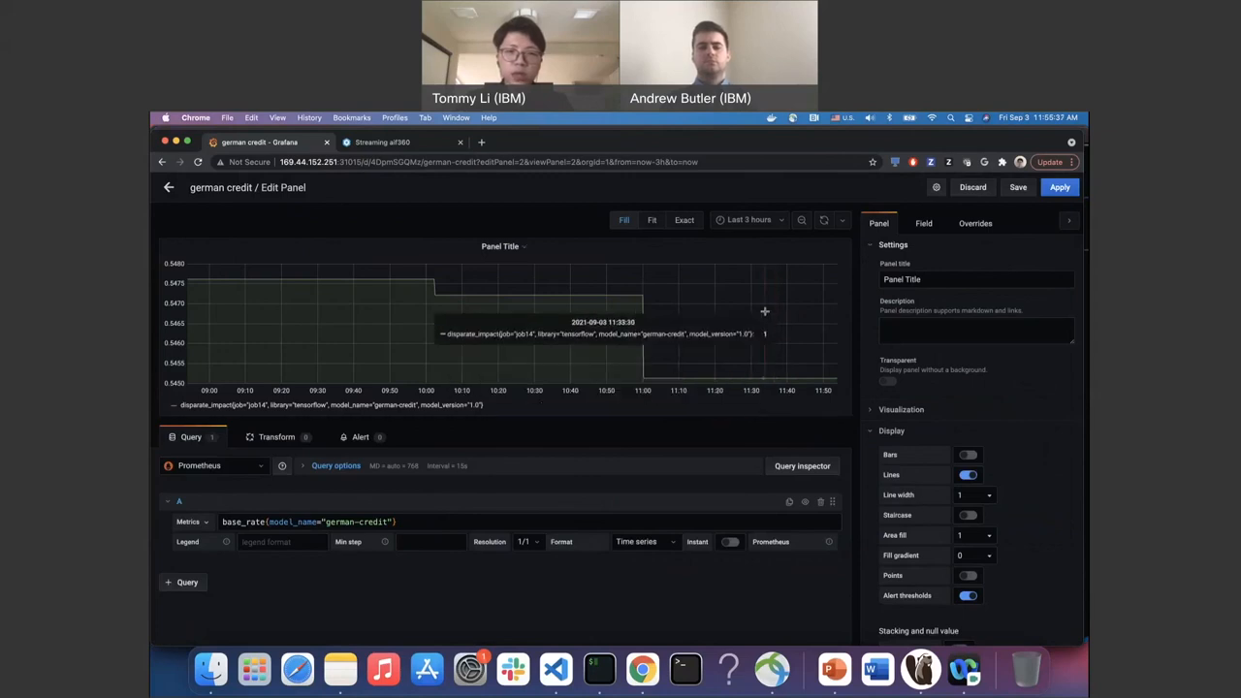
mouse_move(465, 560)
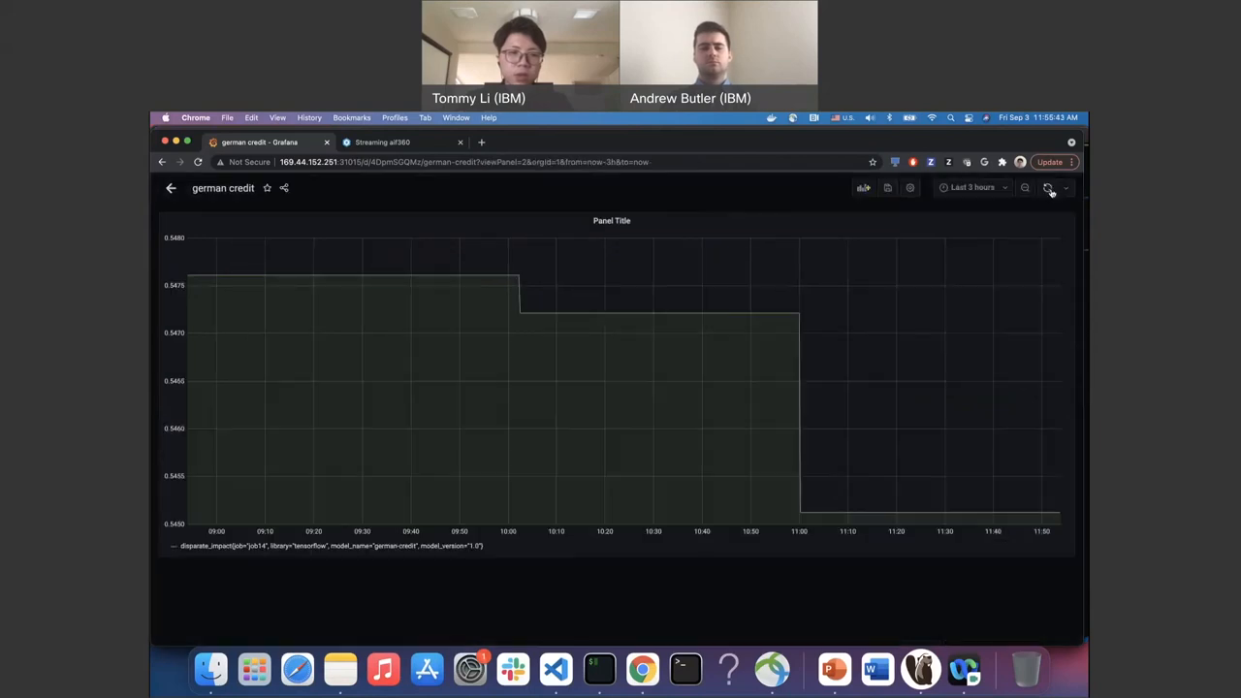
mouse_move(712, 464)
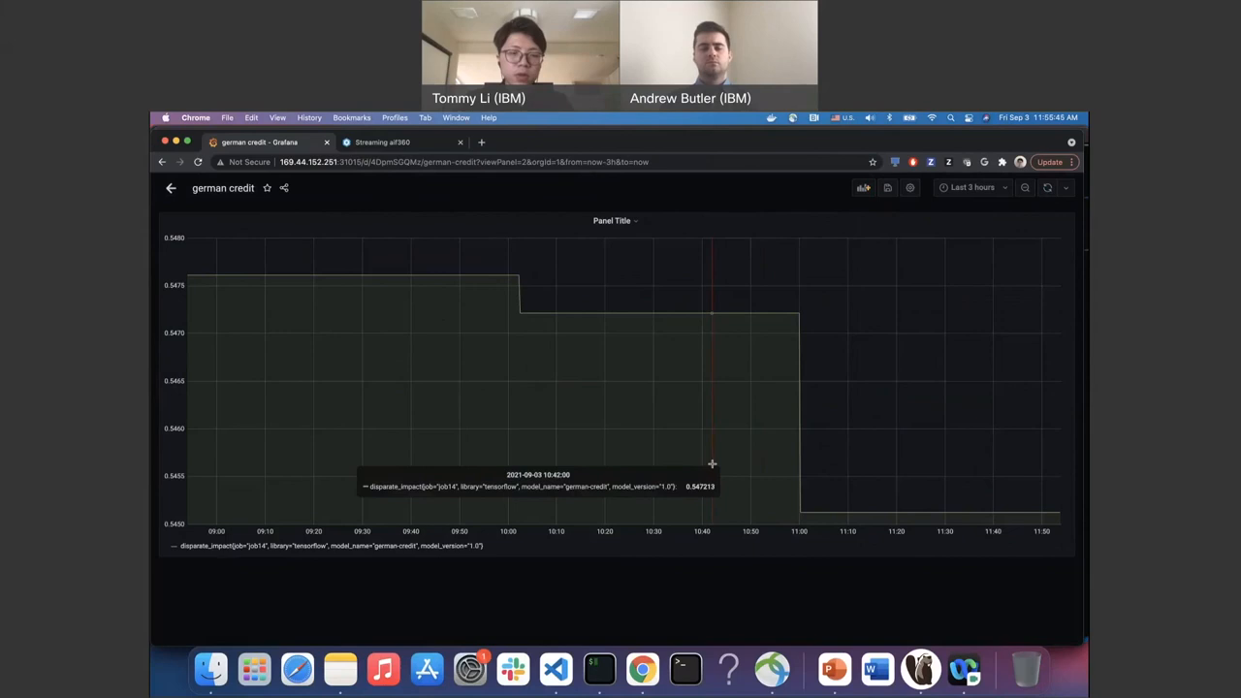
mouse_move(605, 230)
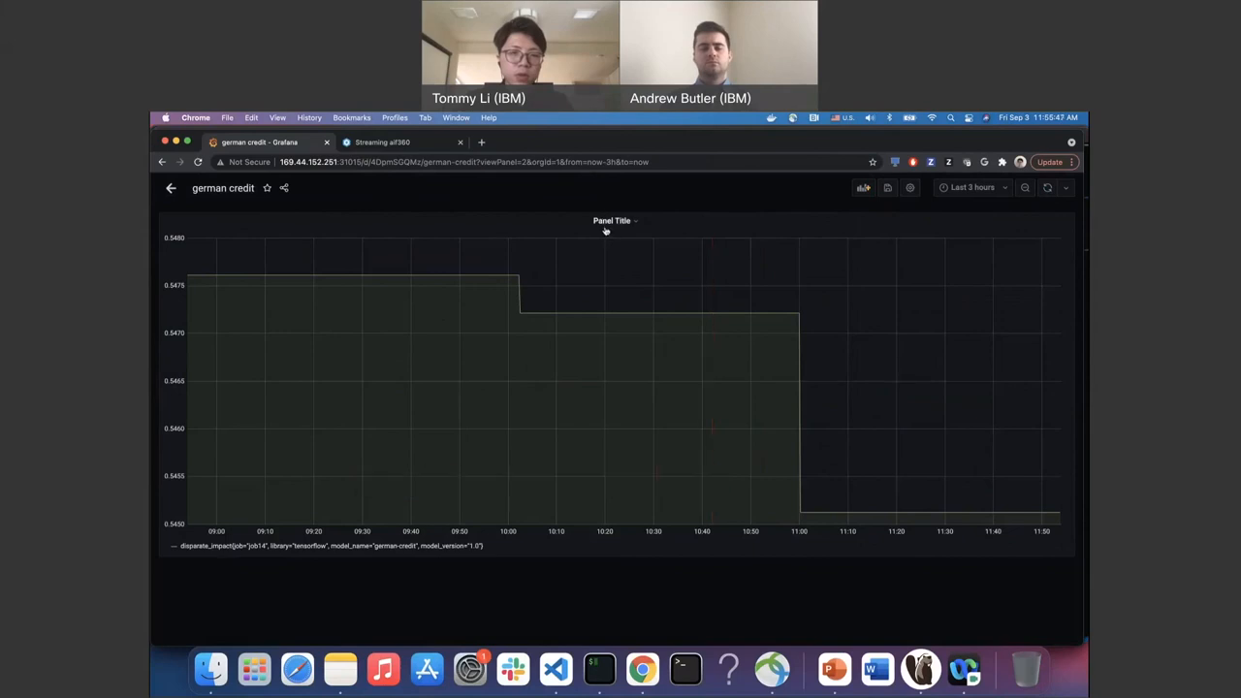
left_click(611, 220)
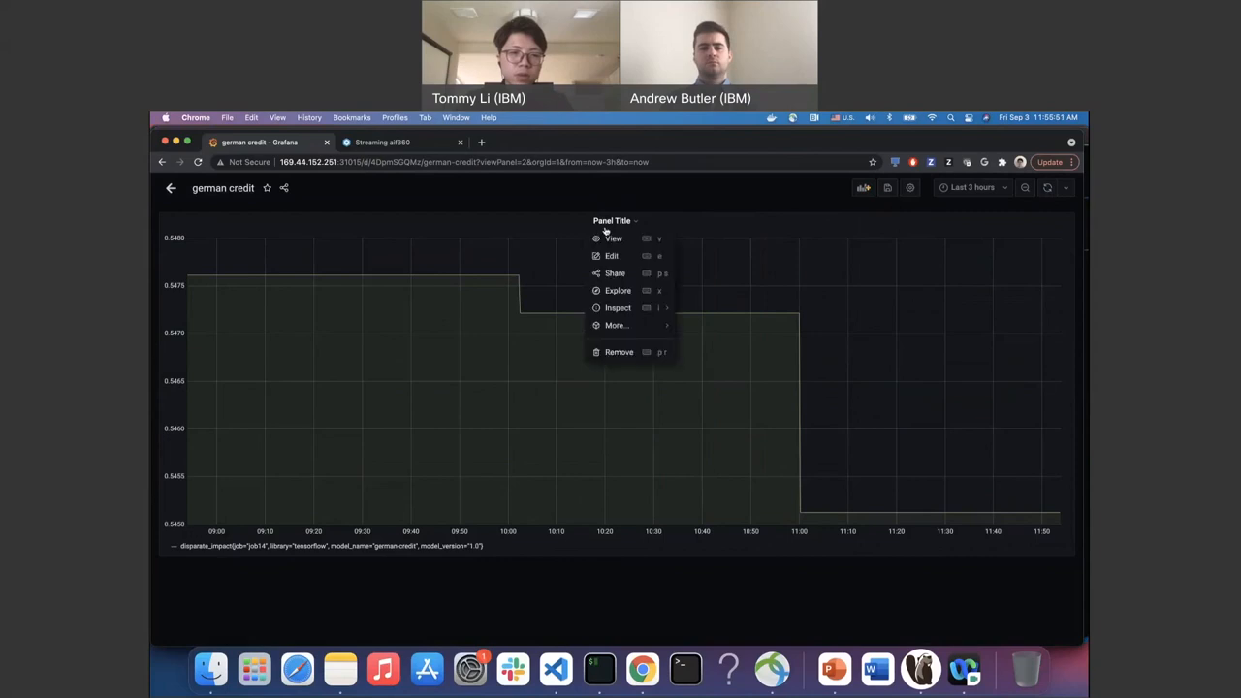
mouse_move(539, 194)
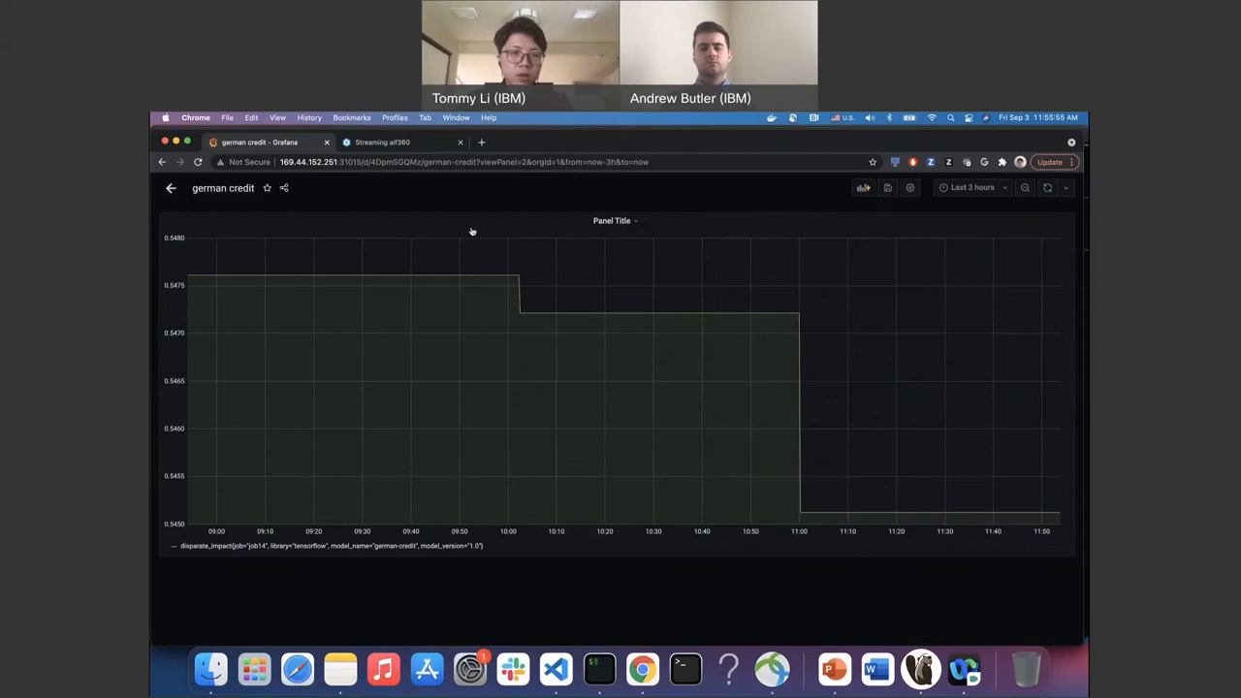
mouse_move(171, 188)
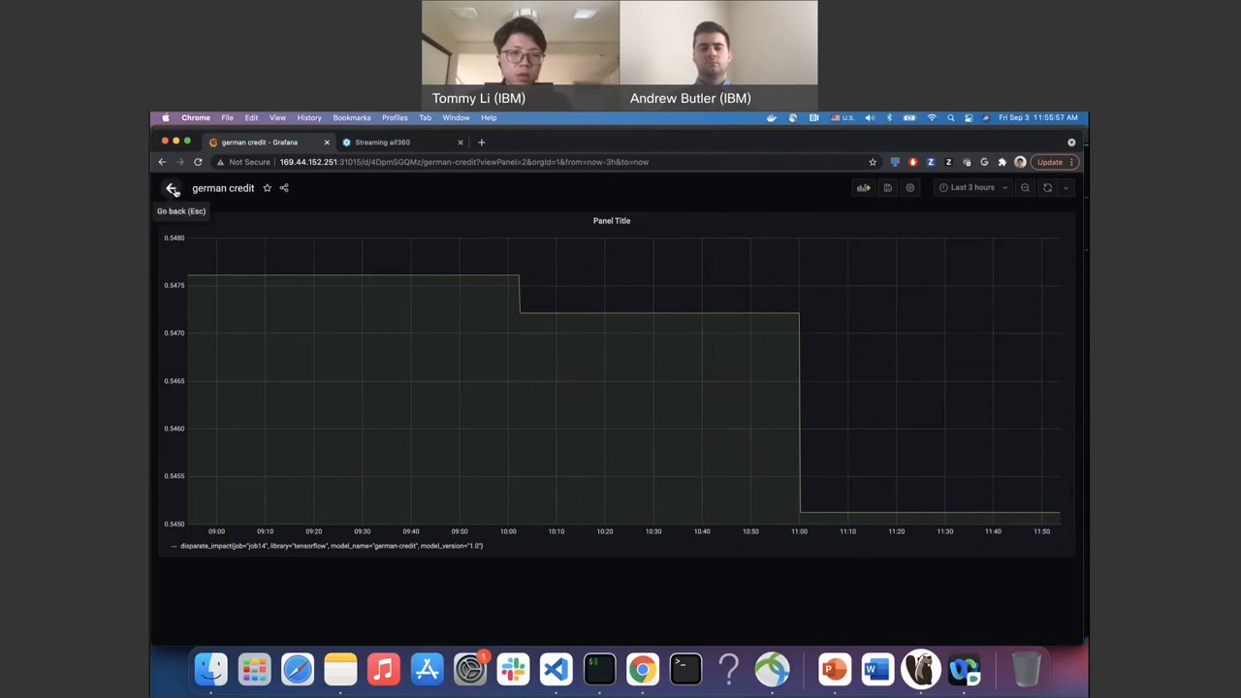
Add a new base_rate panel above the disparate_impact panel on the german credit dashboard.
left_click(171, 187)
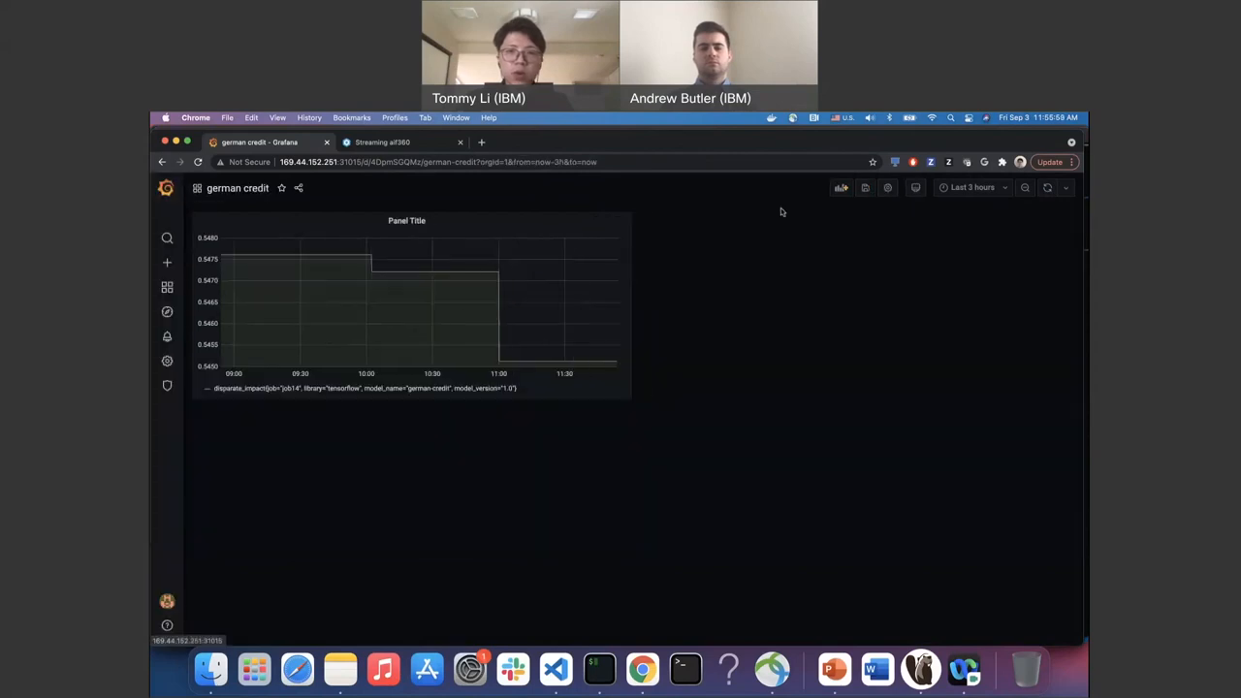
left_click(167, 262)
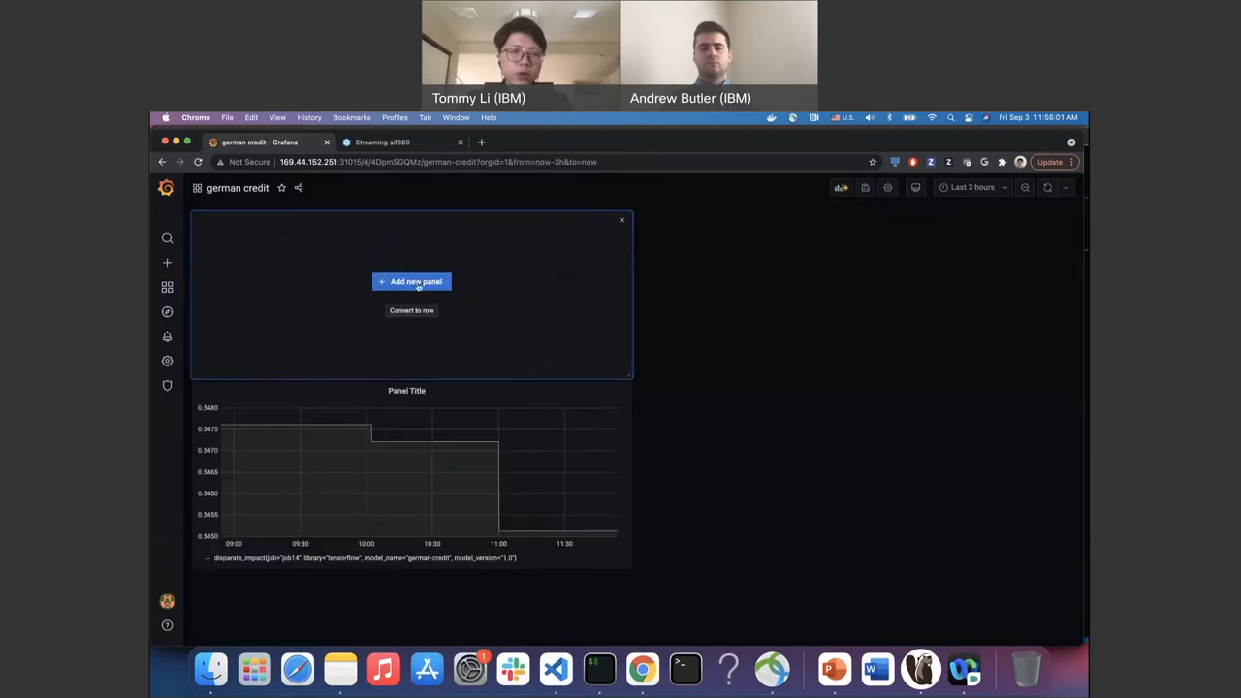
left_click(411, 281)
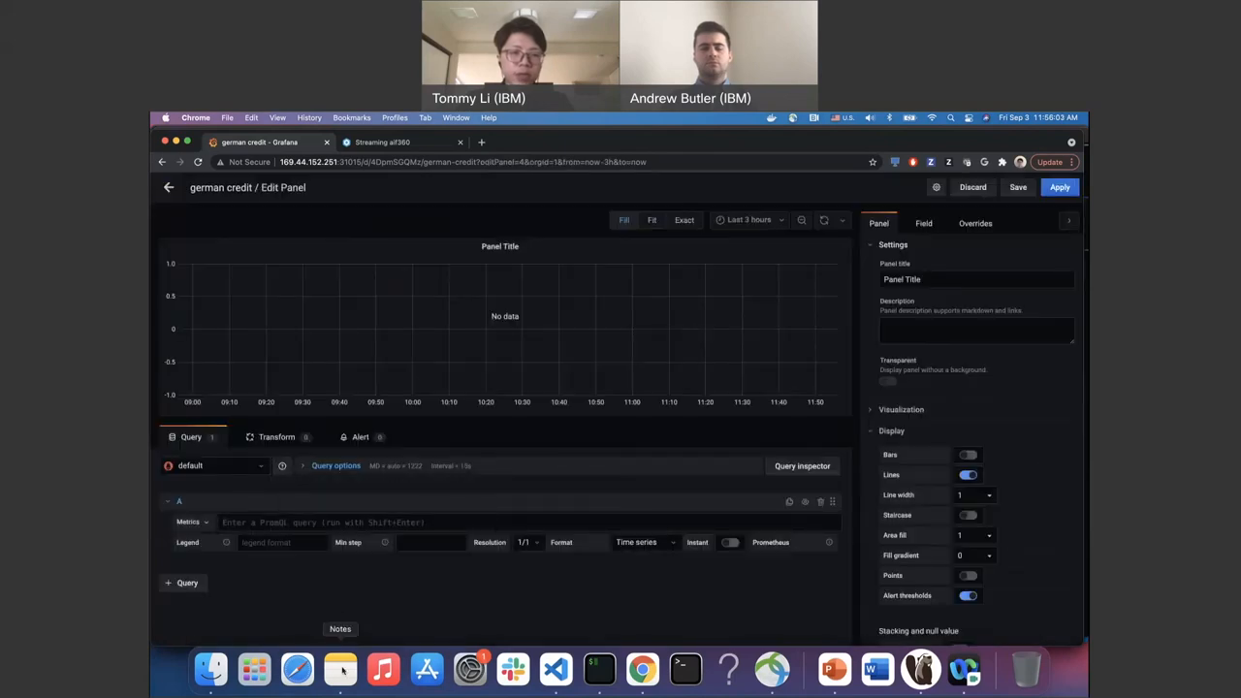
left_click(340, 669)
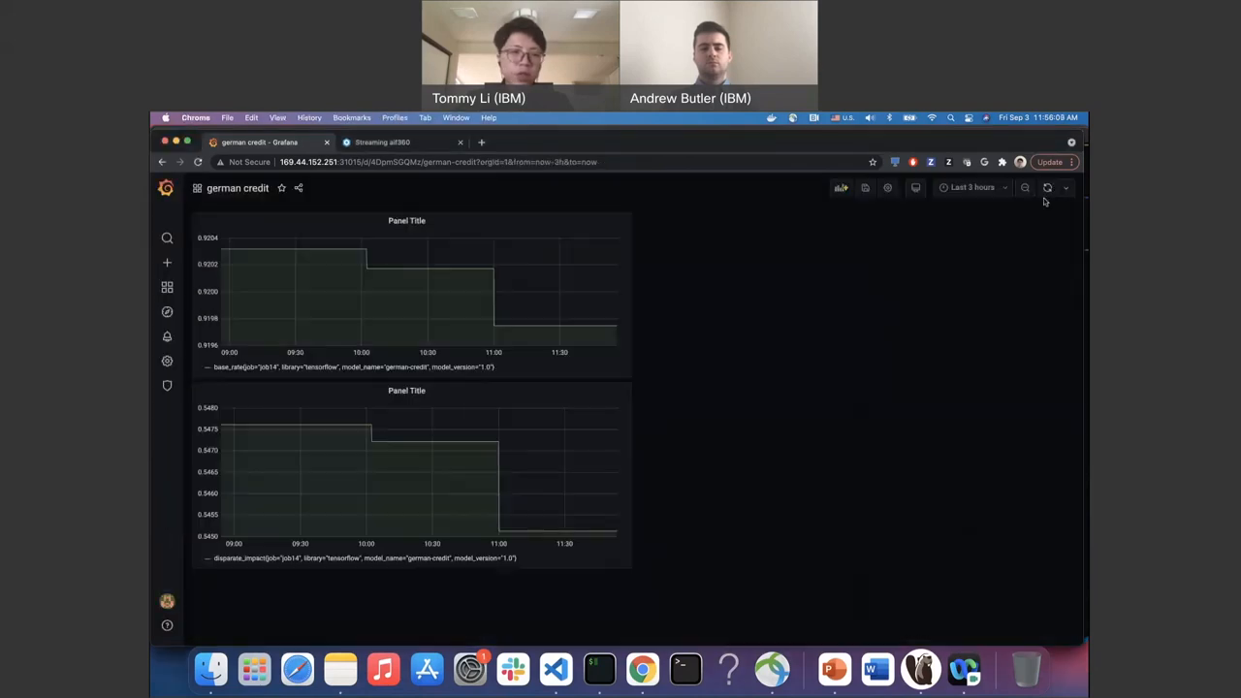
mouse_move(345, 331)
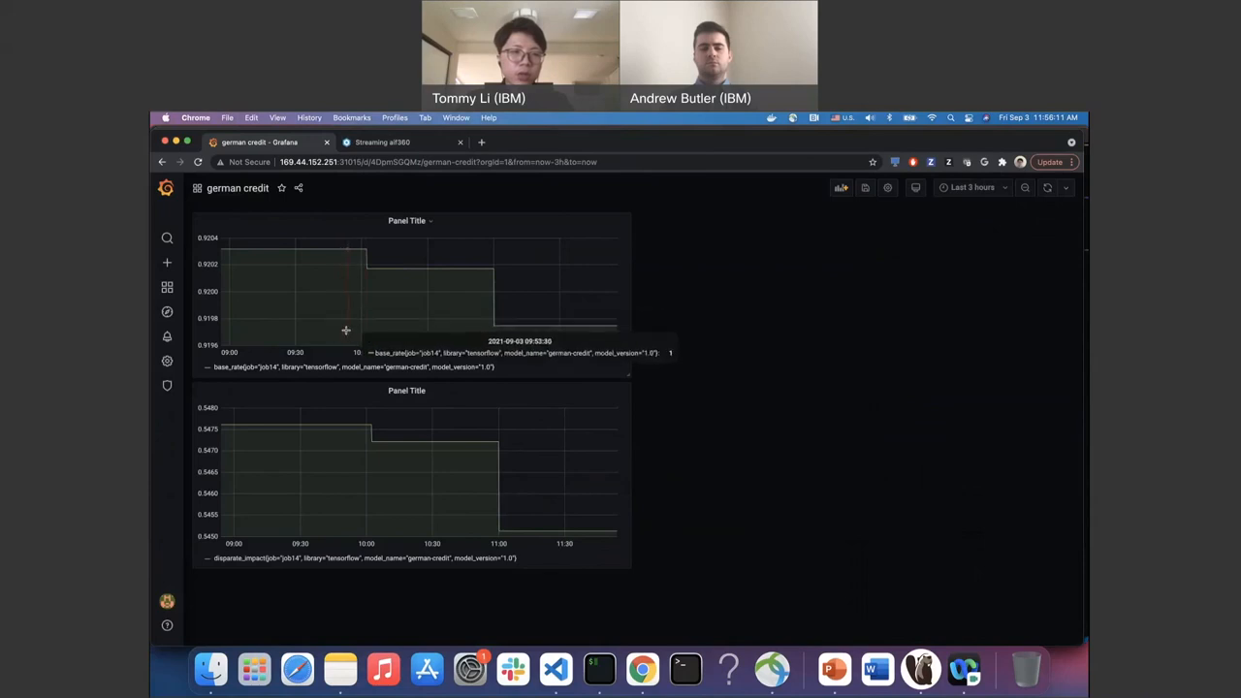
mouse_move(230, 278)
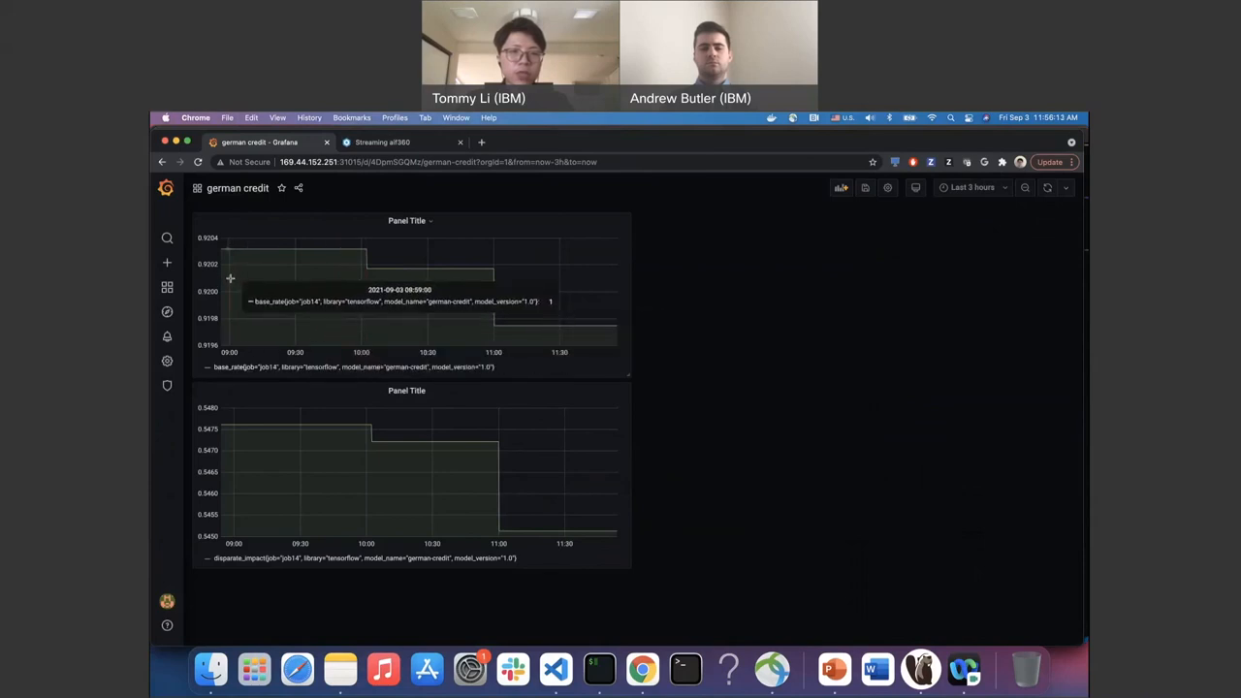
mouse_move(240, 273)
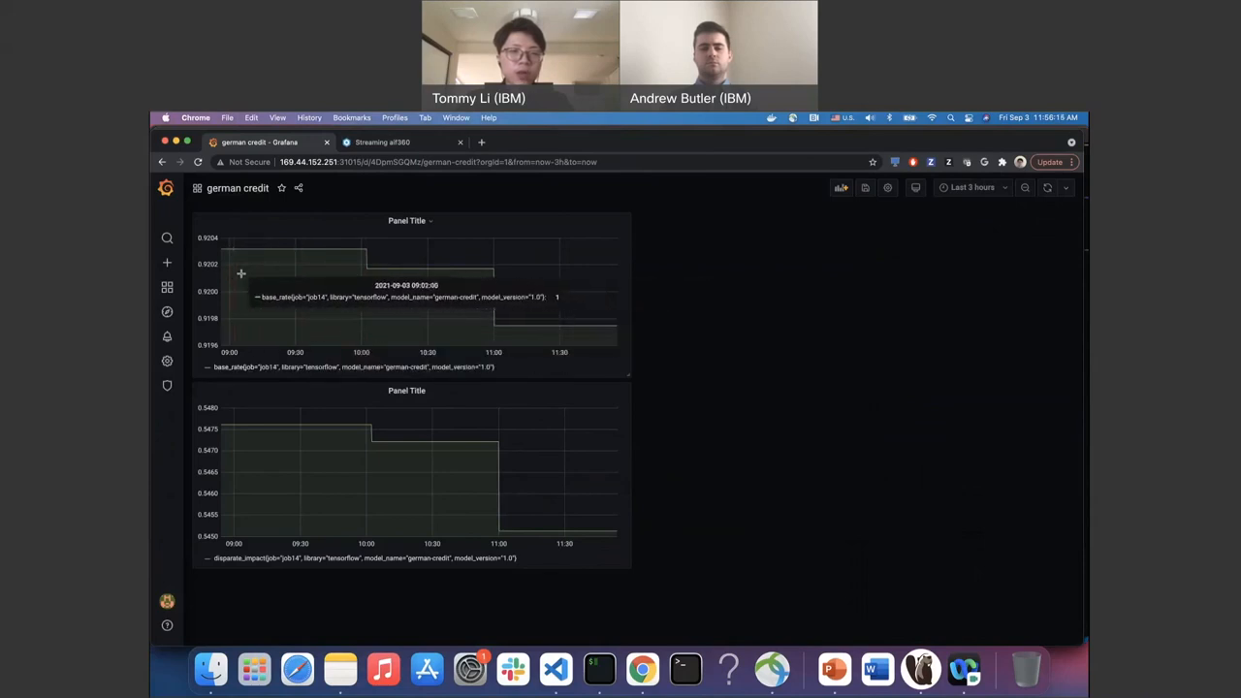
mouse_move(505, 301)
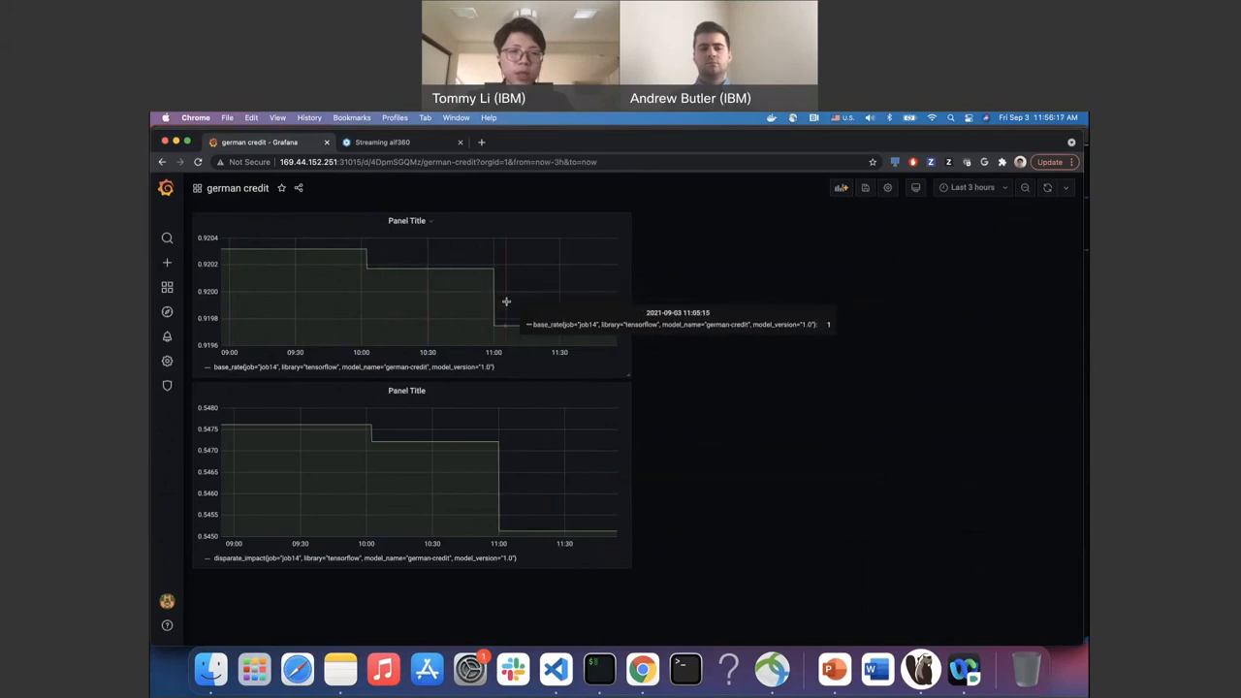
mouse_move(424, 314)
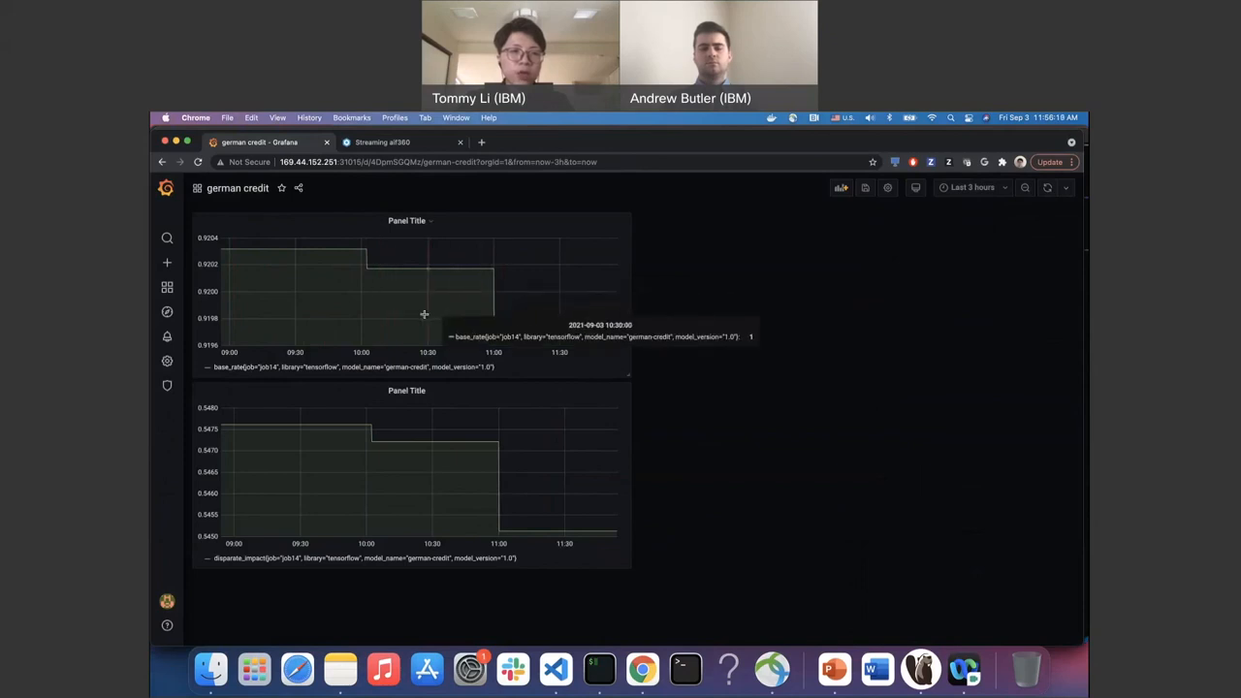
mouse_move(401, 316)
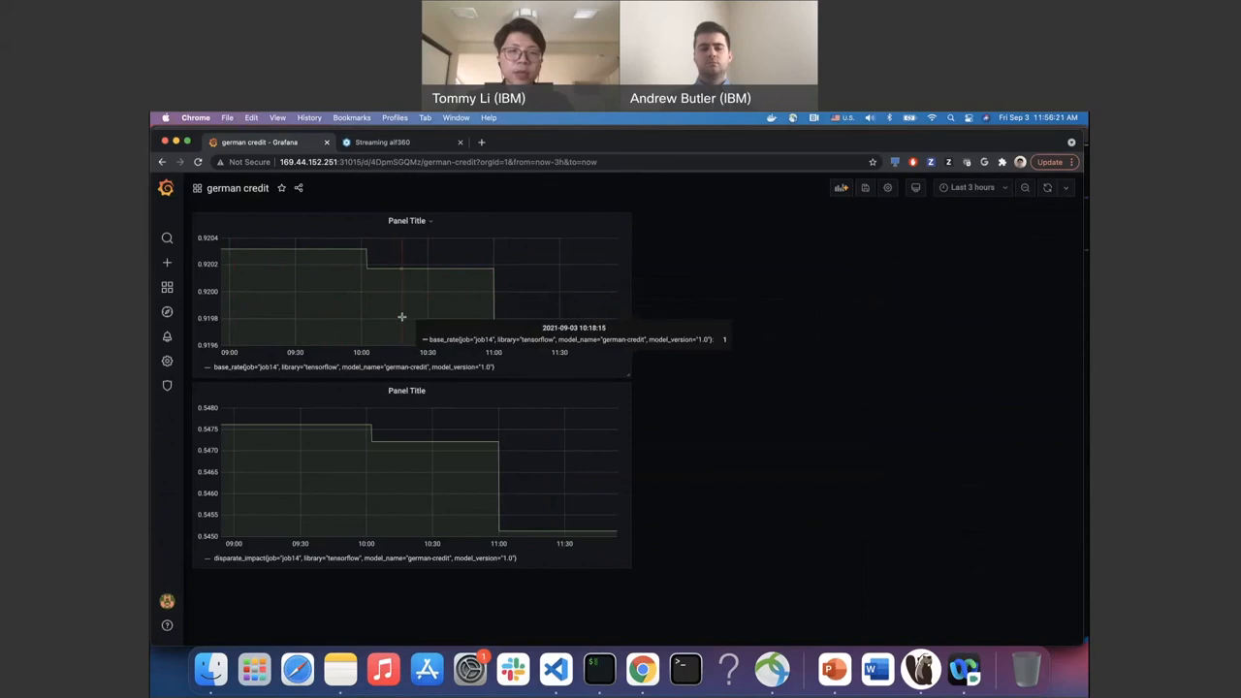
mouse_move(306, 303)
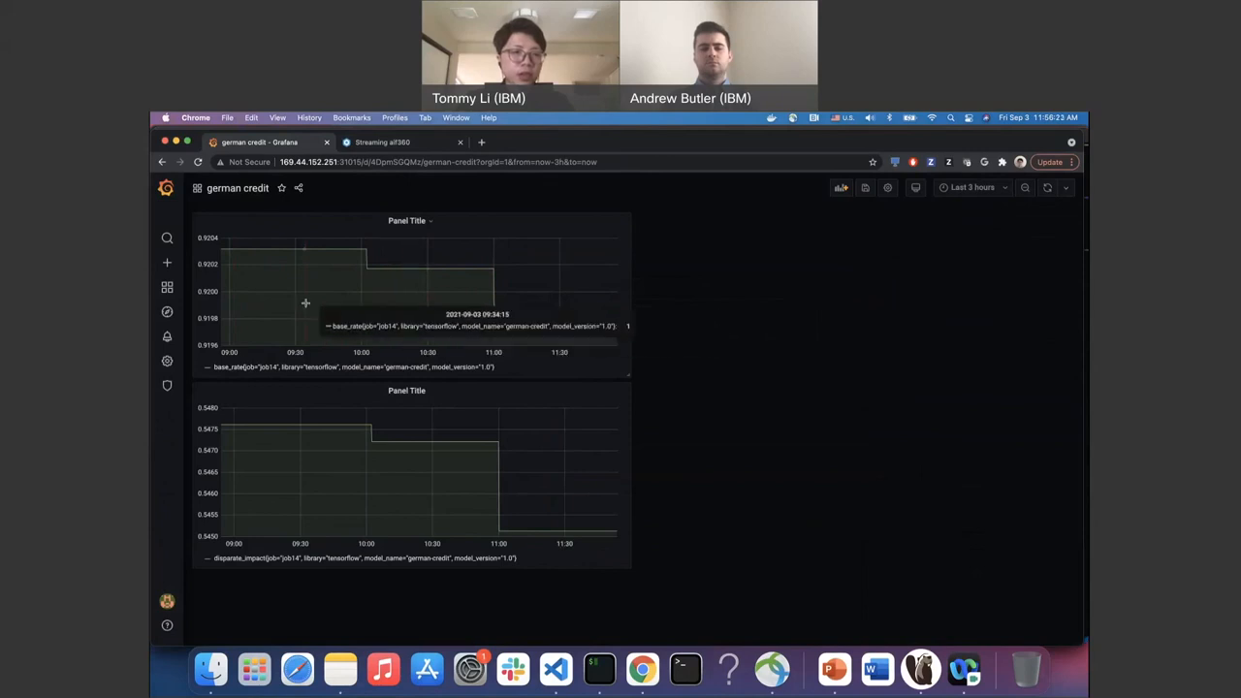
mouse_move(344, 262)
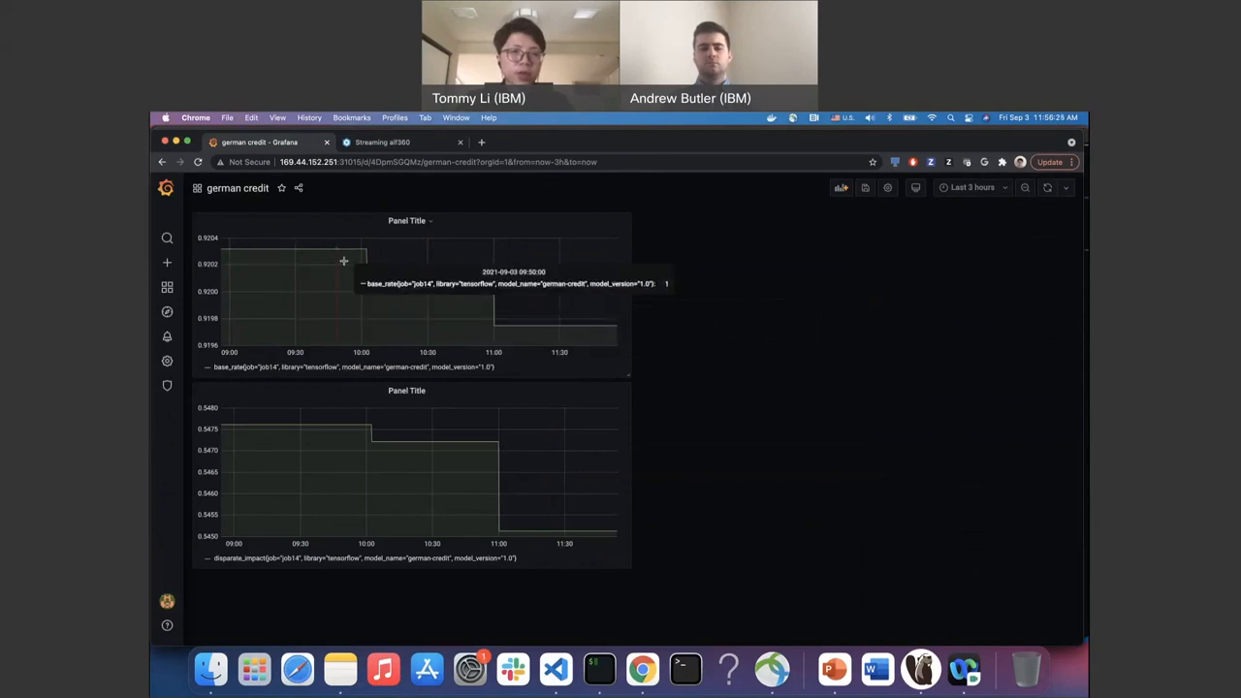
mouse_move(433, 274)
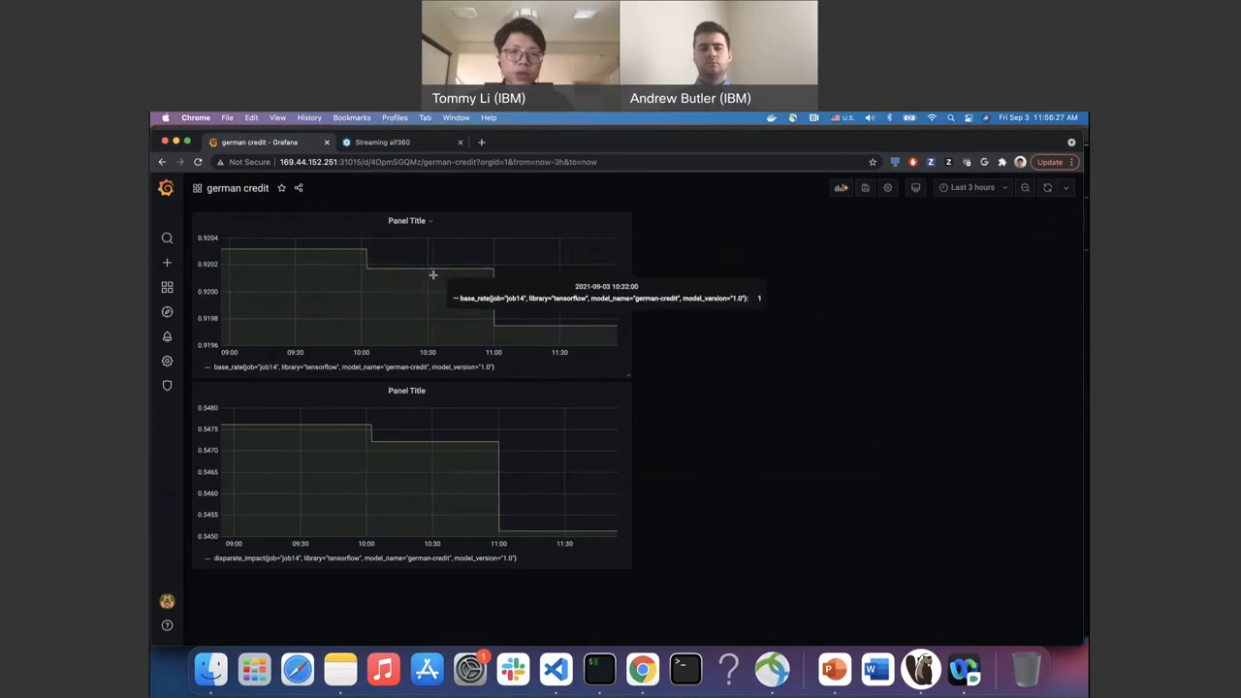
mouse_move(475, 322)
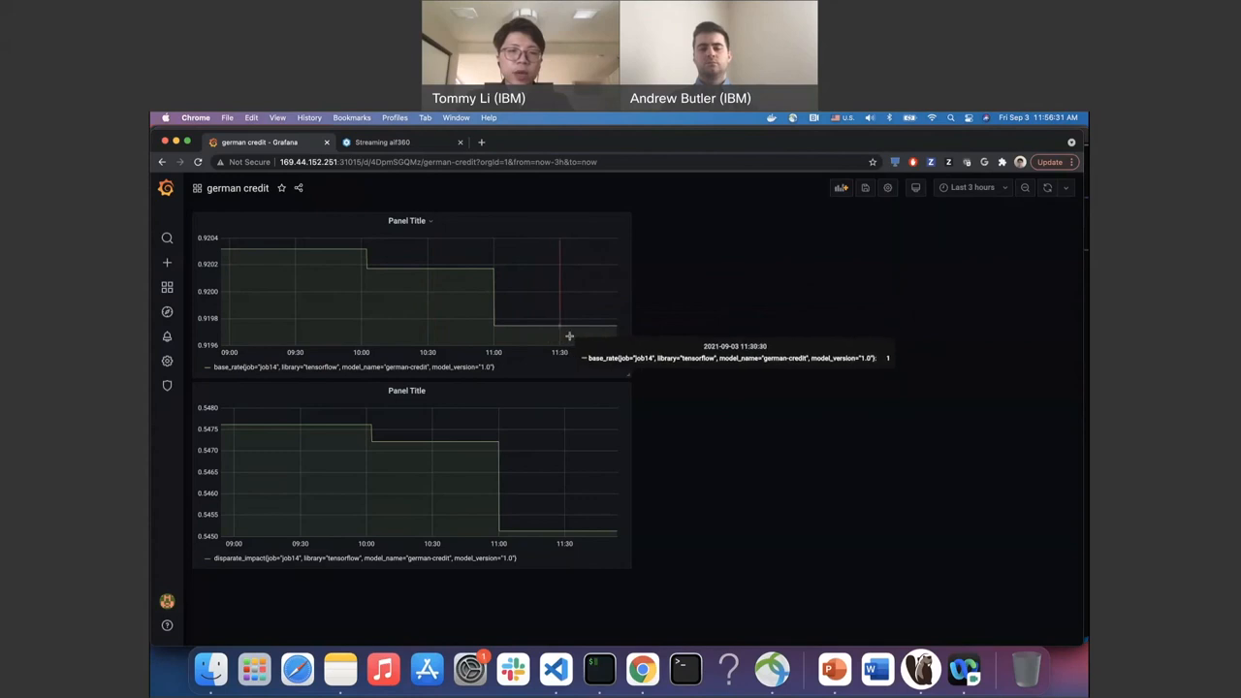
mouse_move(539, 340)
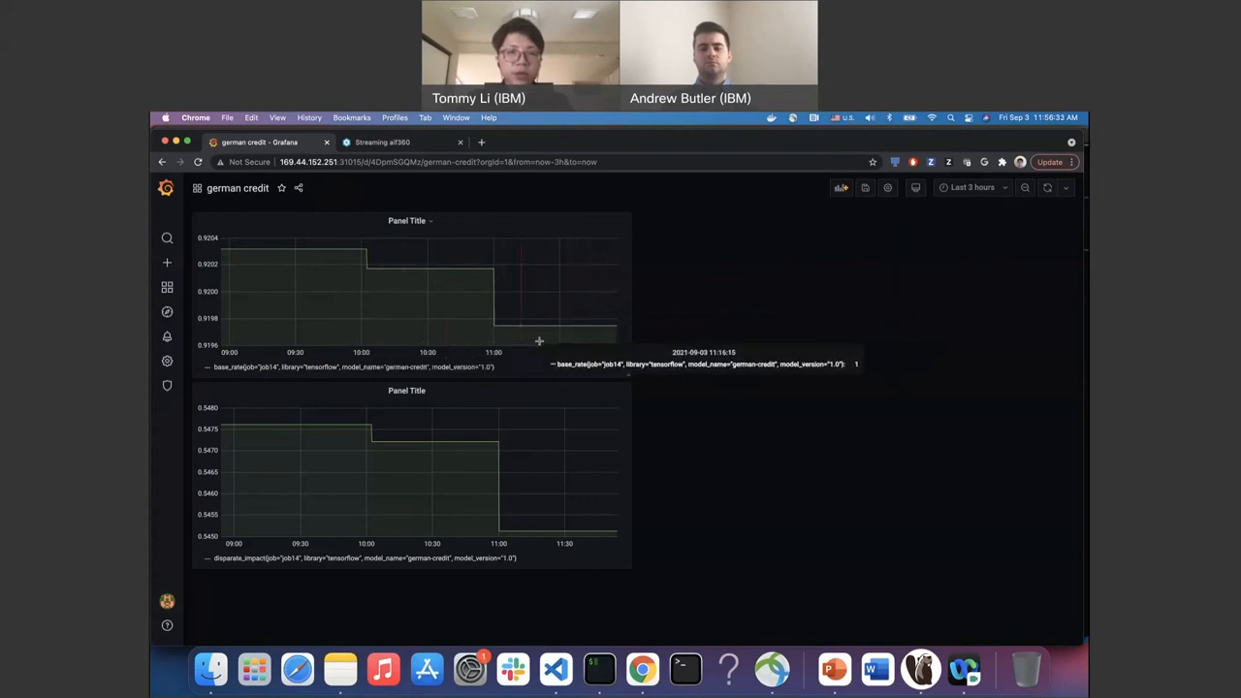
mouse_move(381, 329)
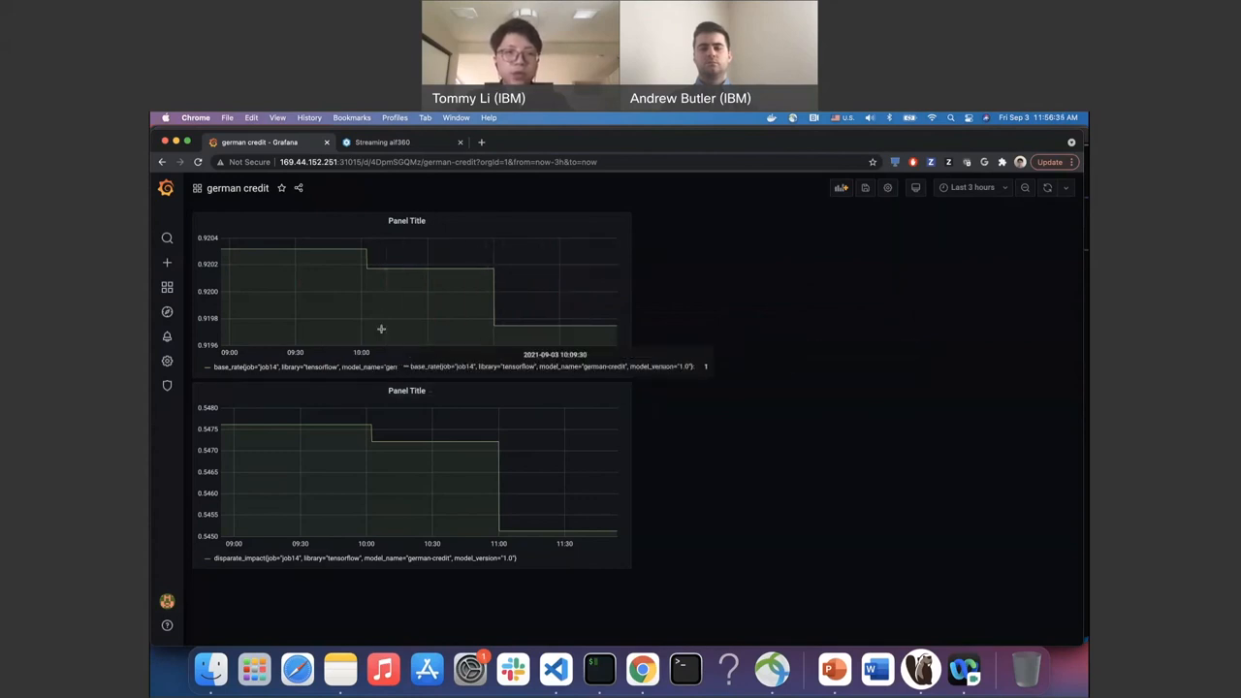
mouse_move(416, 334)
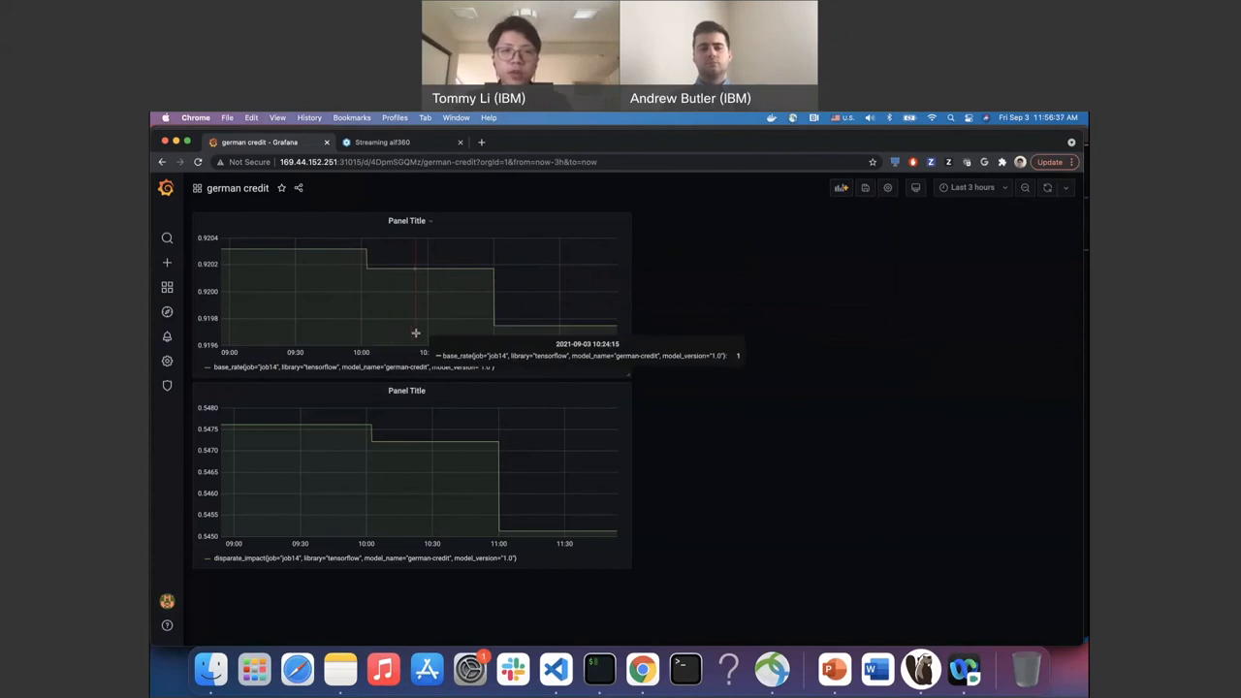